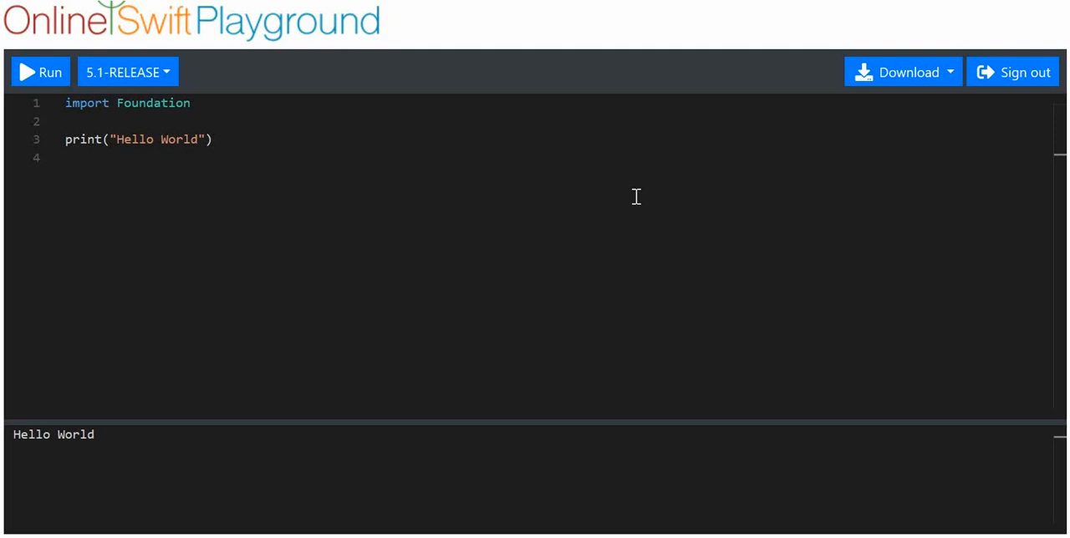
mouse_move(513, 257)
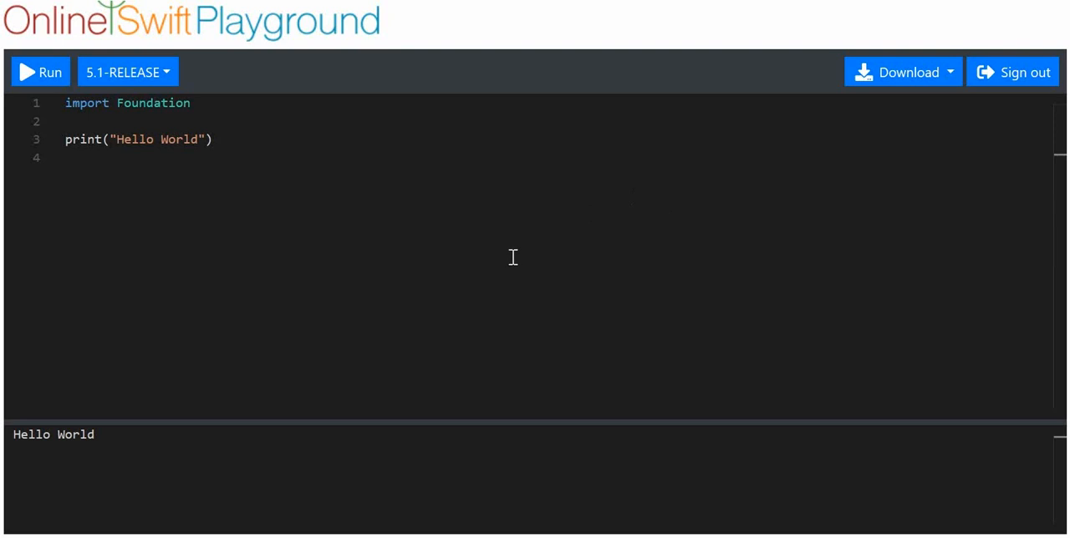
mouse_move(507, 269)
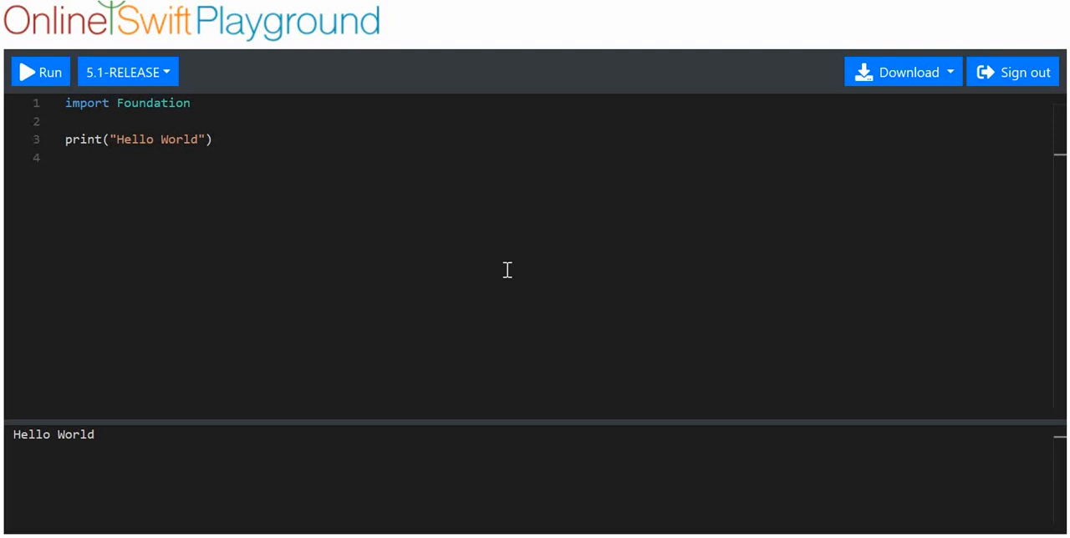
mouse_move(503, 269)
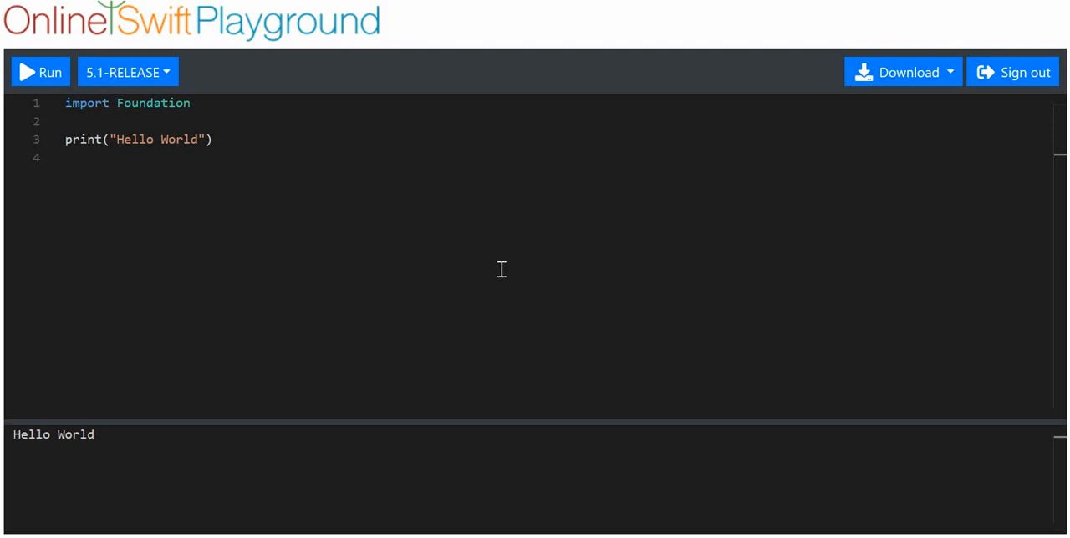
mouse_move(235, 196)
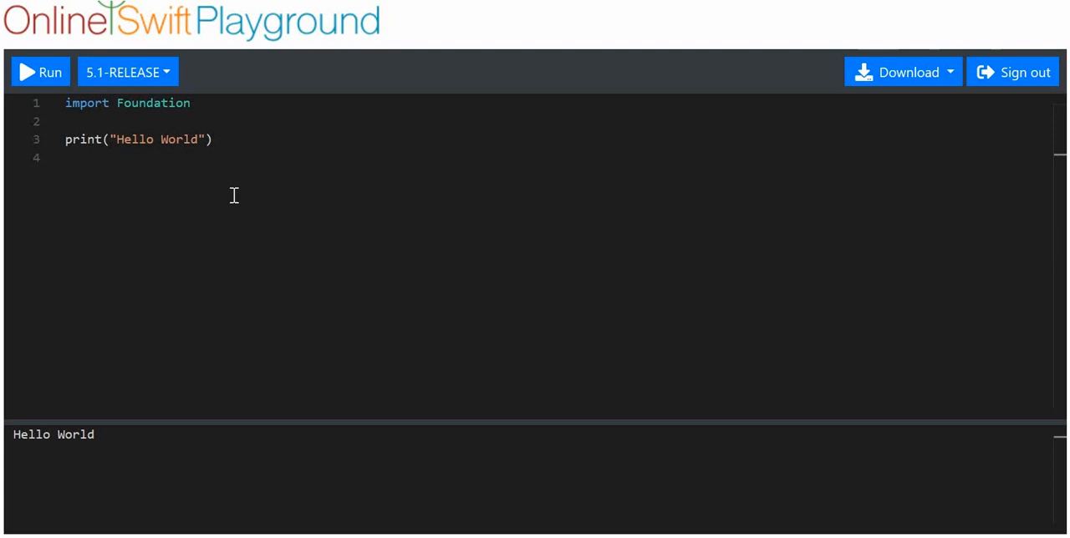
Add a comment saying a while loop will keep running whilst a condition is met/true
triple_click(138, 139)
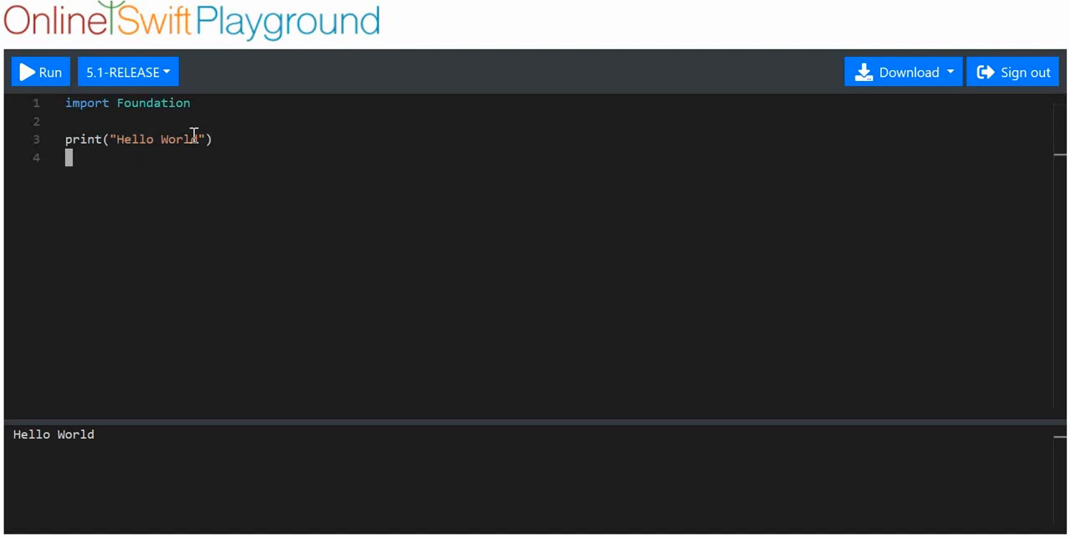
mouse_move(174, 222)
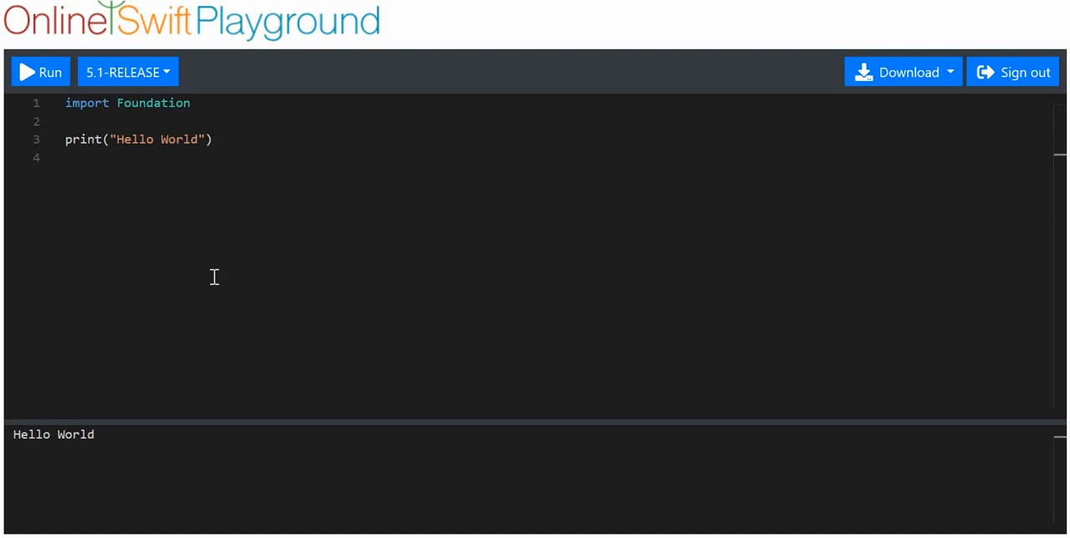
mouse_move(132, 183)
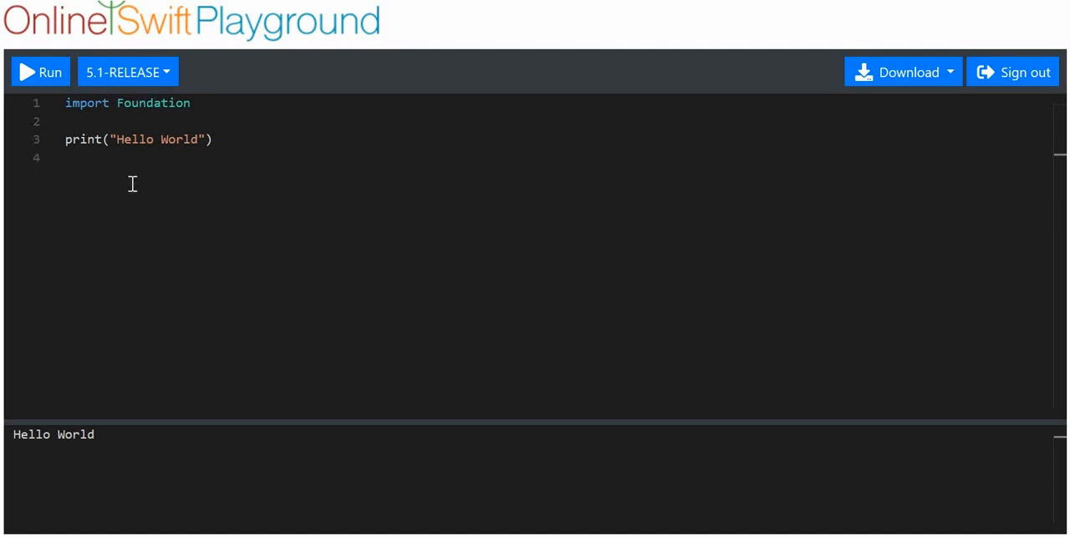
mouse_move(95, 149)
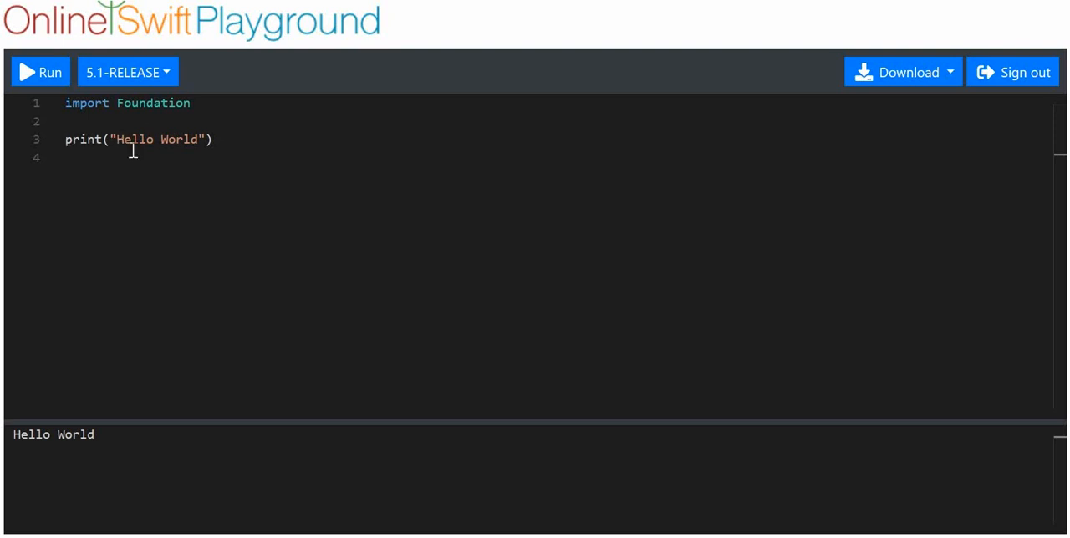
mouse_move(125, 161)
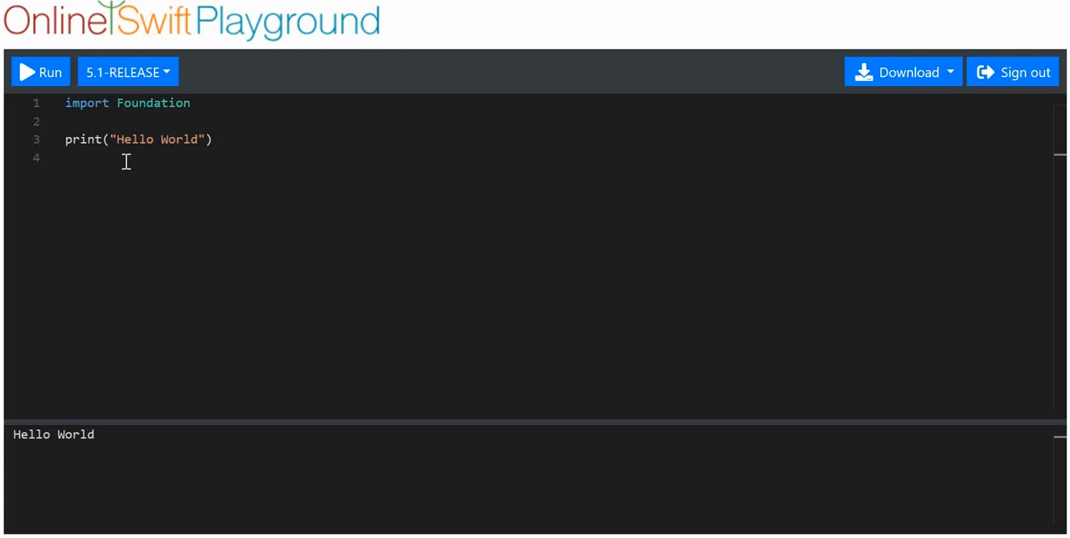
mouse_move(126, 222)
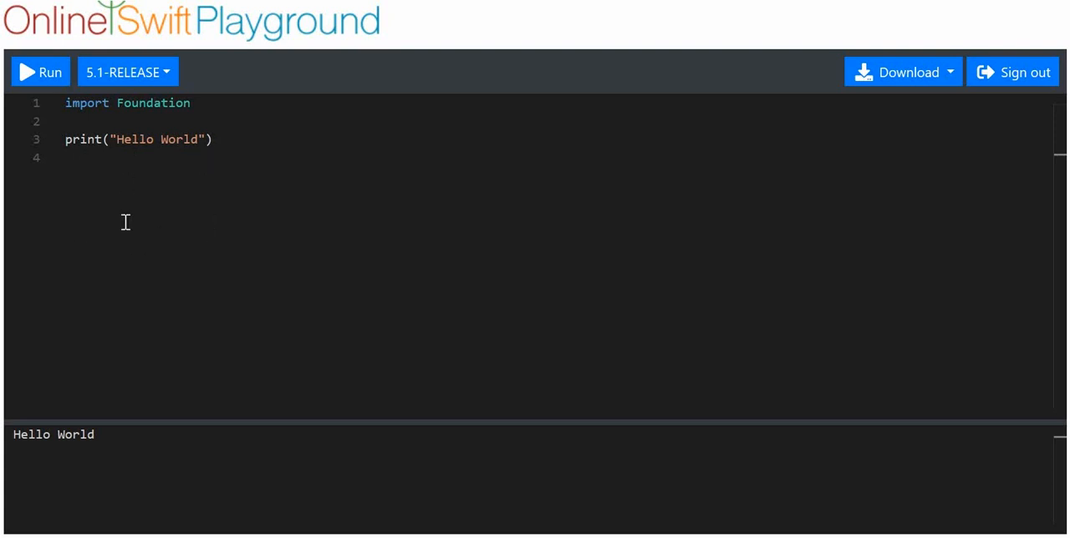
mouse_move(115, 173)
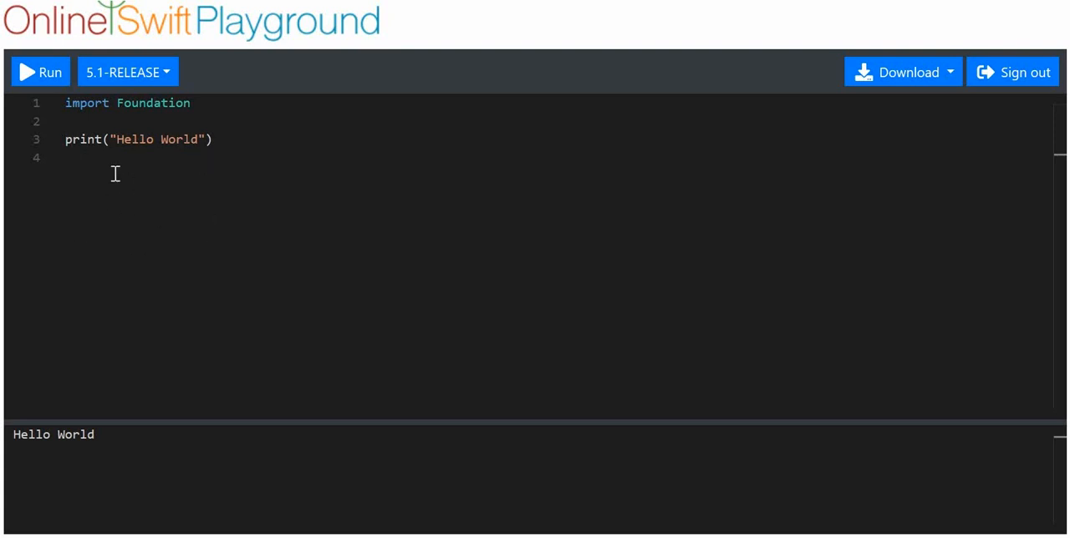
mouse_move(85, 252)
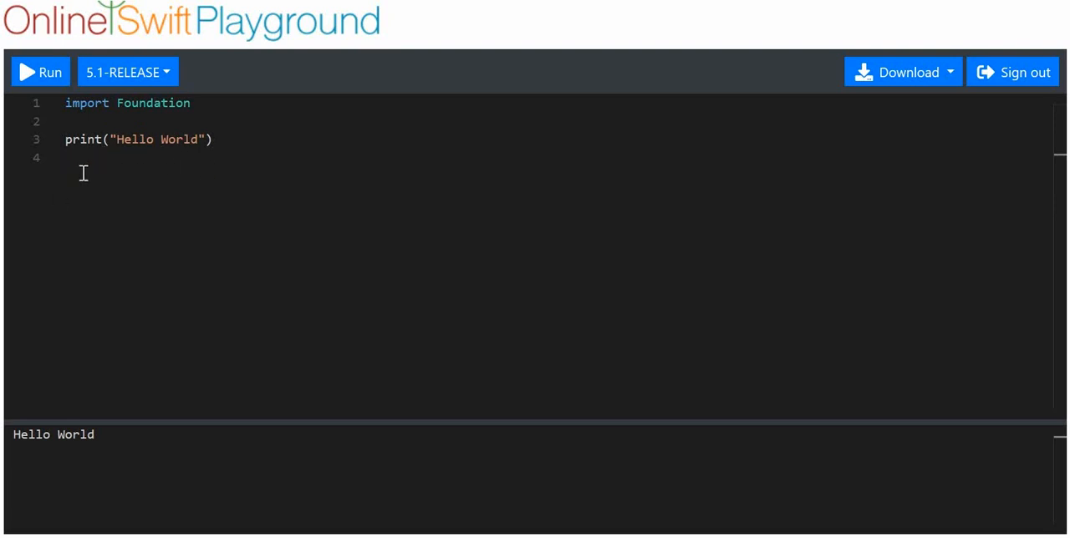
mouse_move(112, 165)
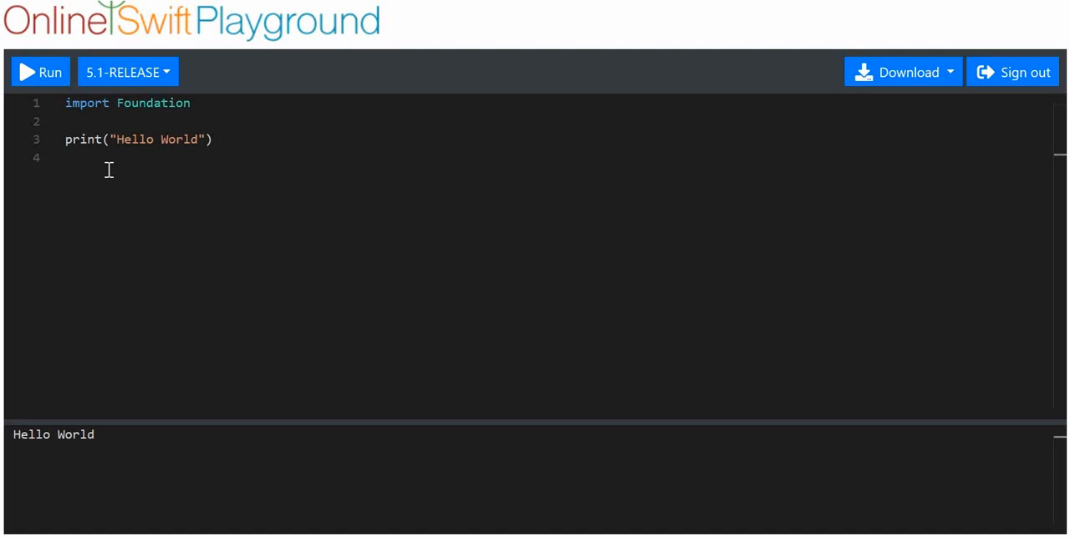
type("//")
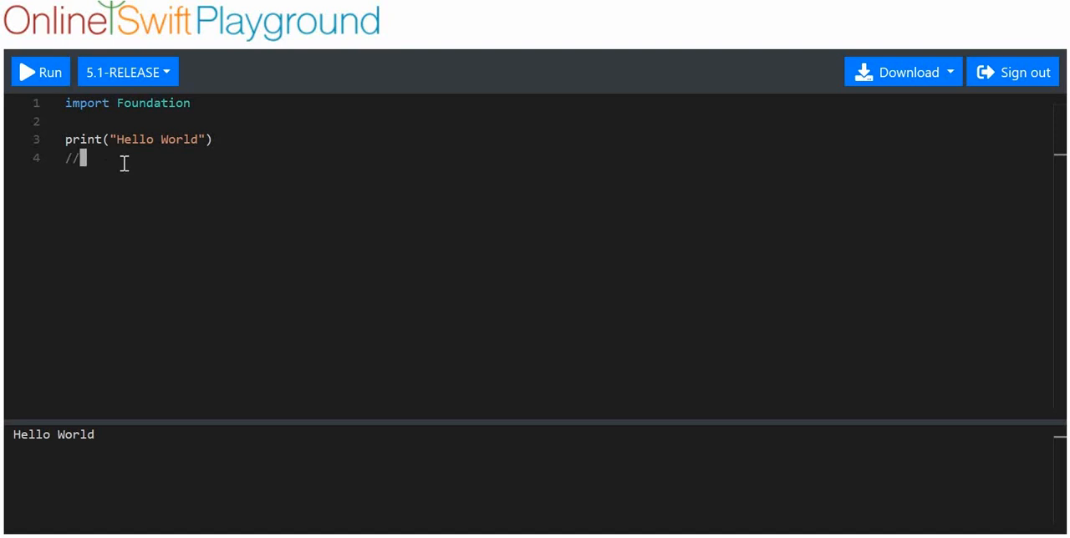
type("A while loop wi")
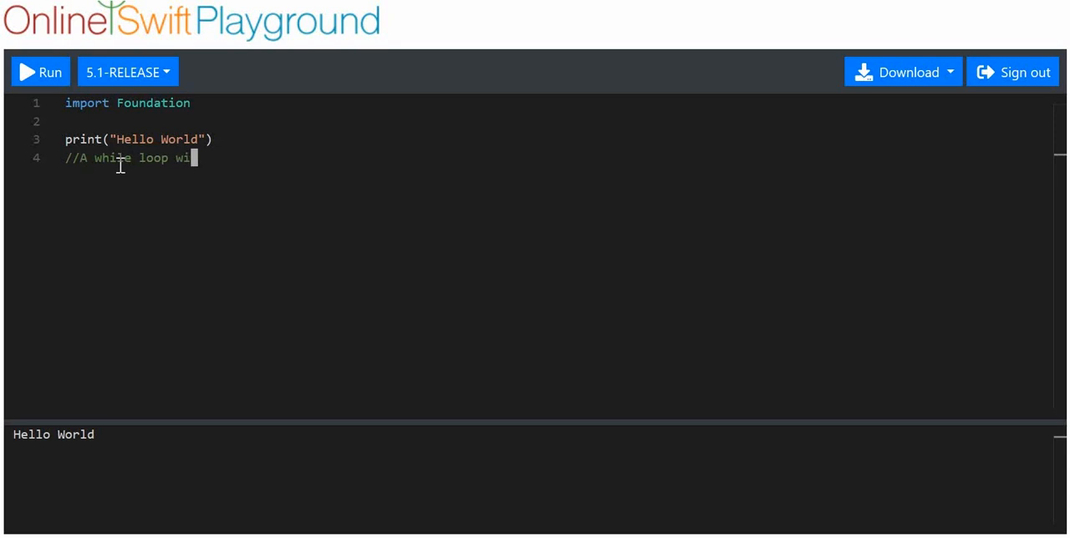
type("ll keep on executing code,")
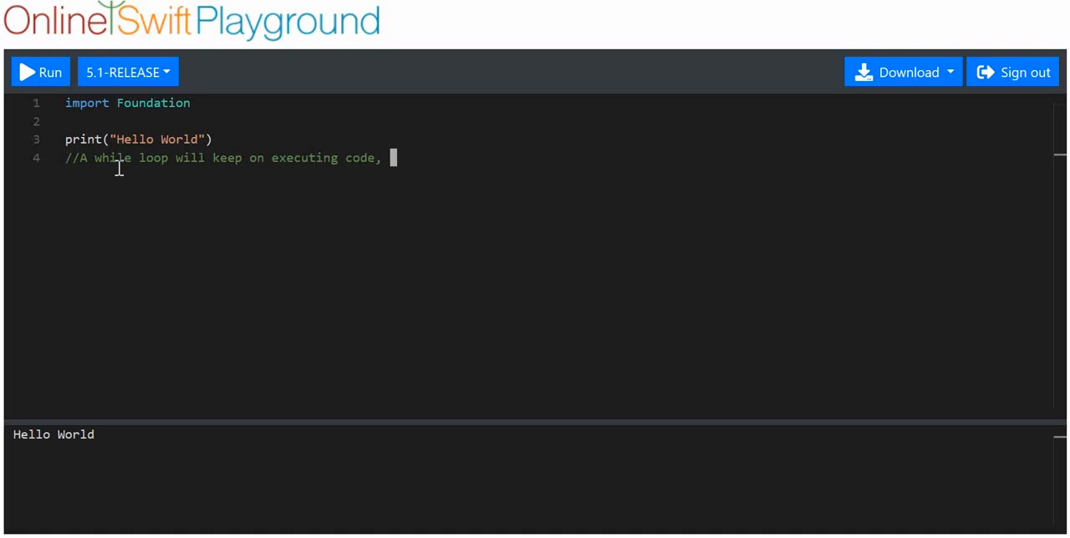
type("whilst")
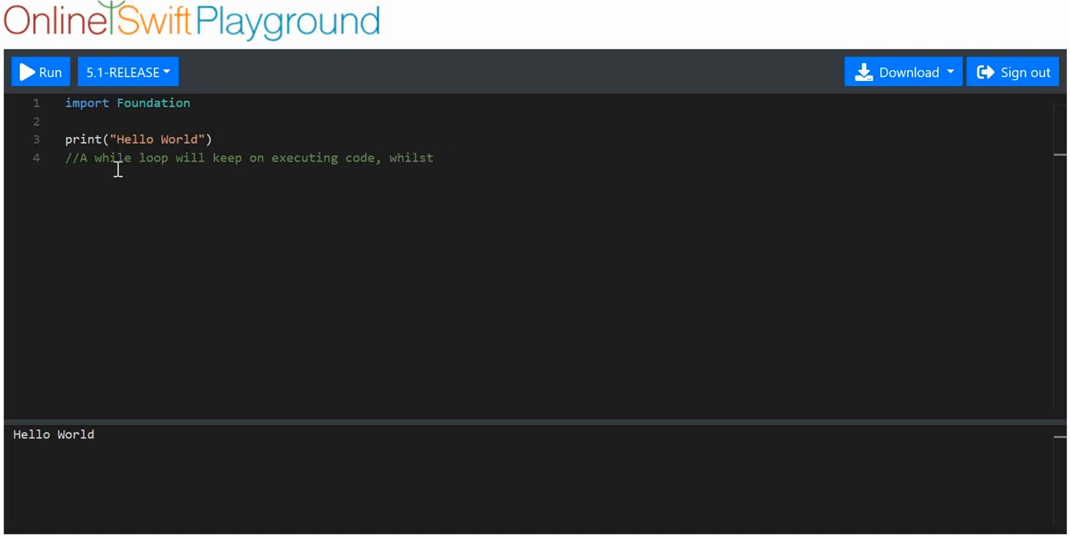
type("a condition i")
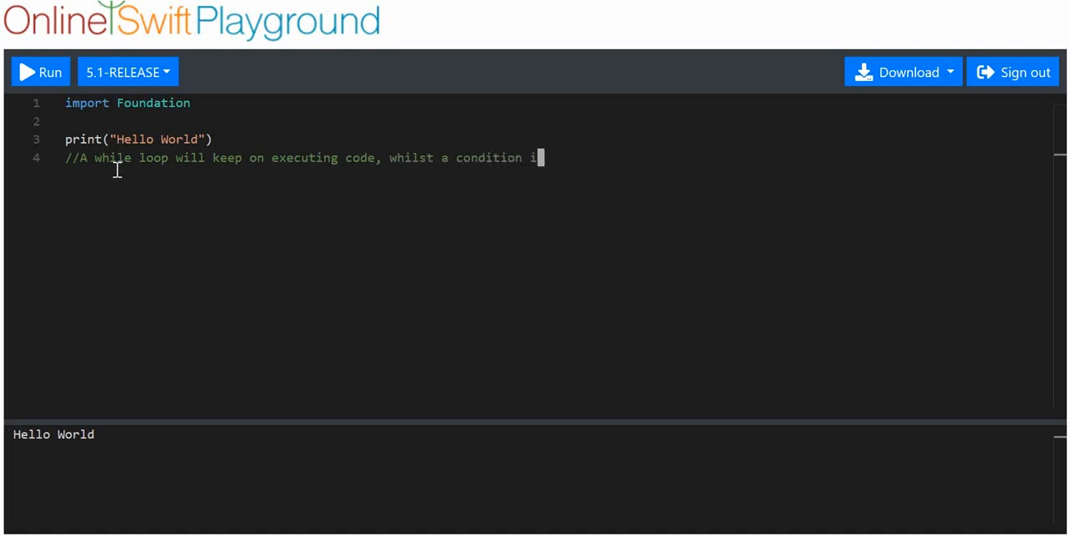
type("s met/t")
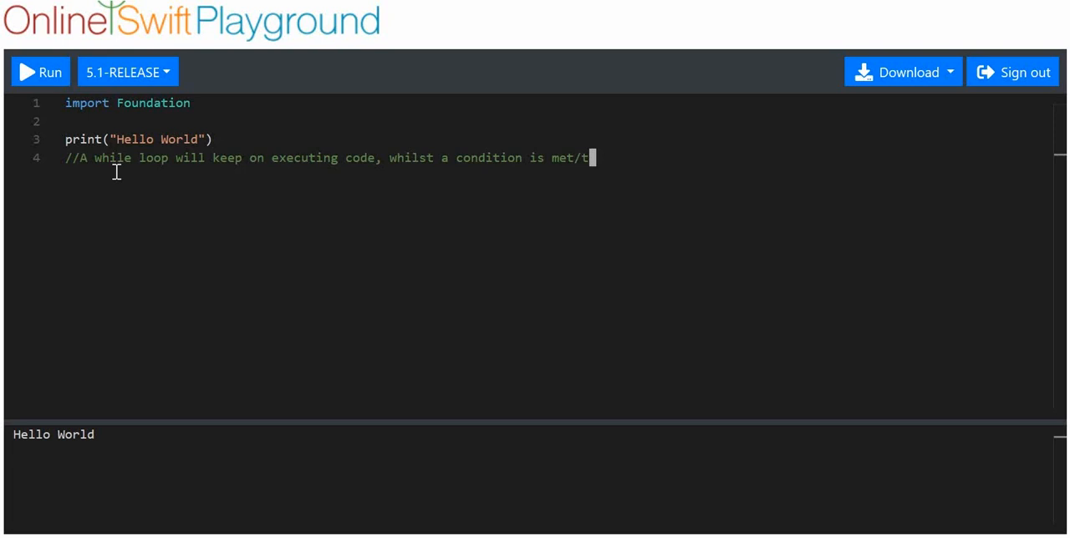
type("rue")
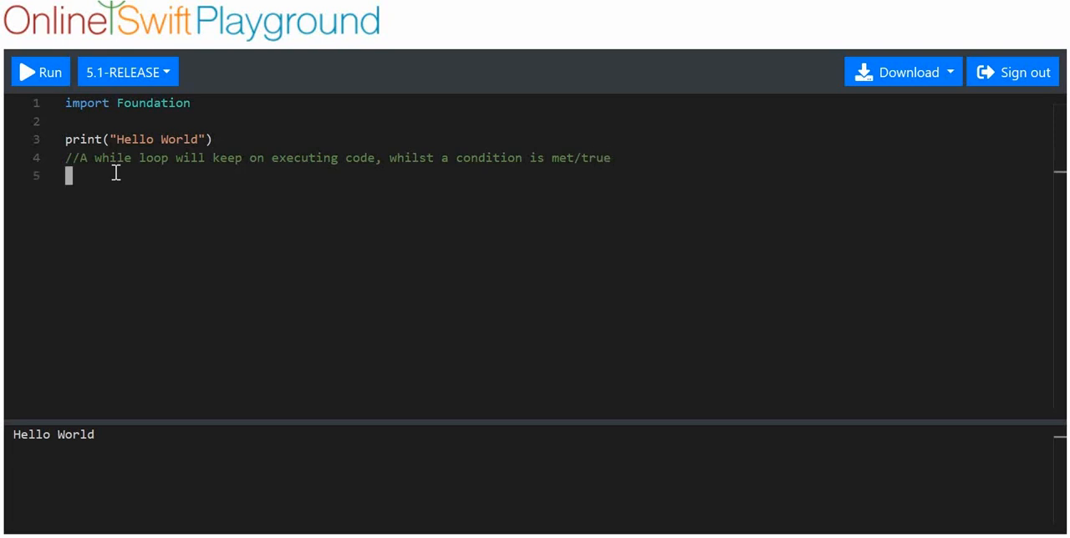
Add a second comment that a while loop might run until a count hits value 5, then open a /* block
type("//")
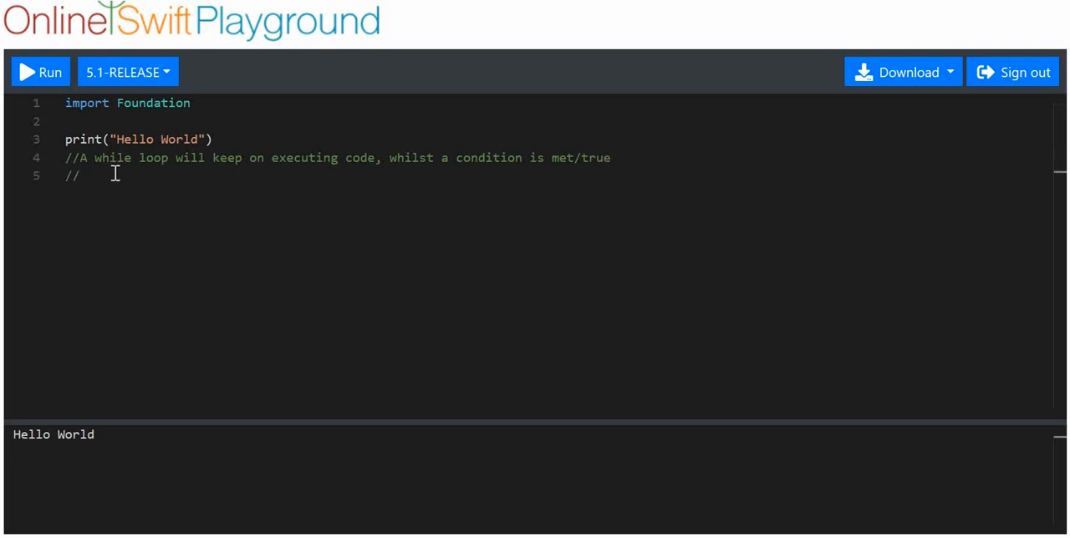
type("A while loo")
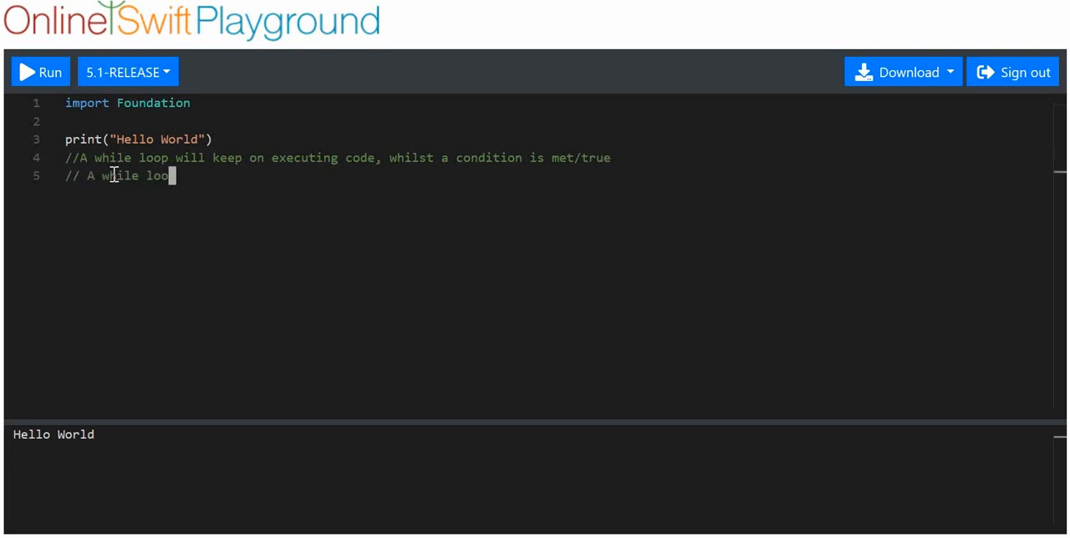
type("might for e")
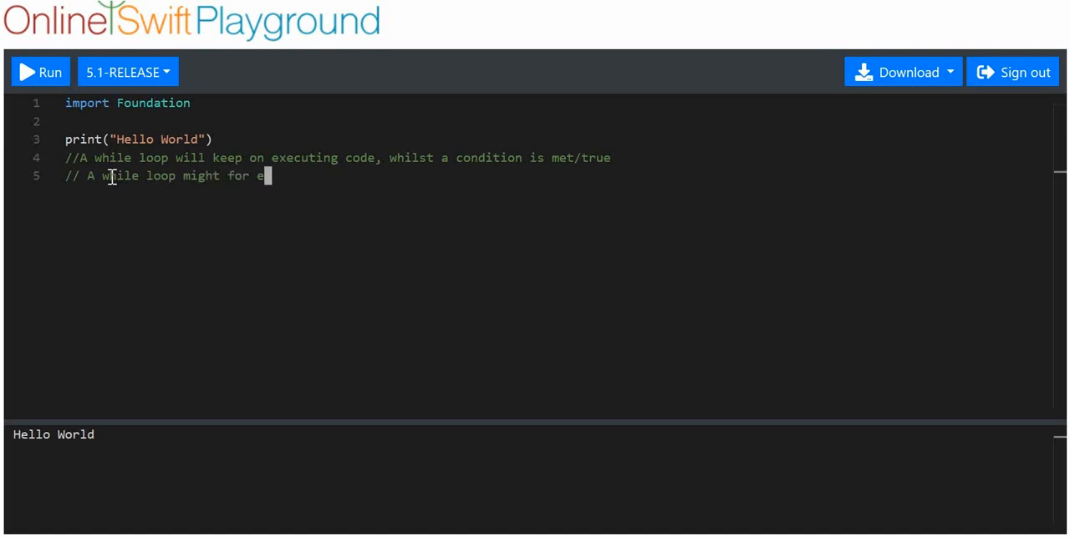
type("ample ke")
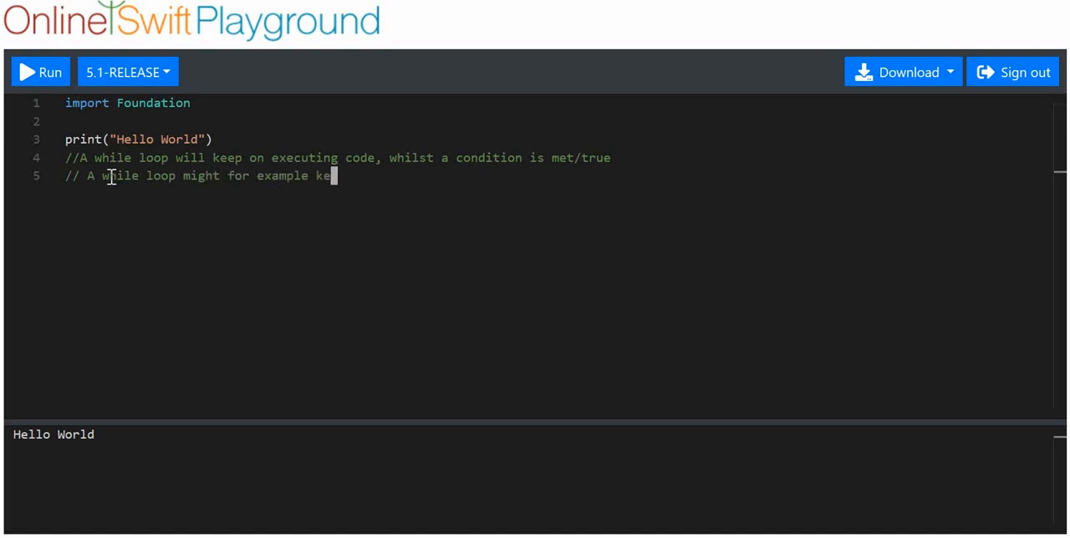
type("ep running un")
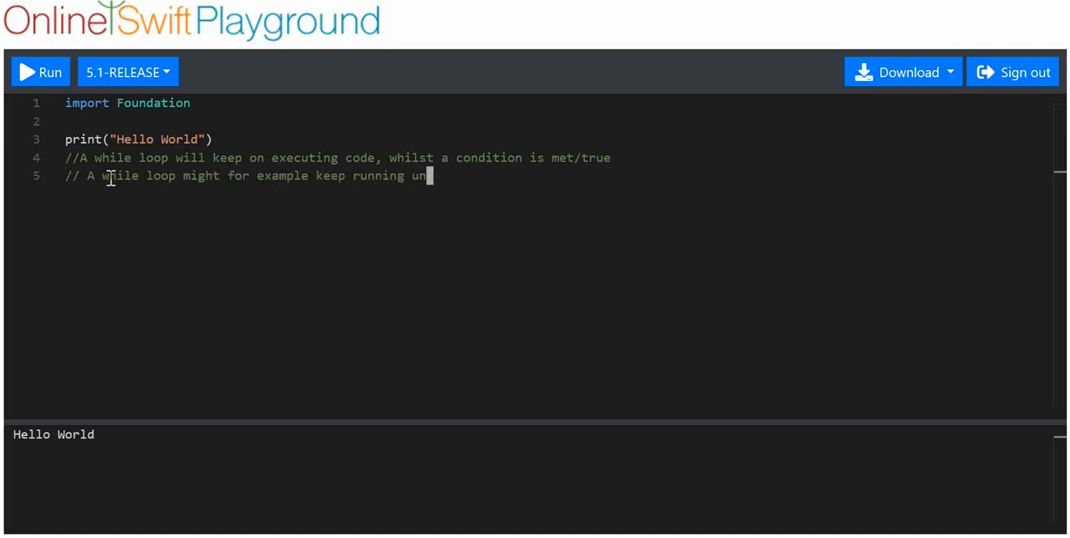
type("til a count variable")
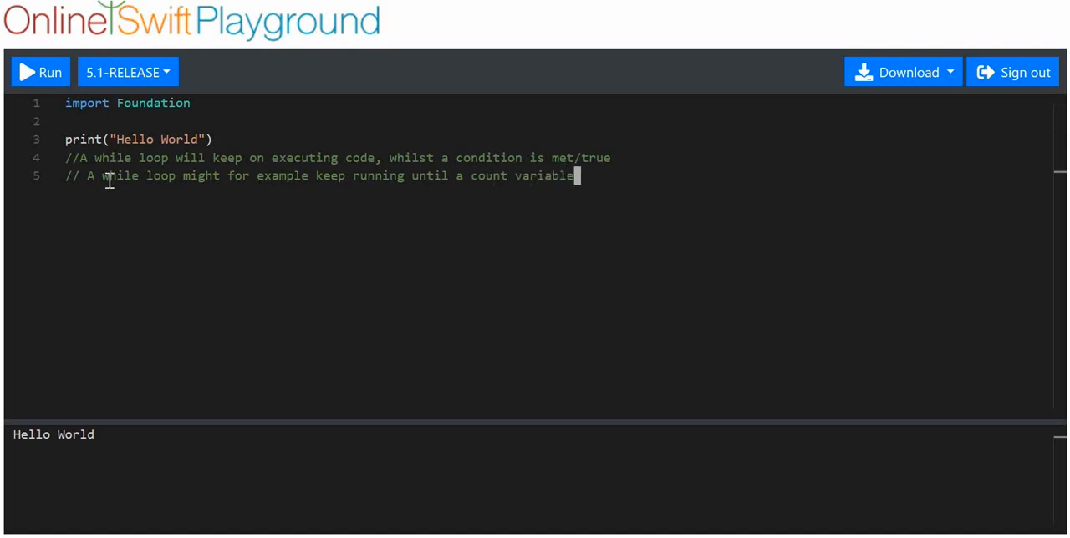
type("hits")
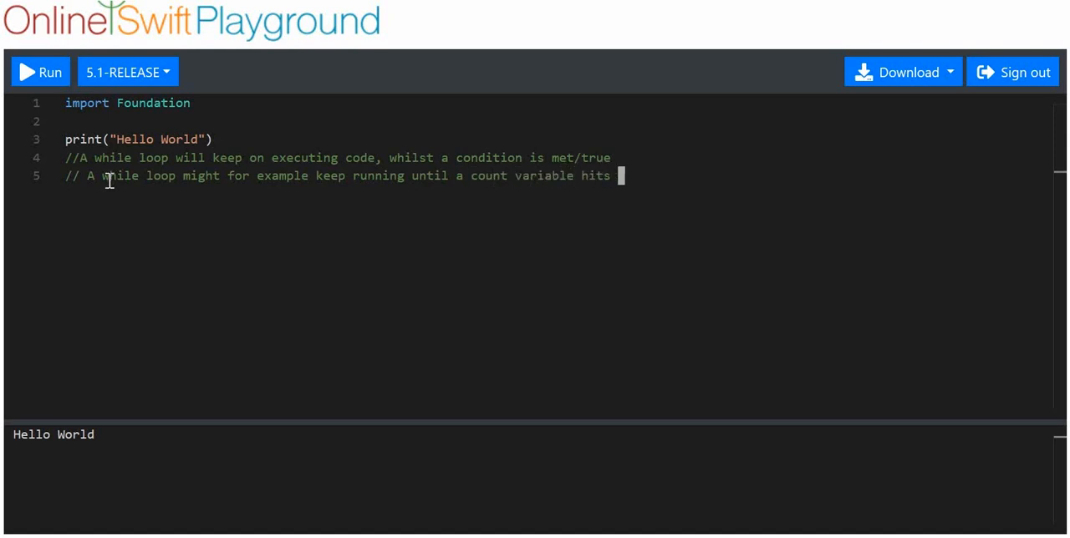
type("value")
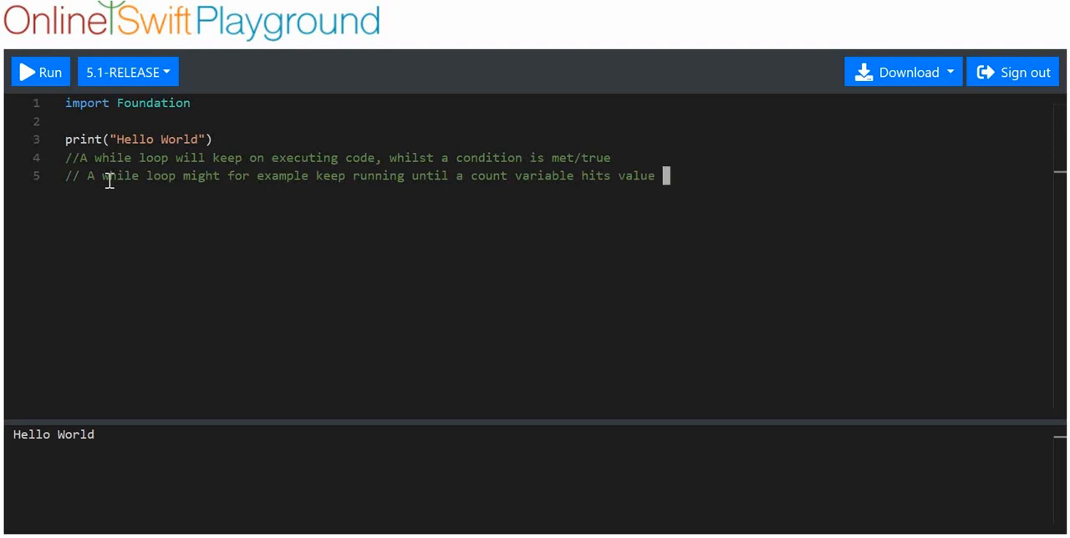
type("5")
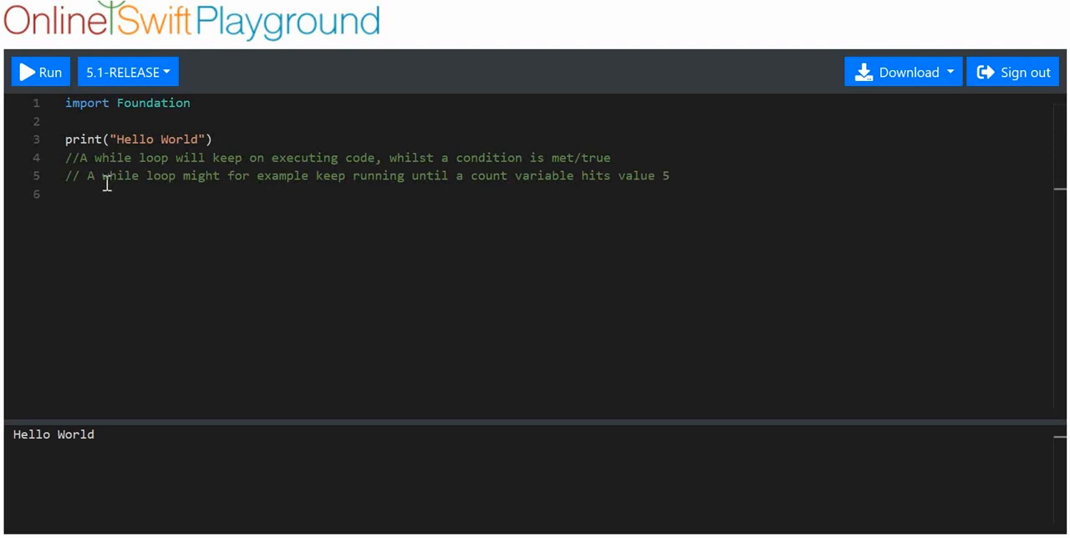
type("/*")
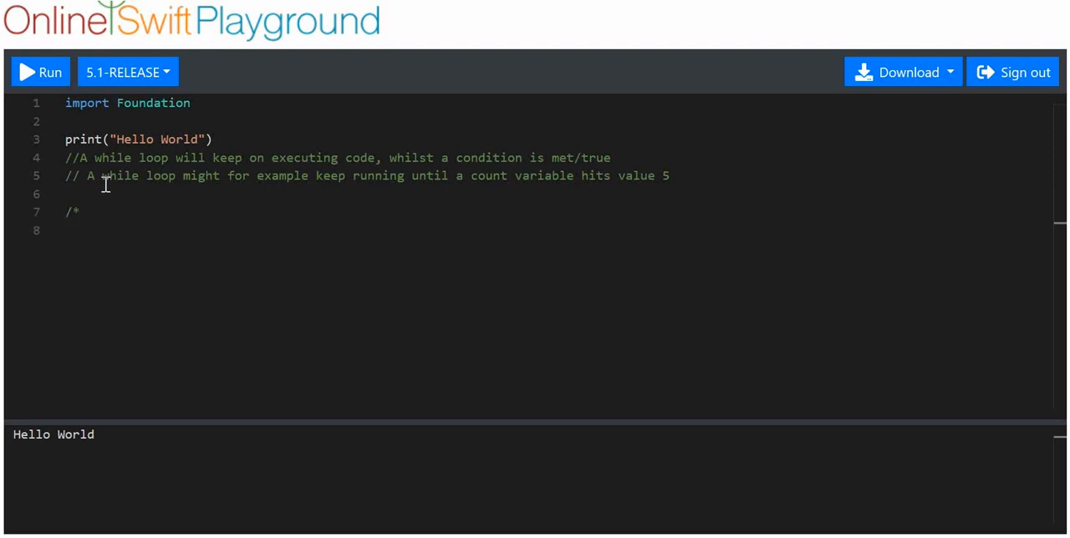
Write the commented template 'while condition {' with an 'execute code' body
type("while condition {")
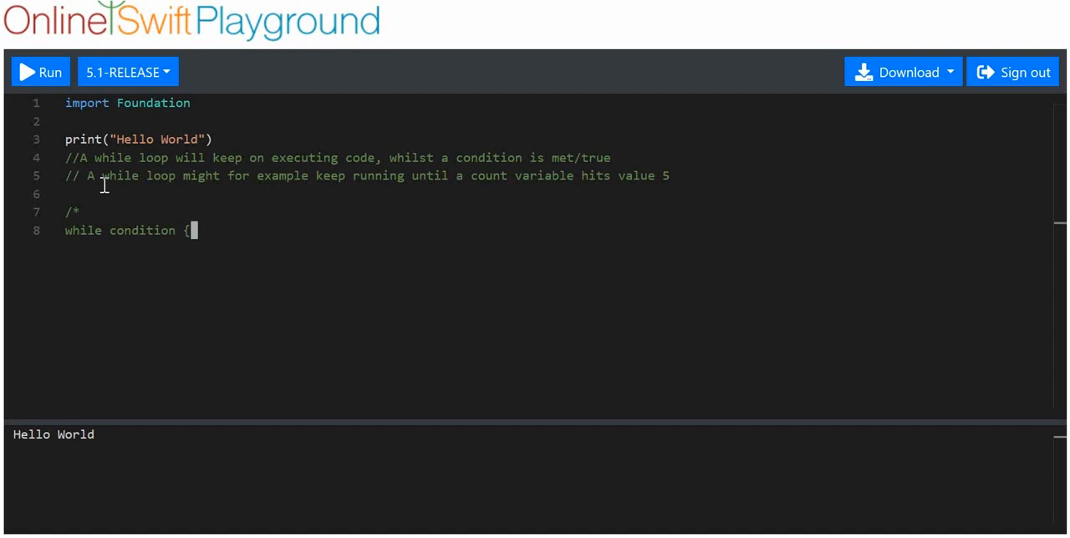
key("enter")
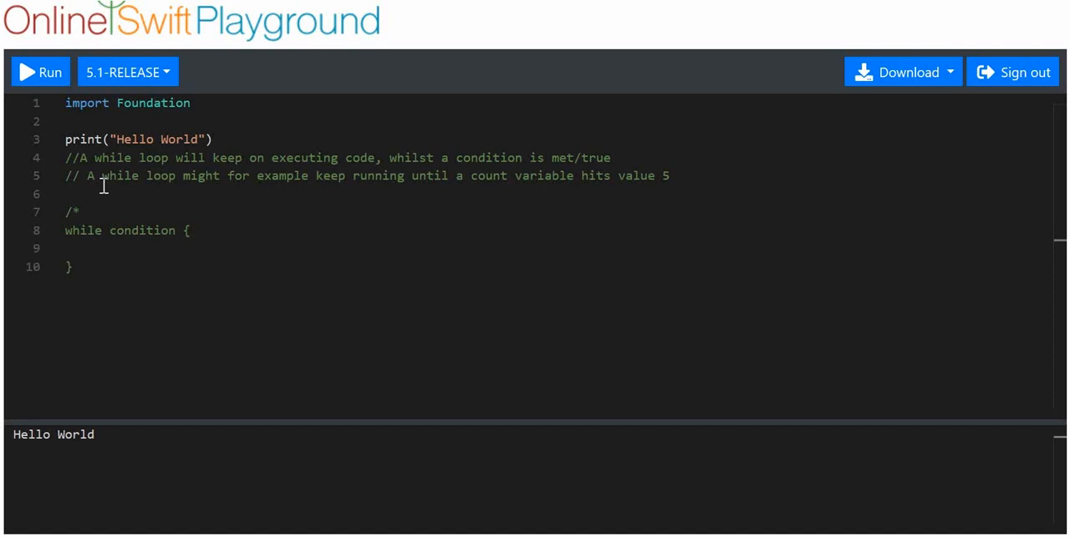
type("execute code")
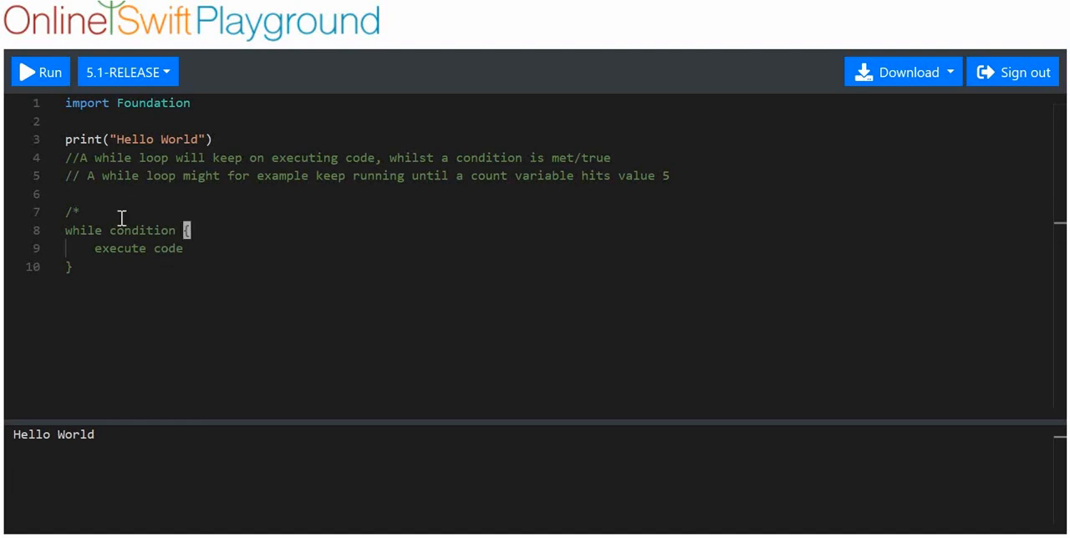
double_click(83, 230)
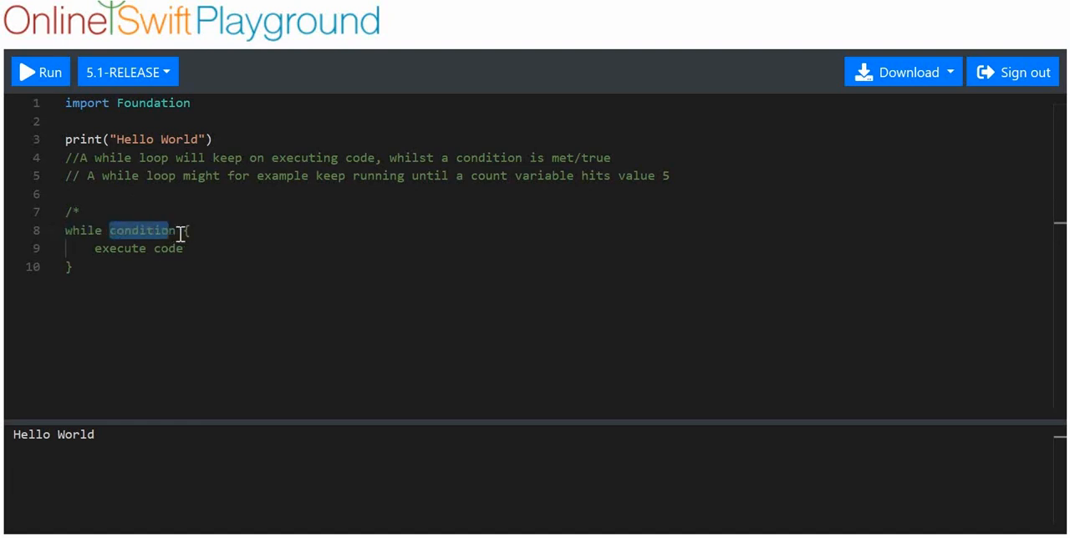
left_click(177, 231)
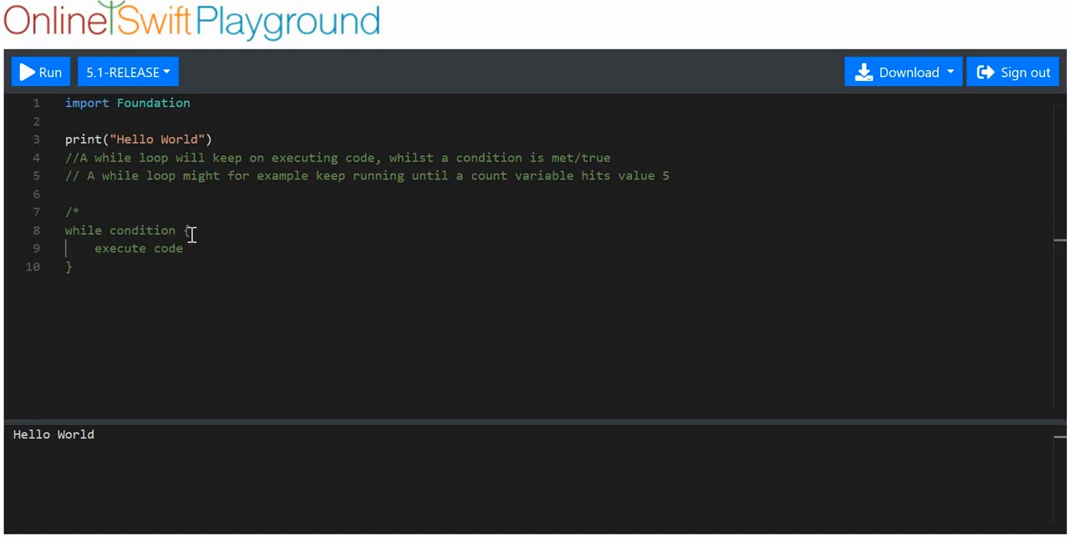
double_click(138, 249)
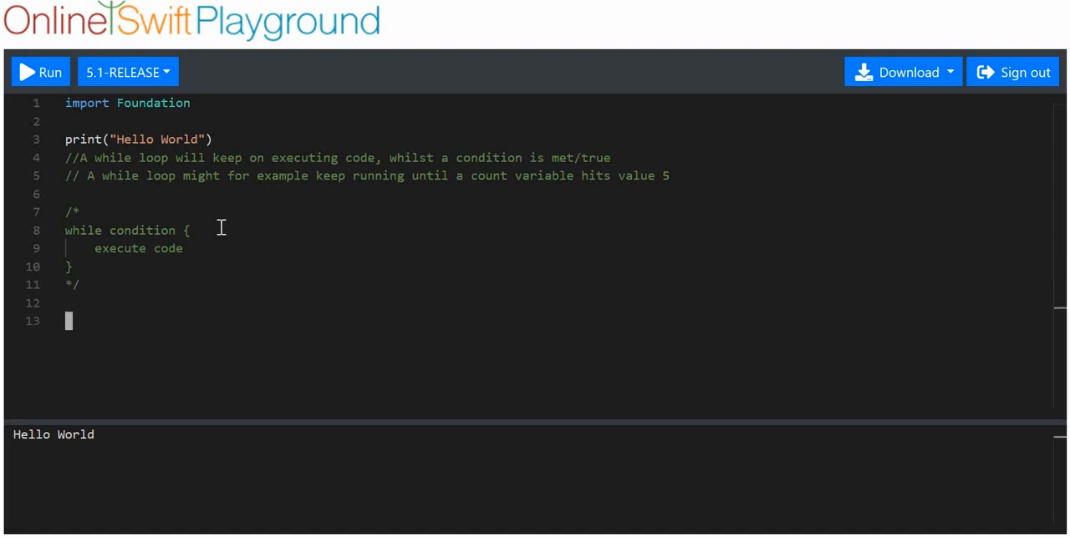
Add a block comment: 'while condtion(is true) { execute code until condition is no longer true }'
type("/*")
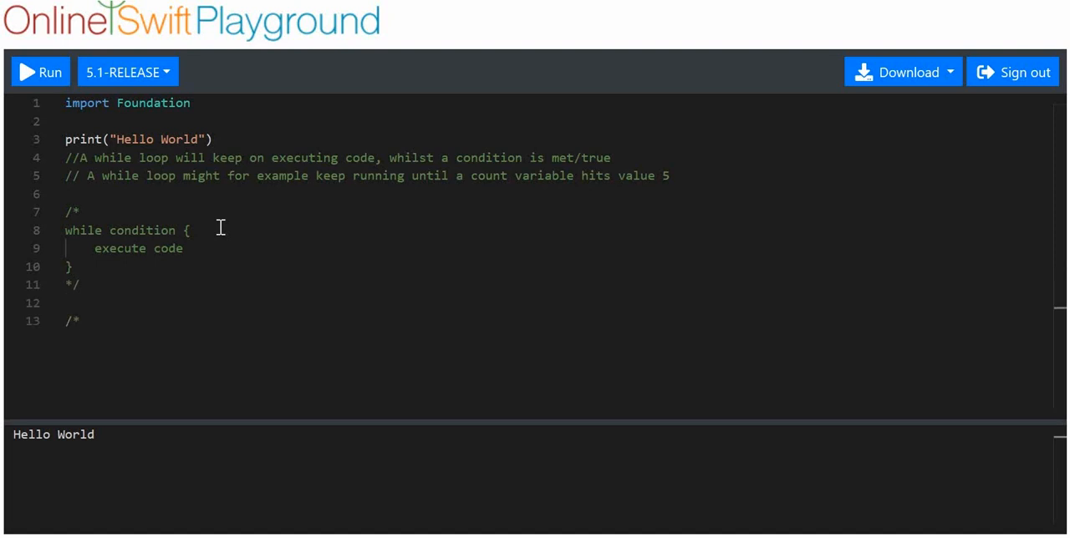
type("while")
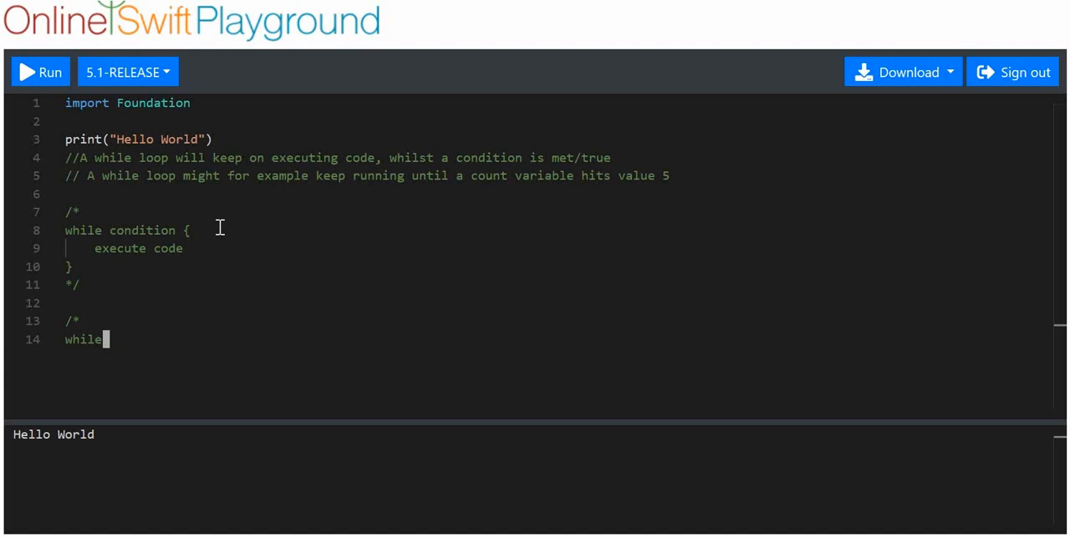
type("condtion")
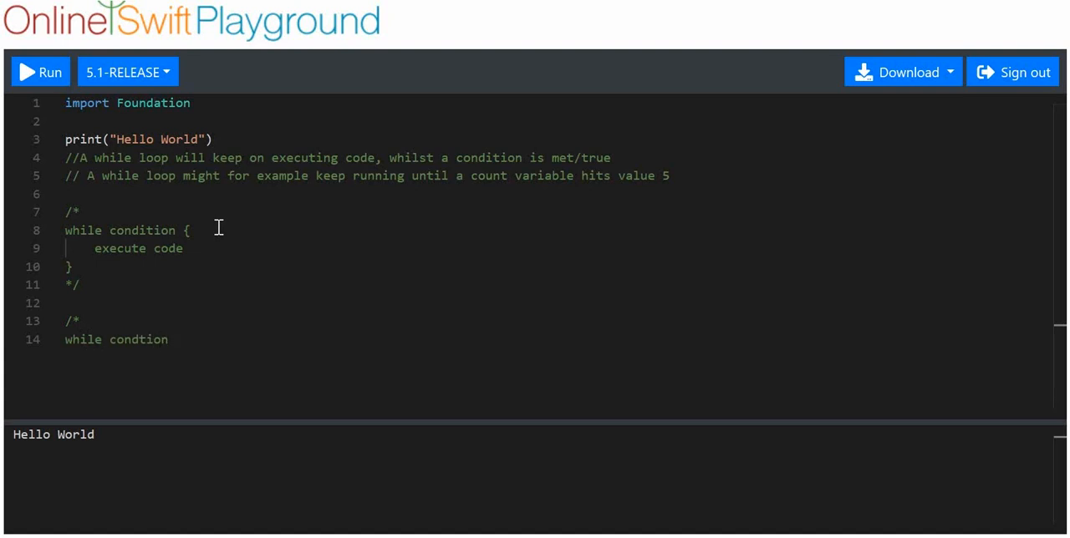
type("(is t")
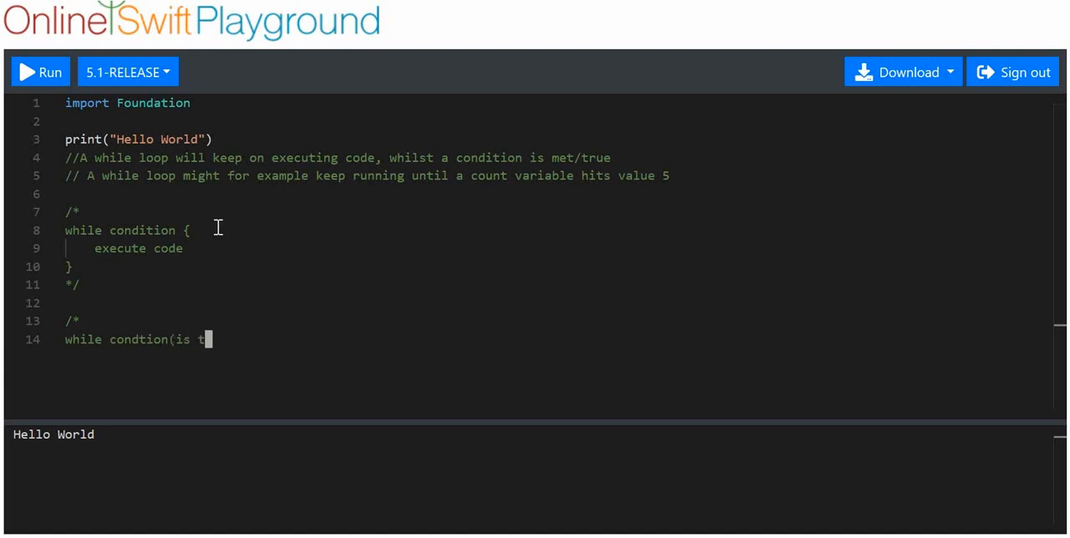
type("rue)")
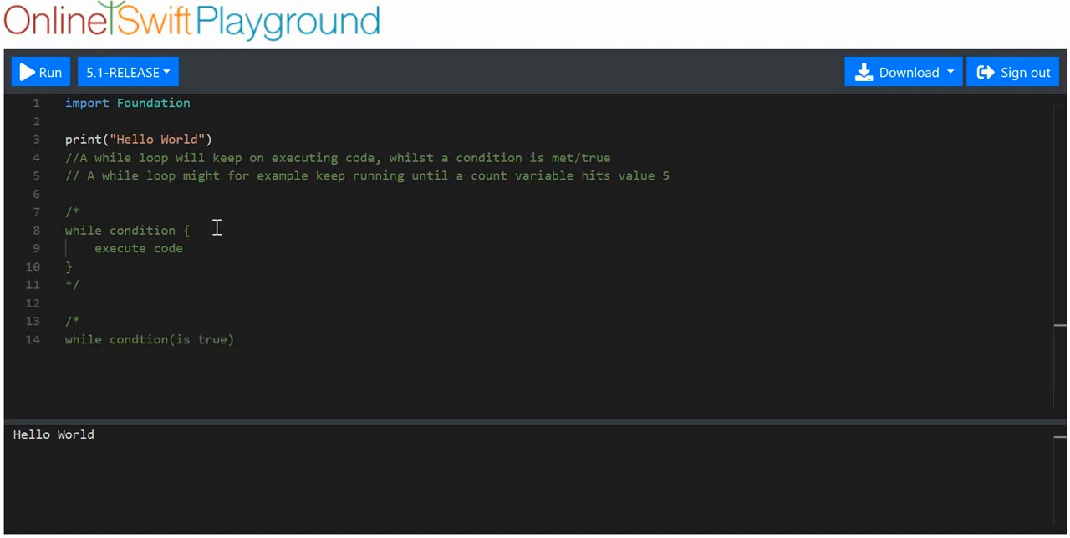
type("{")
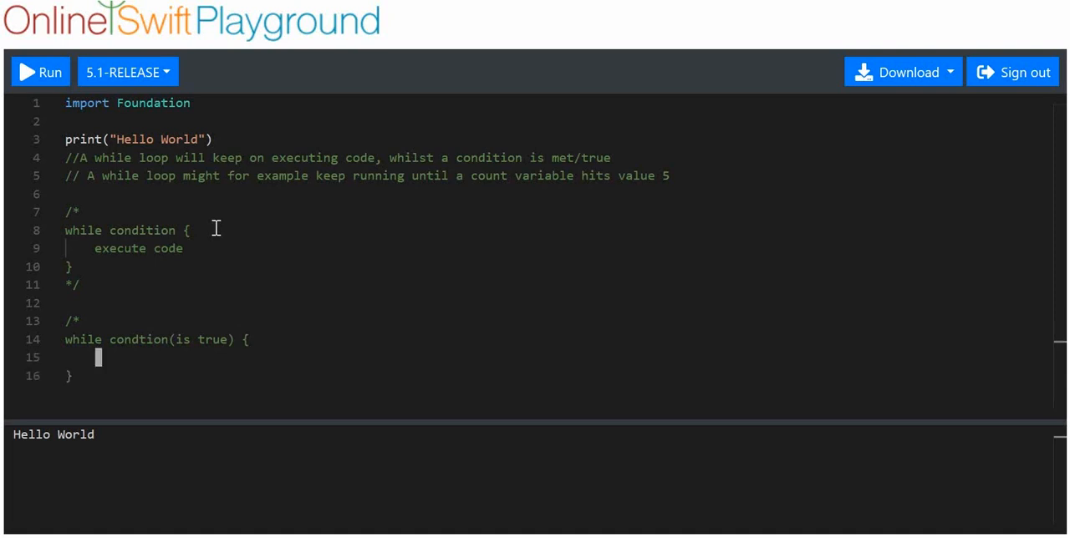
type("execute code until")
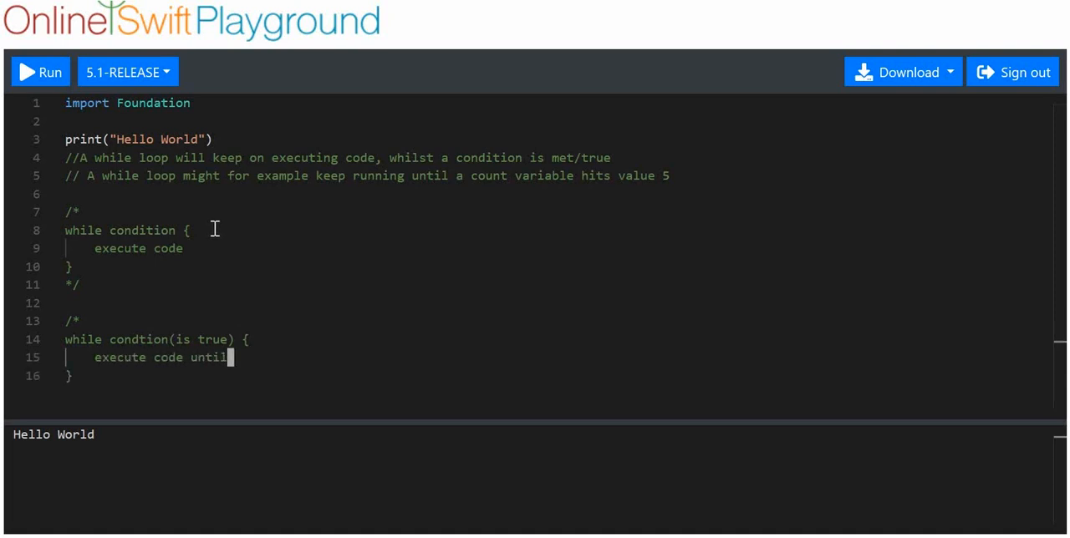
type("condtion is no longer t")
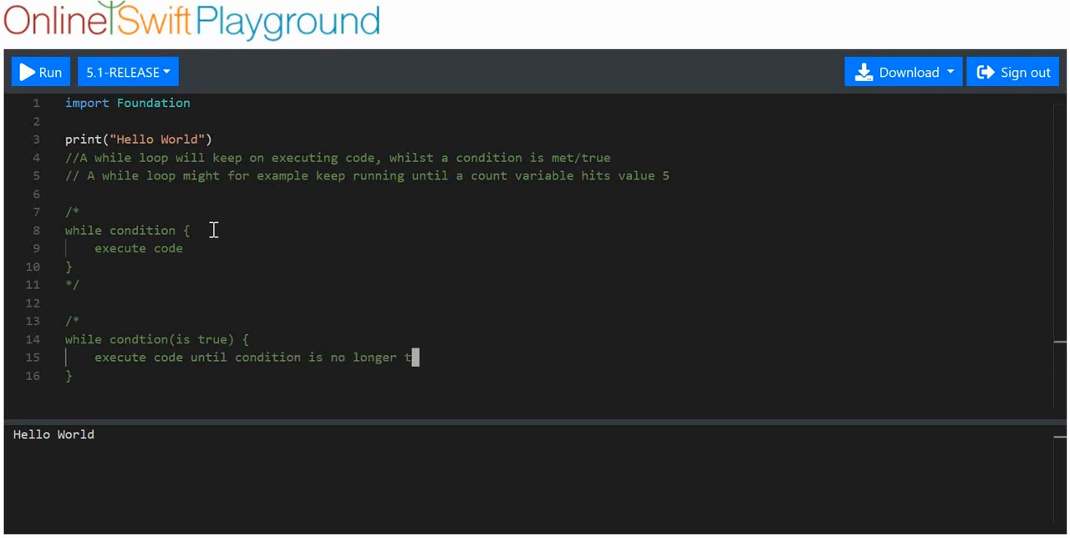
type("rue")
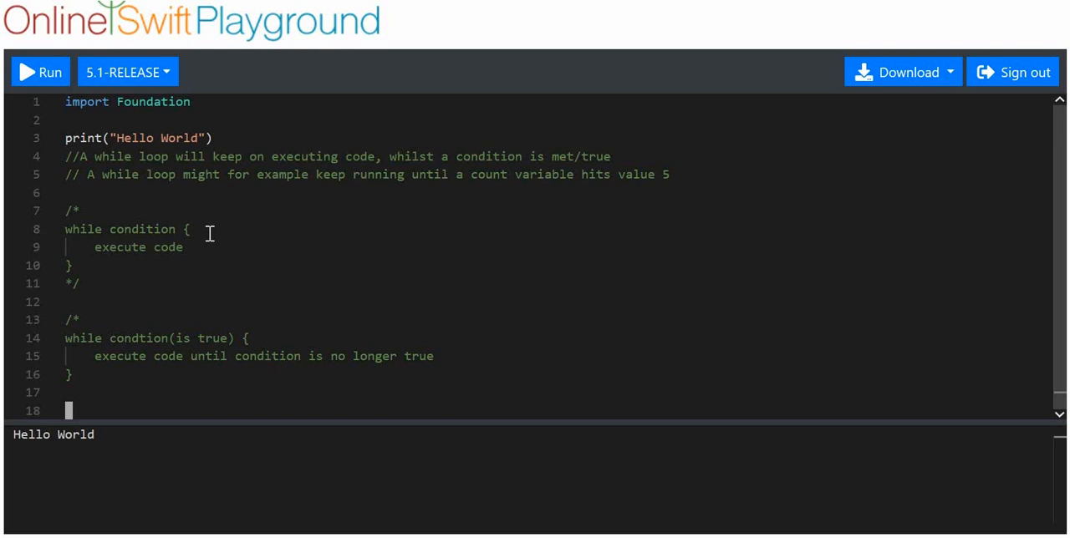
type("v")
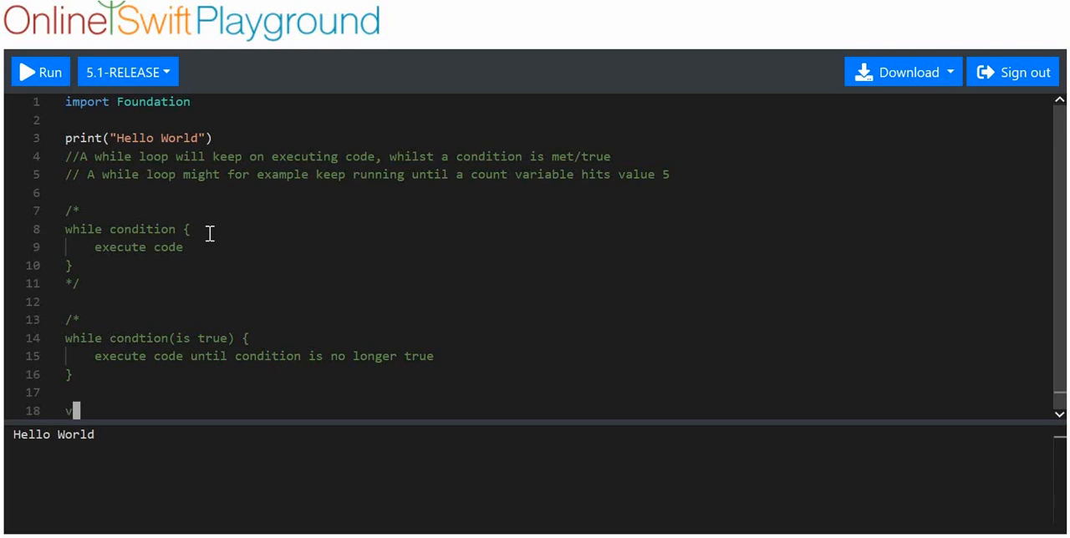
type("ar")
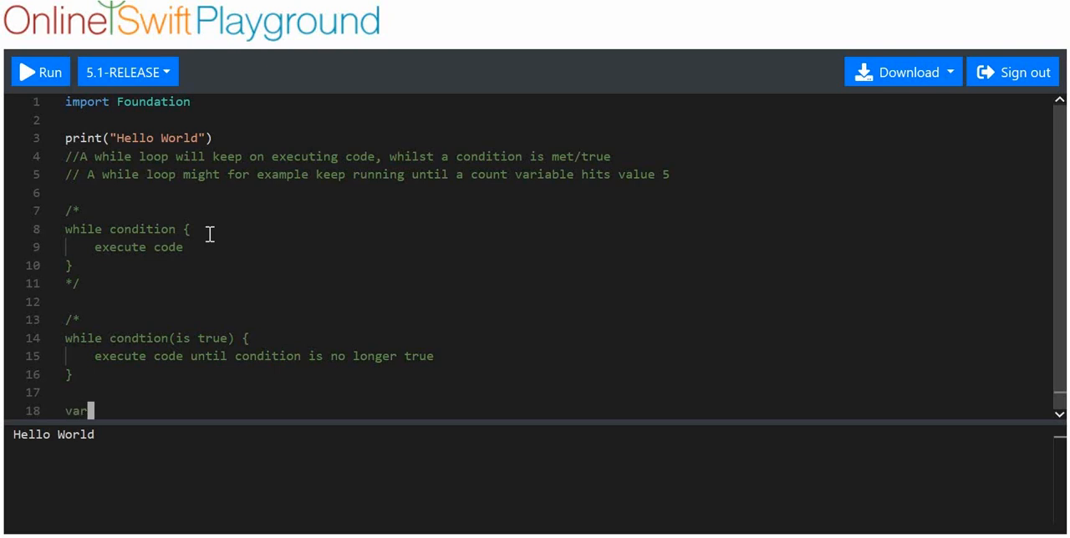
key("Backspace")
type("*/")
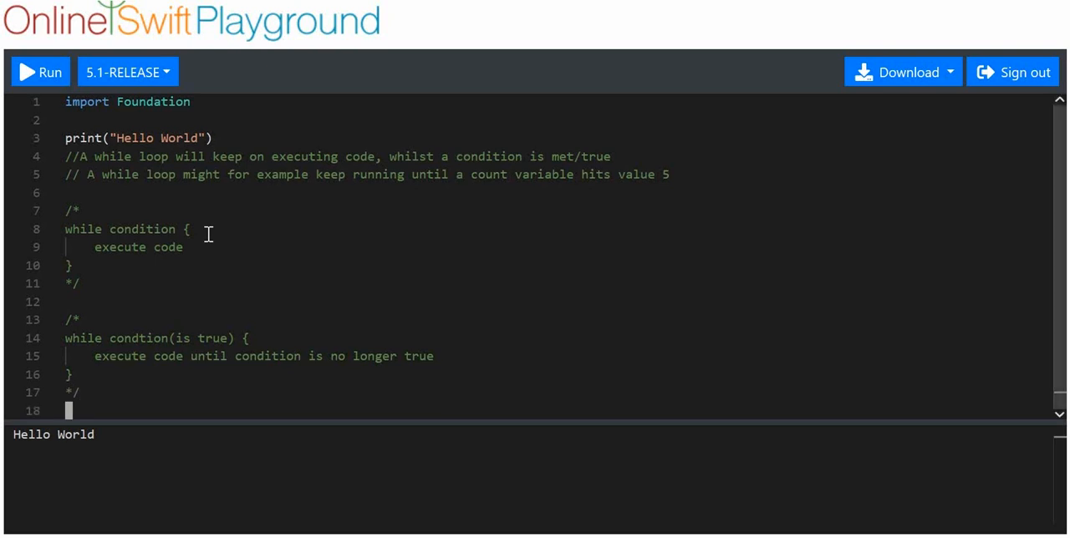
Declare var count = 0 and var truthvalue = true, then begin 'while truthvalue {}'
type("var")
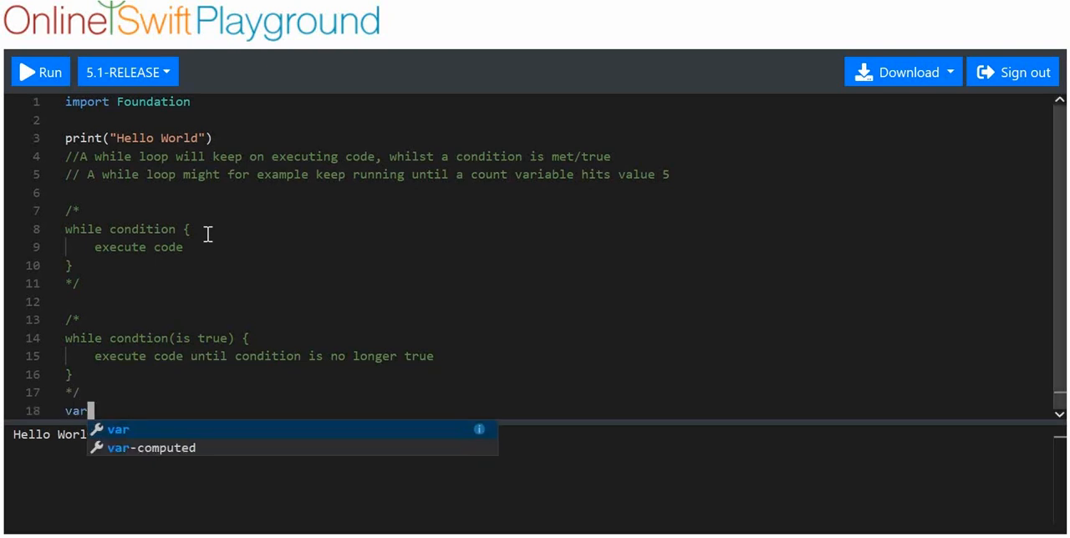
type("cou")
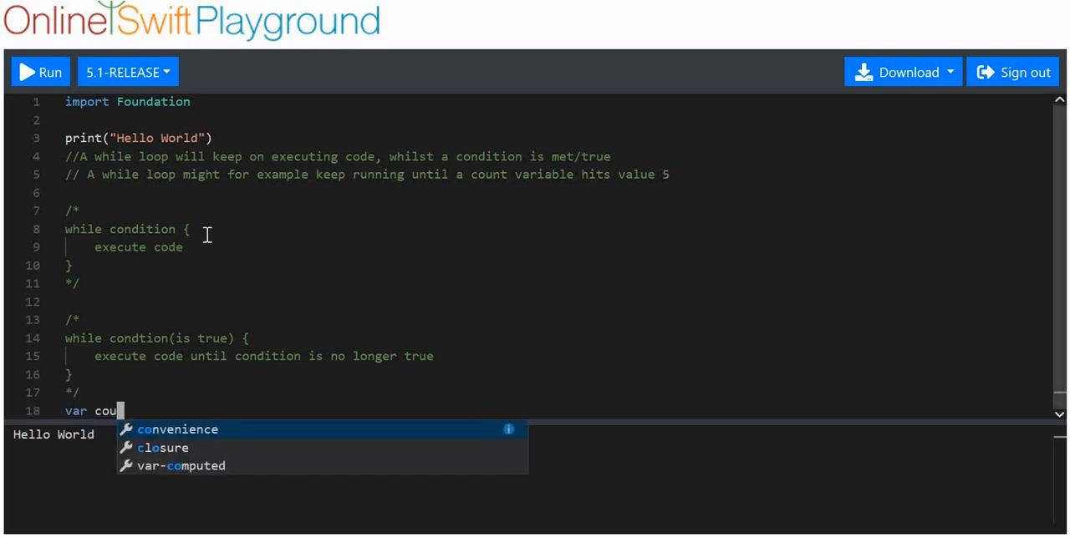
type("nt = 0")
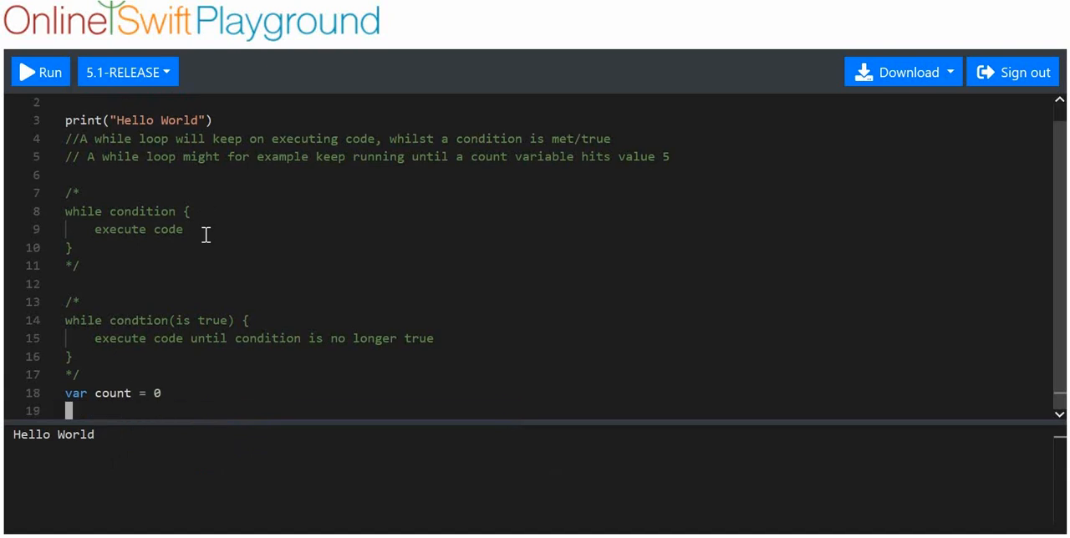
type("var")
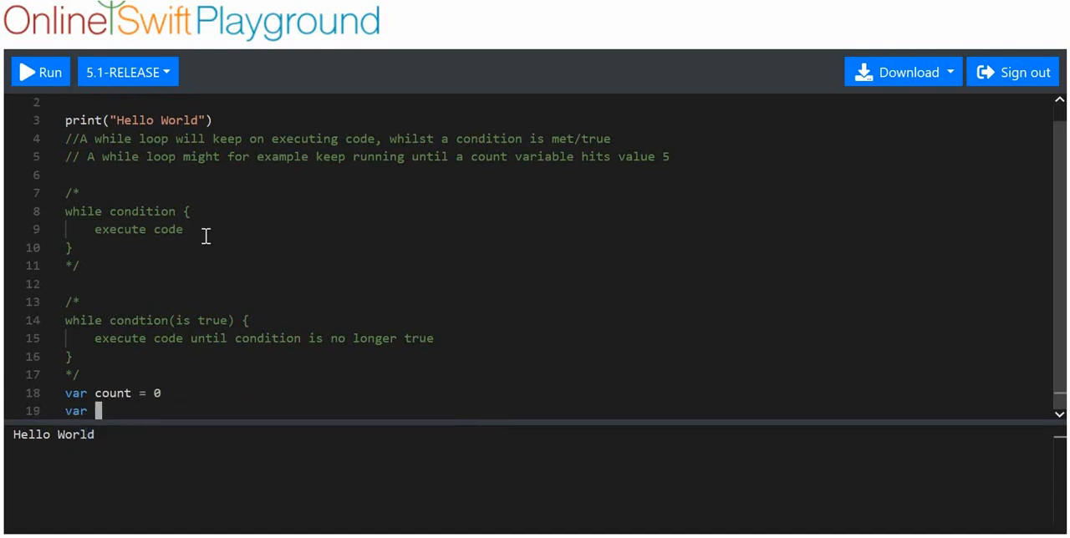
type("truth")
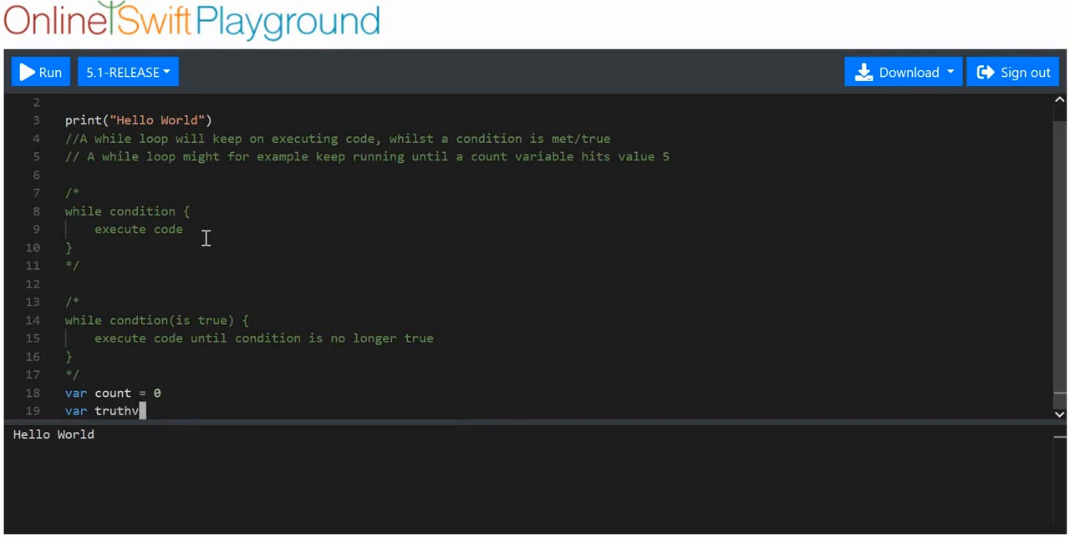
type("value = tr")
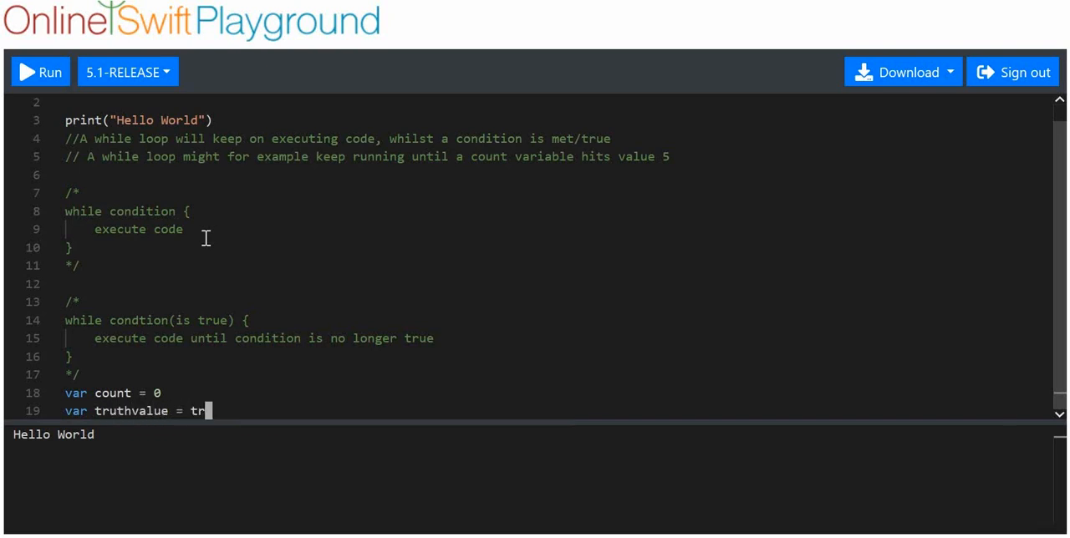
type("ue")
type("while")
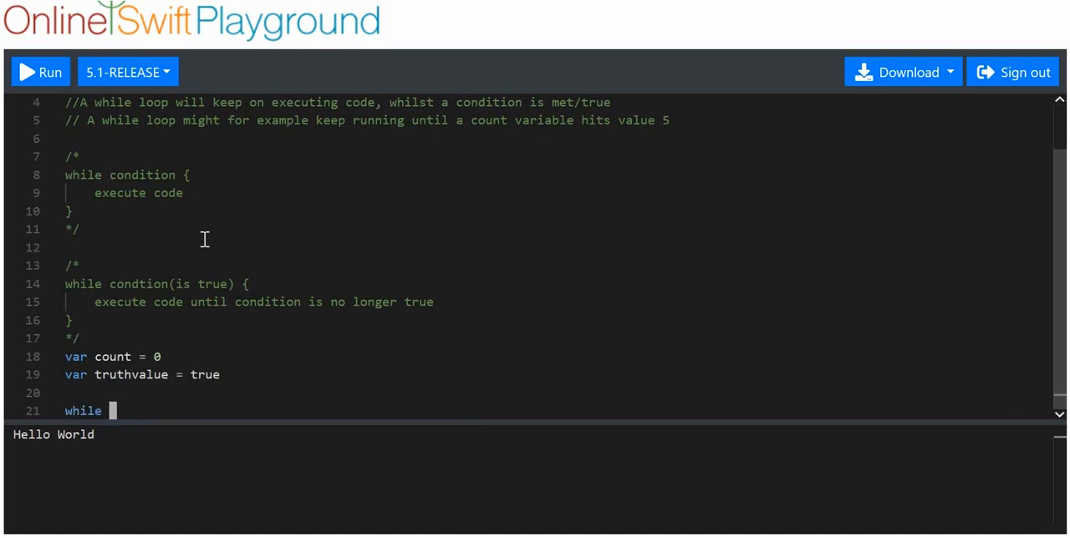
type("trutc")
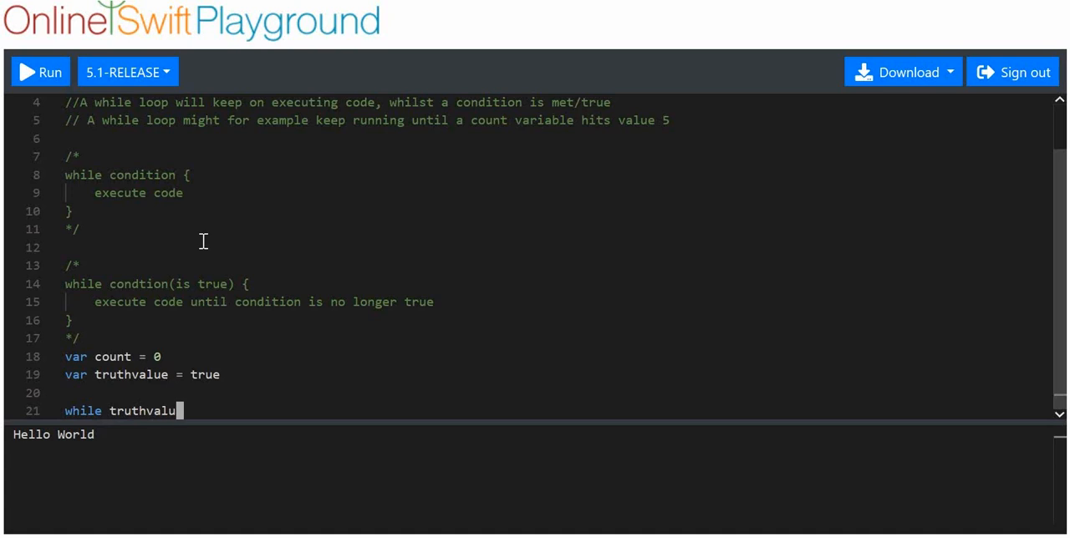
type("{}")
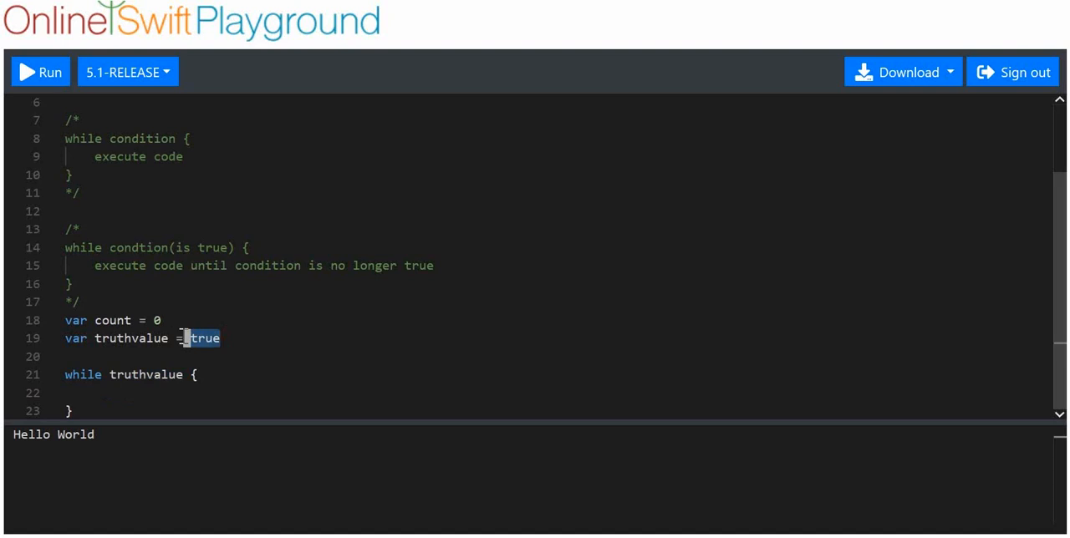
Put print("Hello UNIVERSE!") inside the while truthvalue loop body
left_click(186, 374)
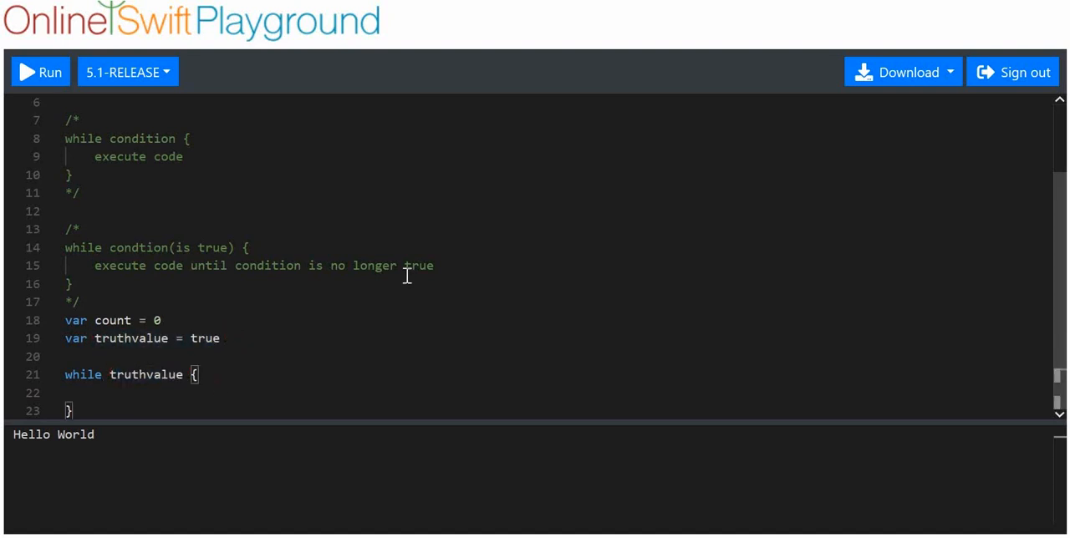
left_click(97, 393)
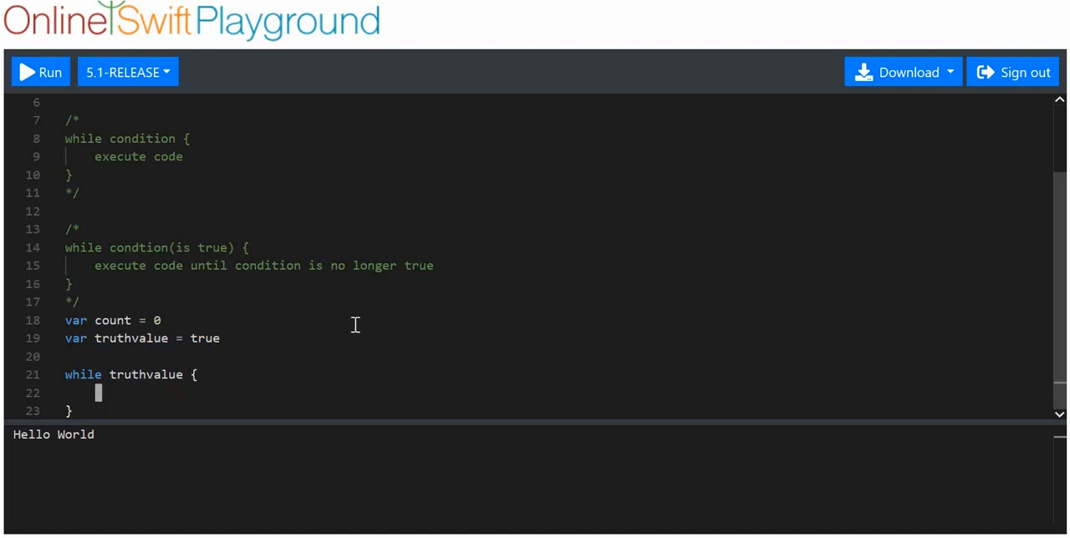
type("print")
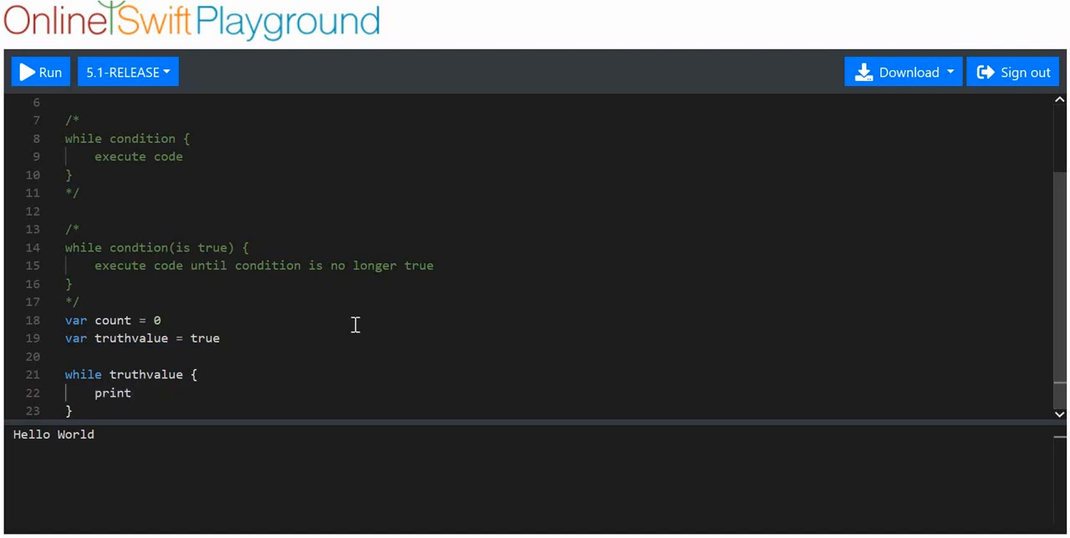
type("(")
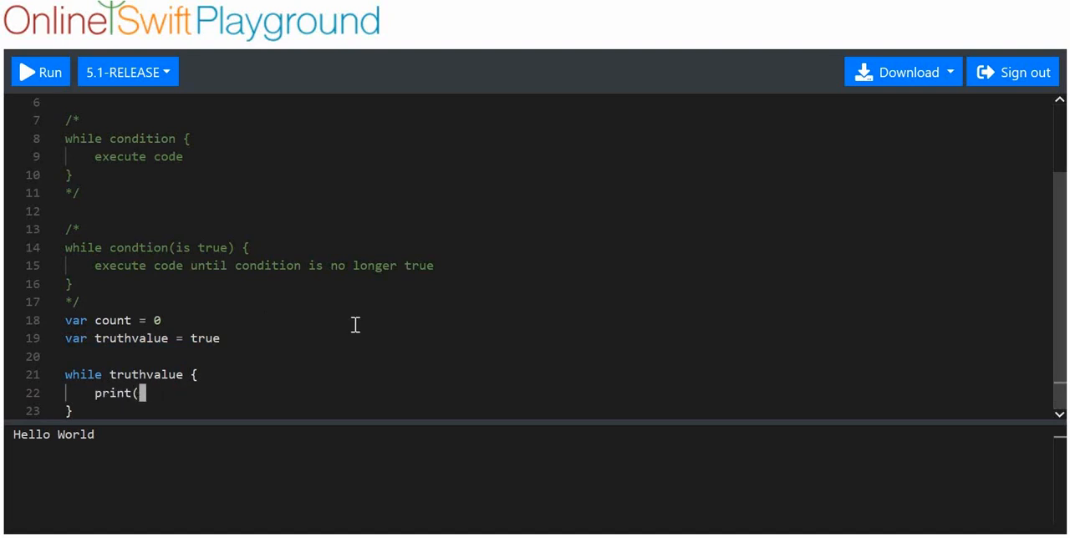
type("\"\"")
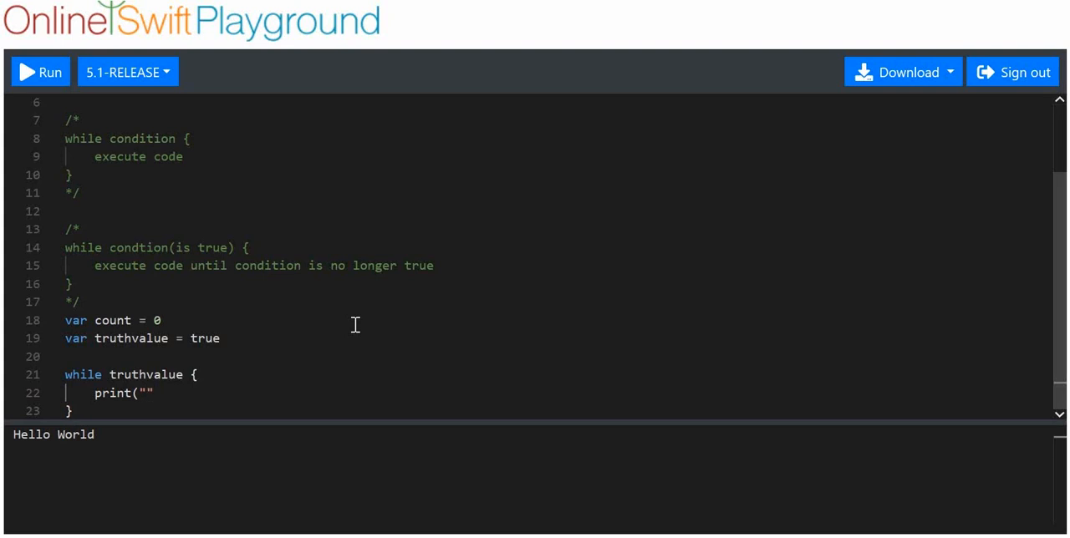
type("Hello")
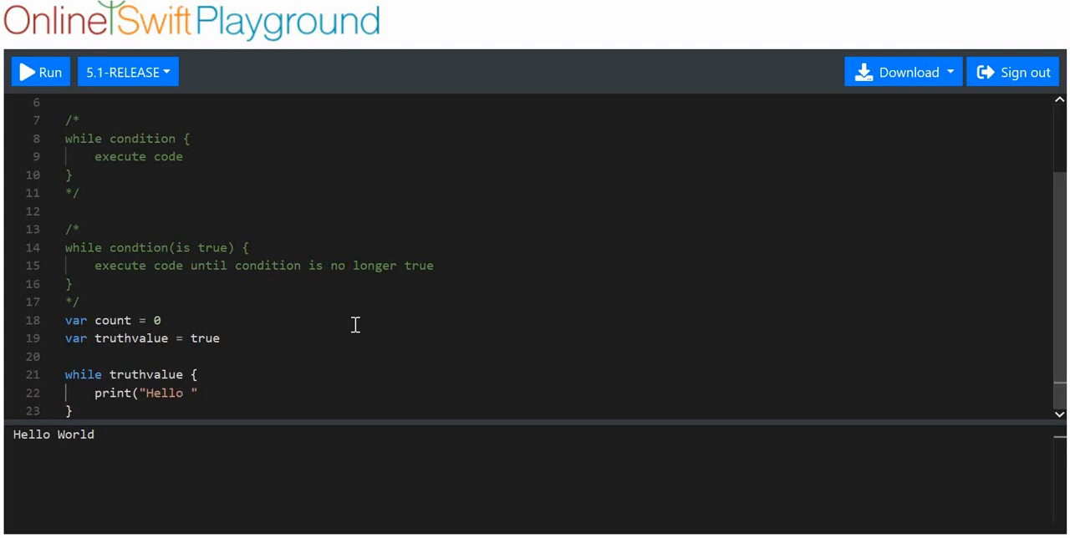
type("uN")
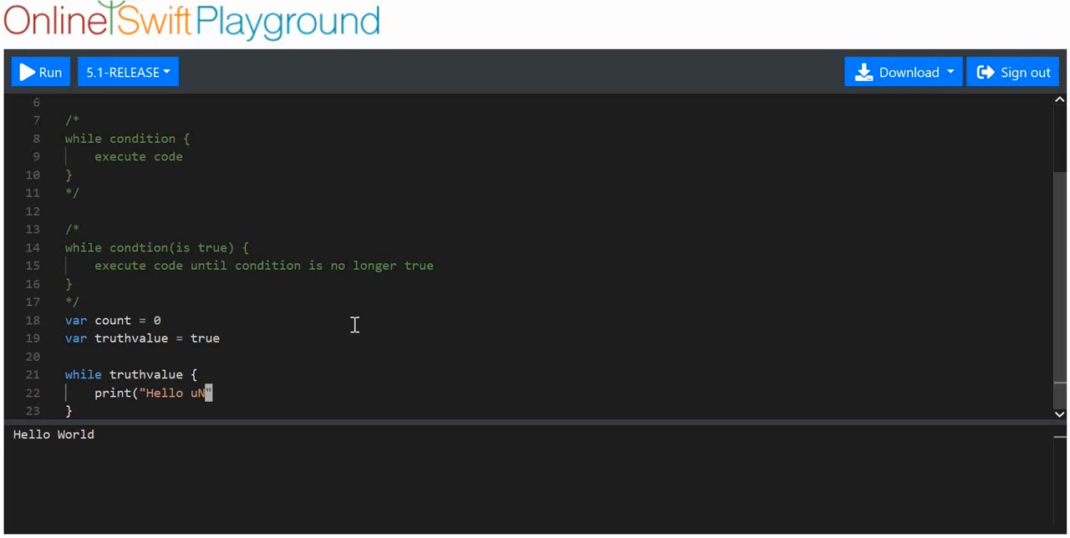
type("NI")
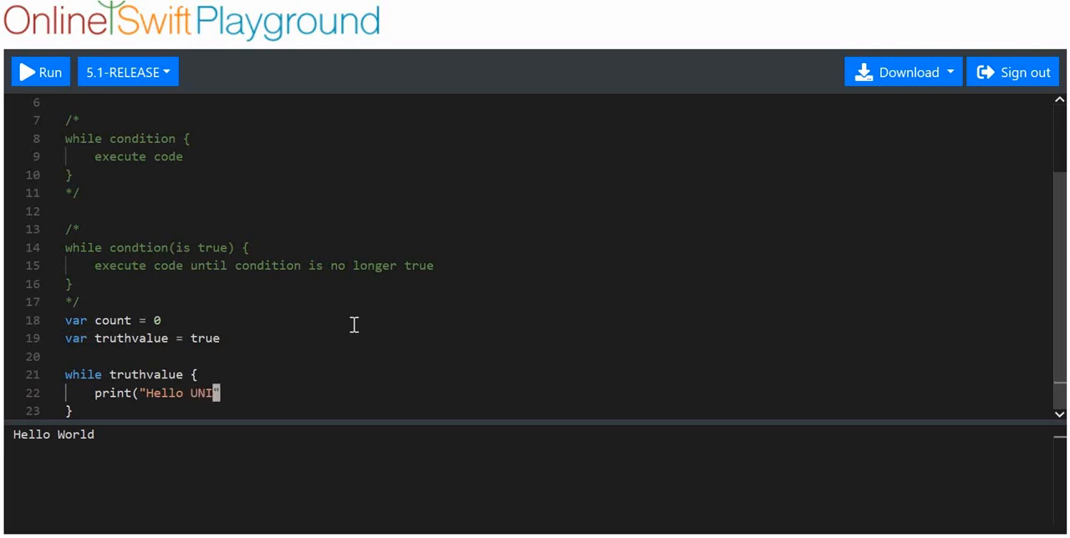
type("VERSE")
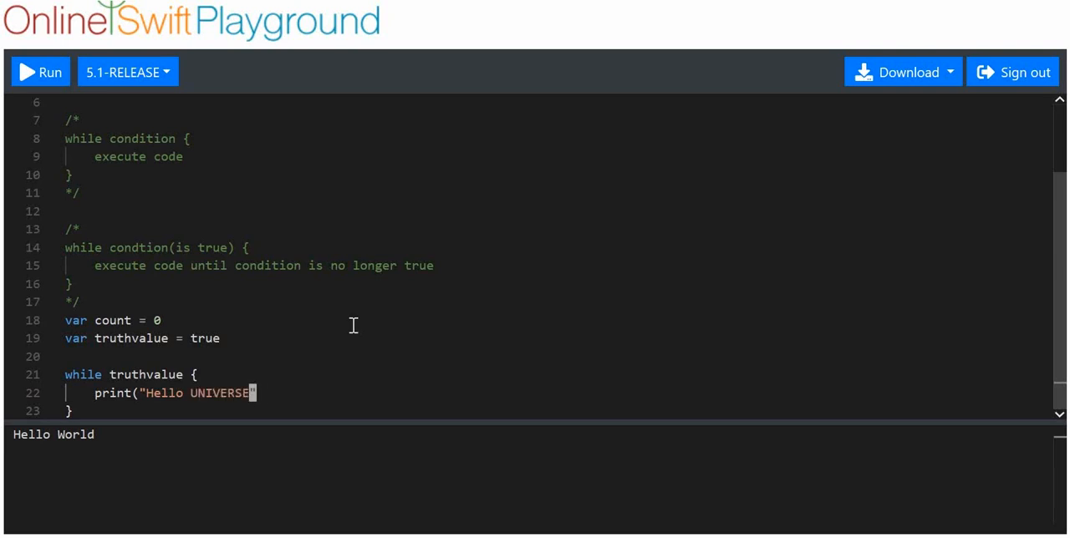
type("!)")
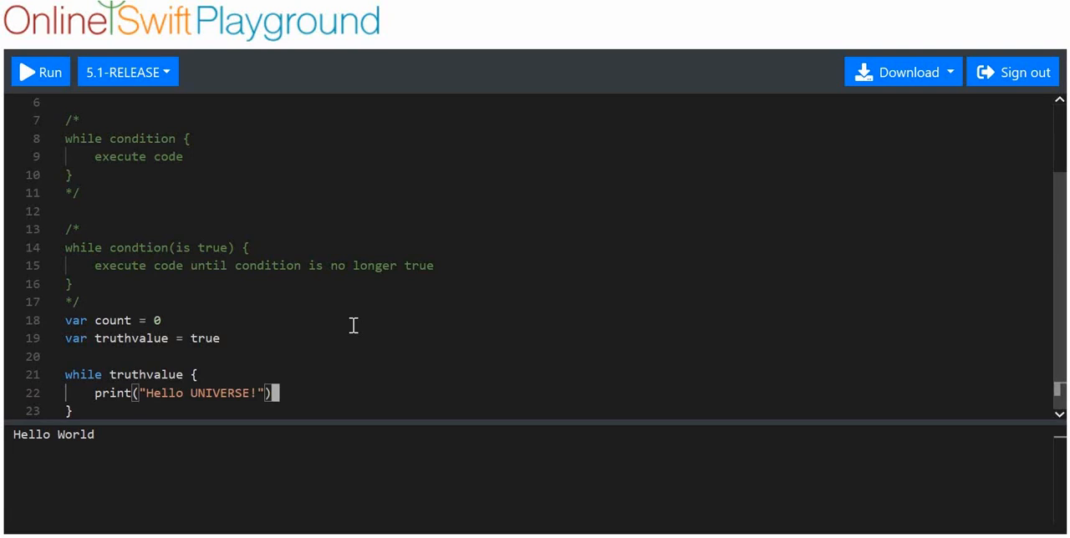
Add count = count + 1 and 'if count > 4 { truthvalue = false }' to the loop
type("count =")
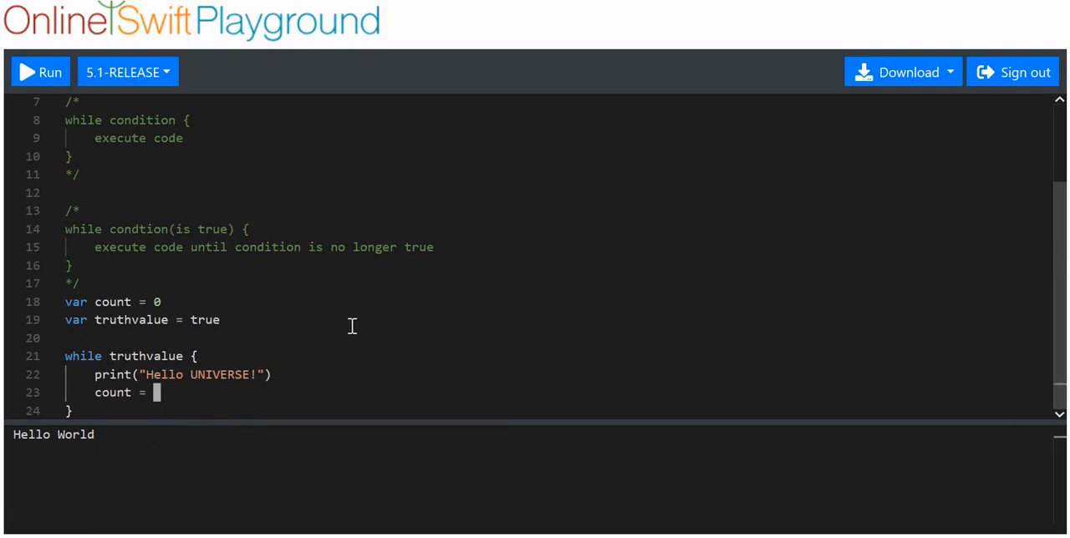
type("count +")
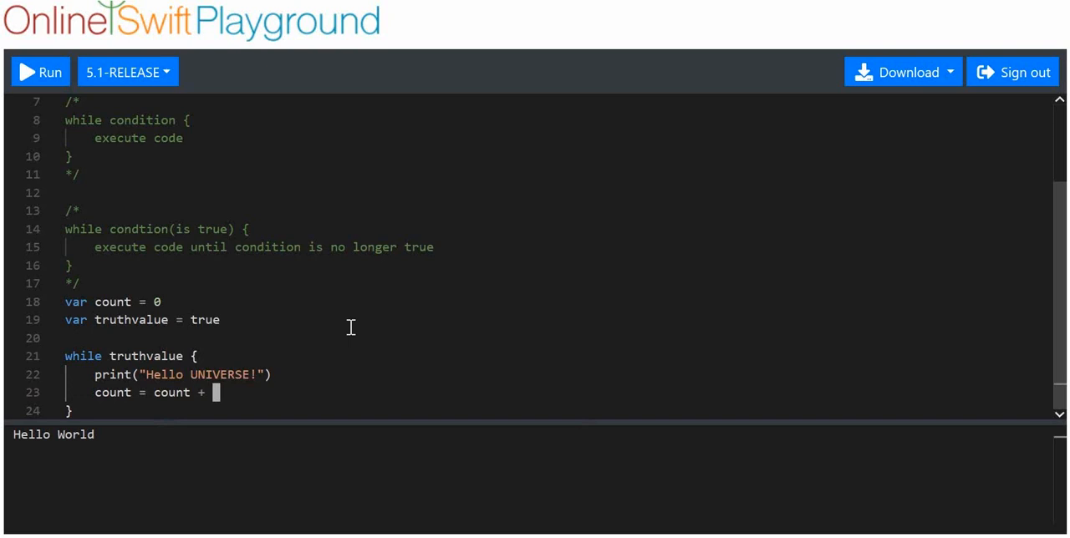
type("1")
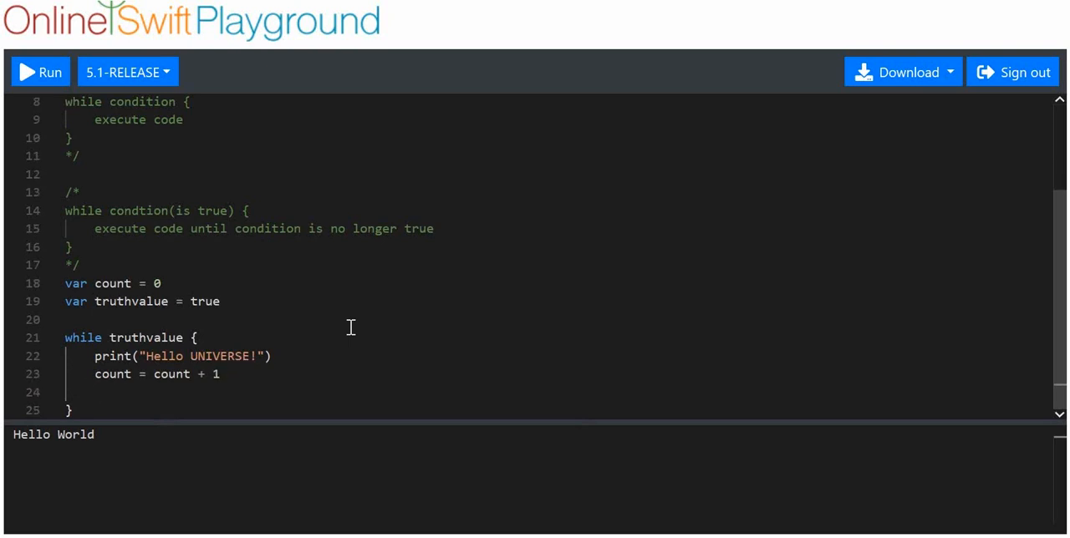
type("if")
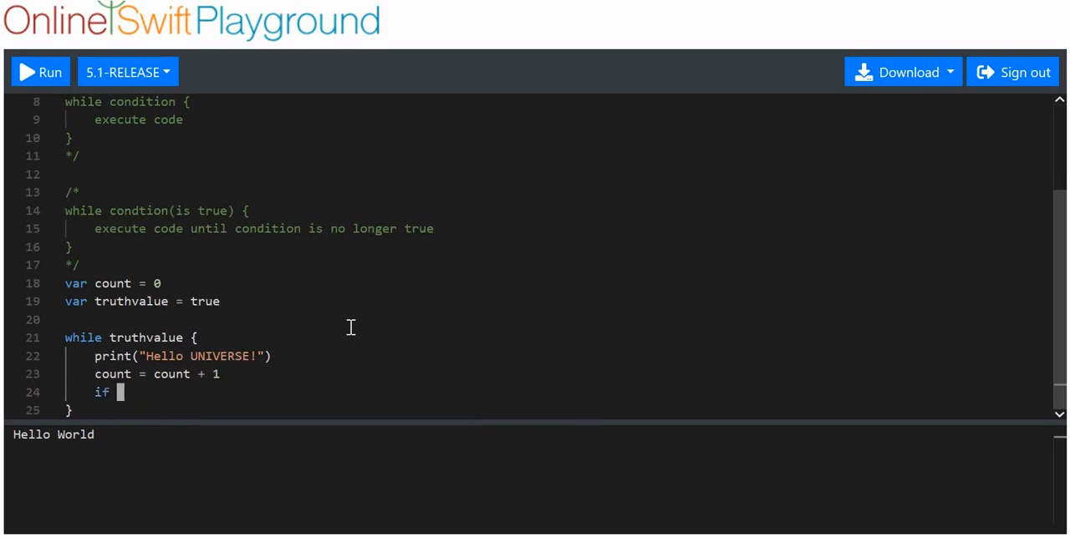
type("count >")
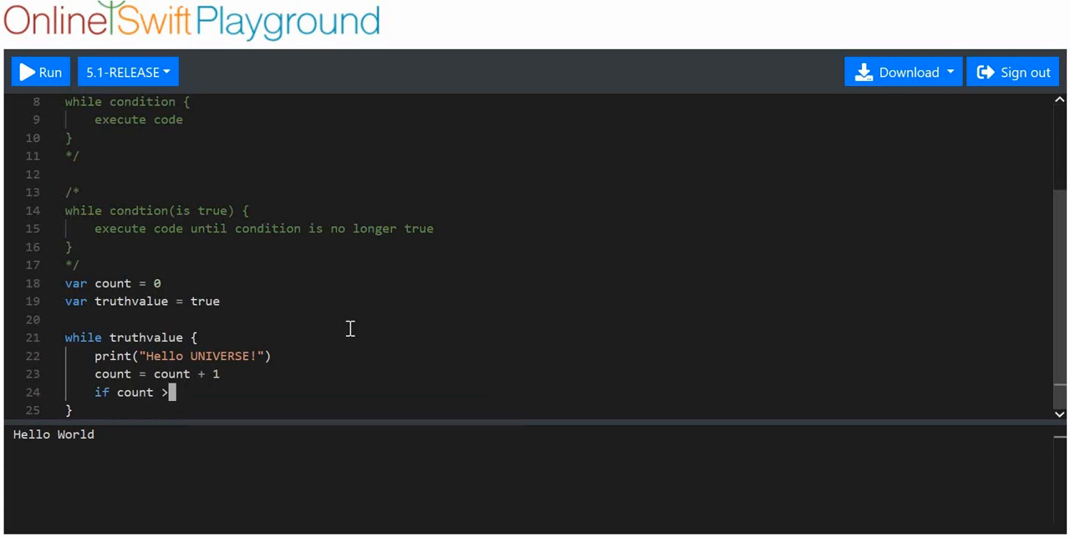
type("4 =")
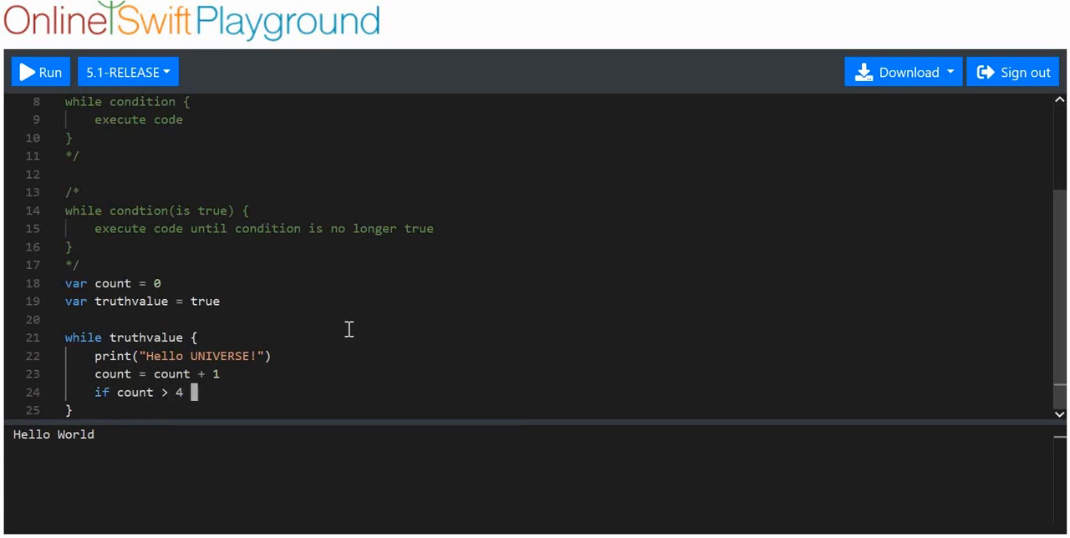
type("{")
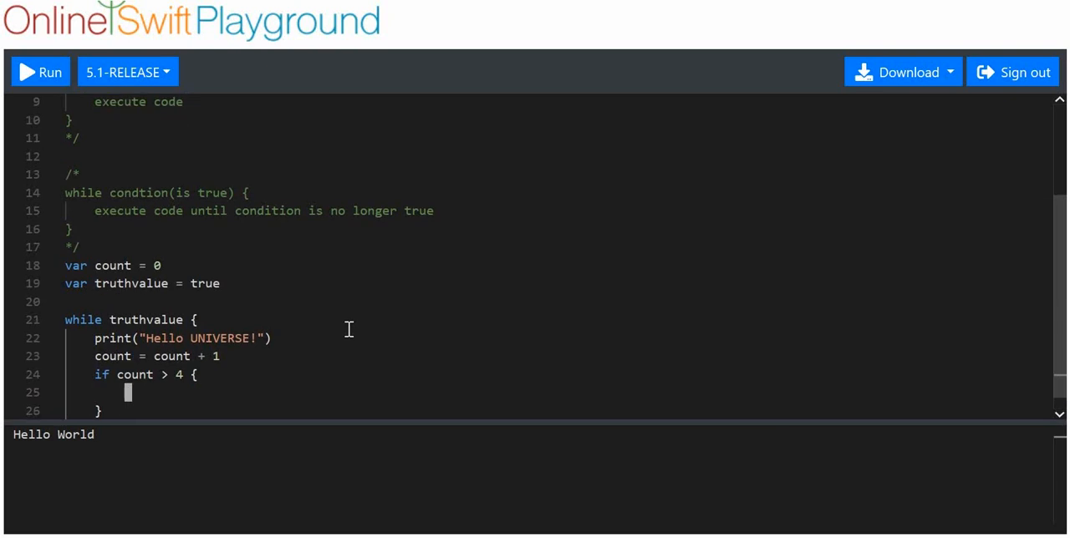
type("trut")
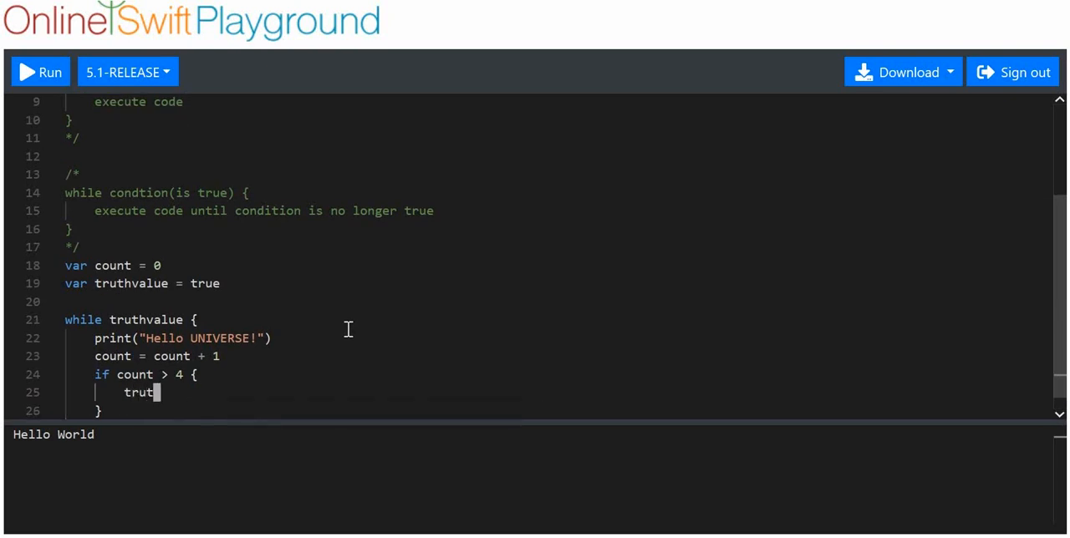
type("hvalue =")
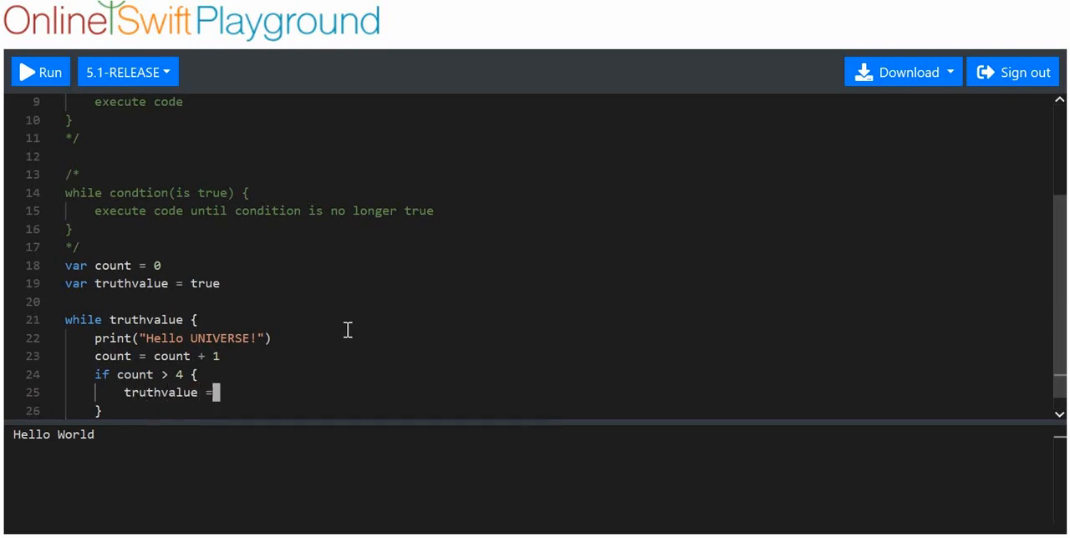
type("false")
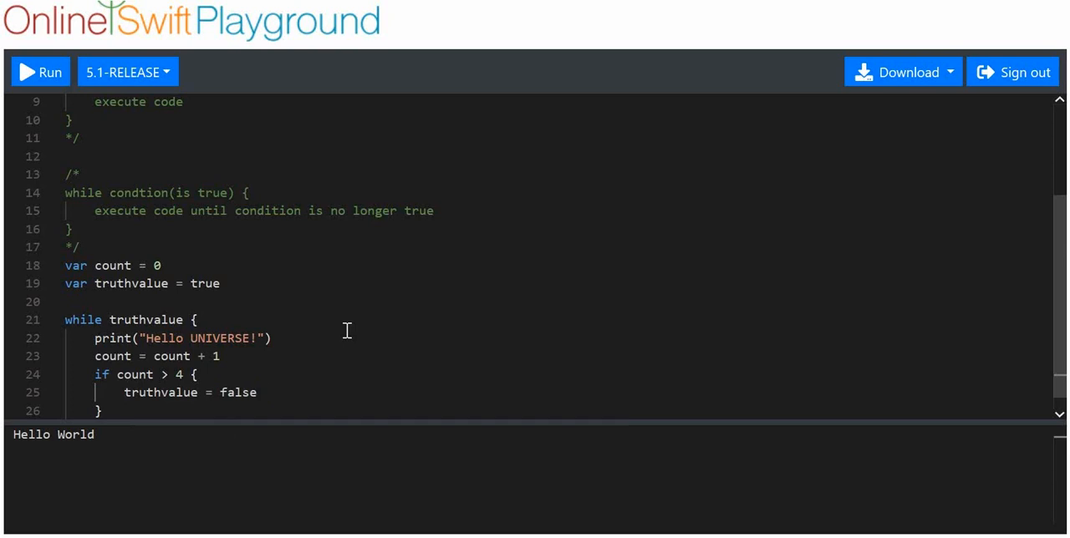
mouse_move(125, 384)
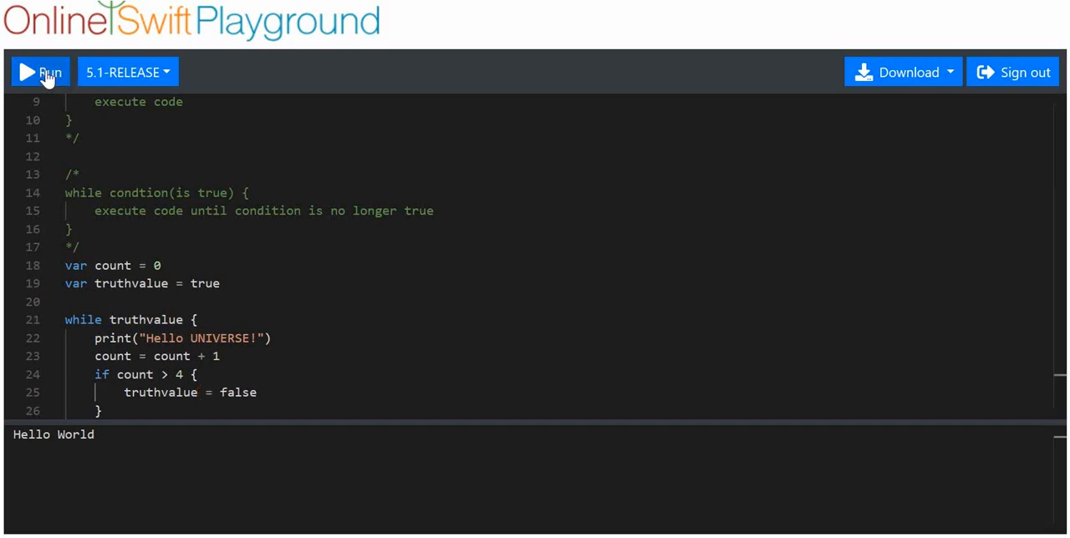
Run the code and check the five Hello UNIVERSE! lines after Hello World
left_click(41, 71)
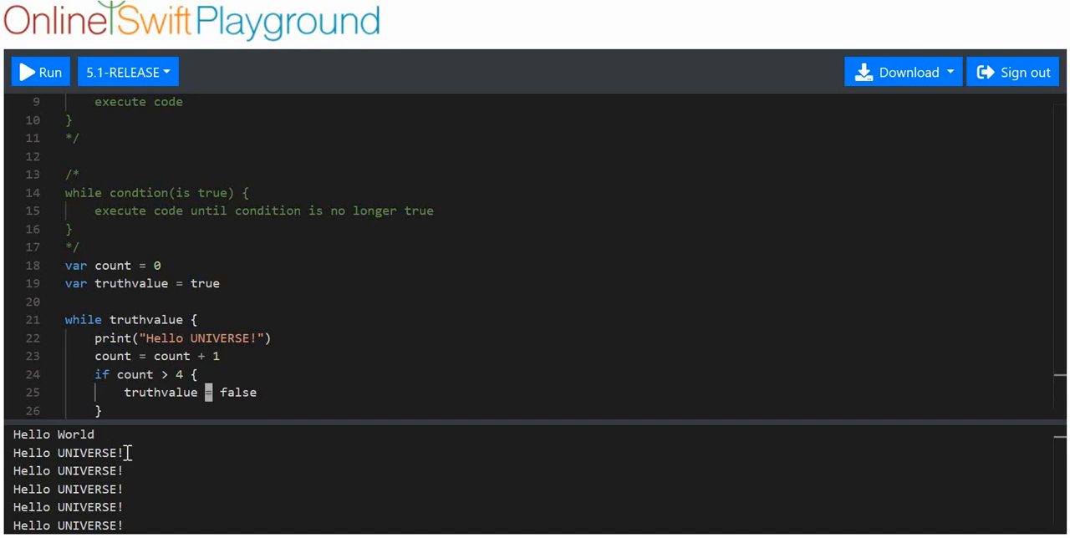
mouse_move(133, 507)
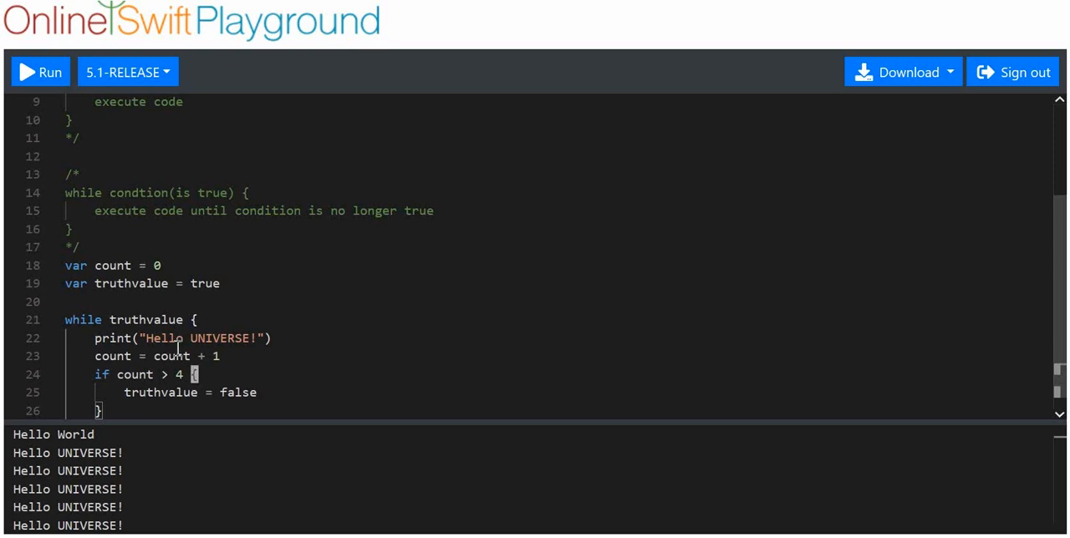
mouse_move(134, 335)
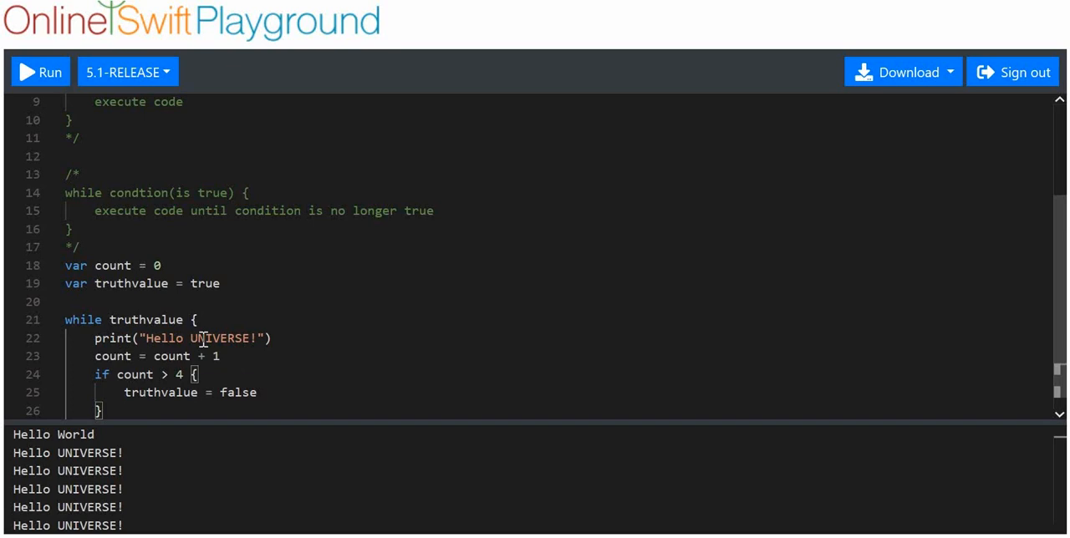
mouse_move(126, 476)
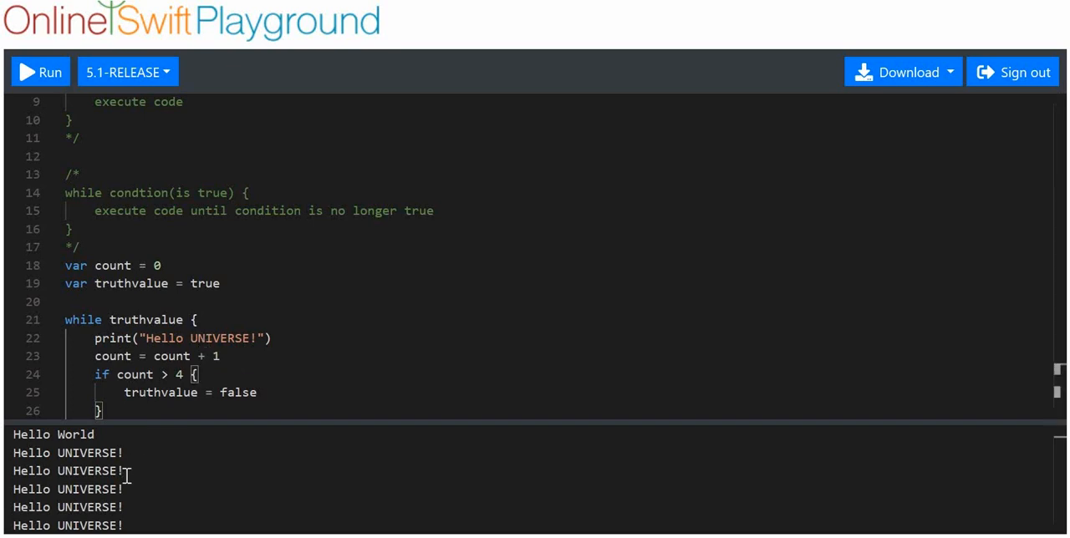
mouse_move(131, 471)
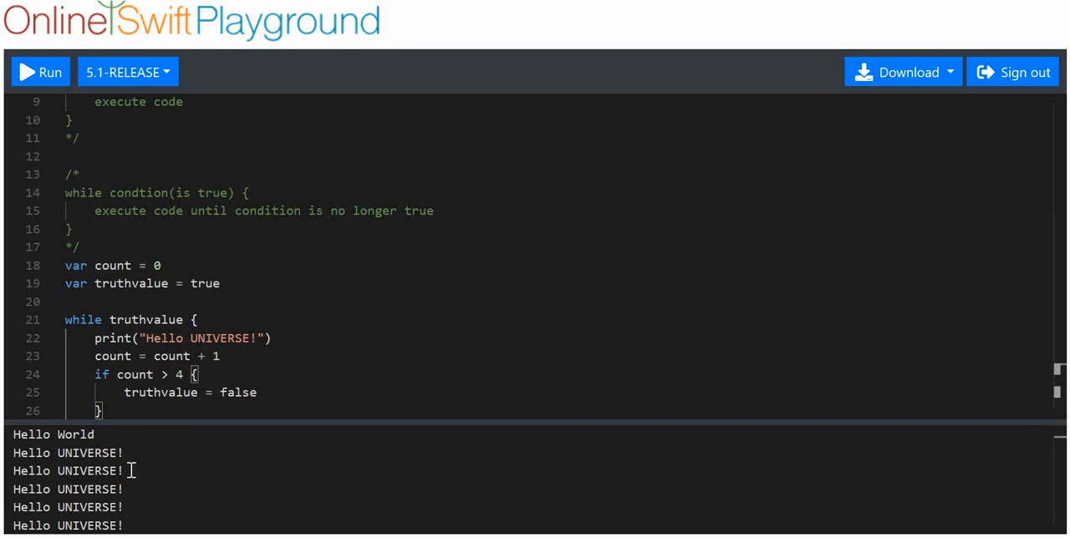
mouse_move(128, 490)
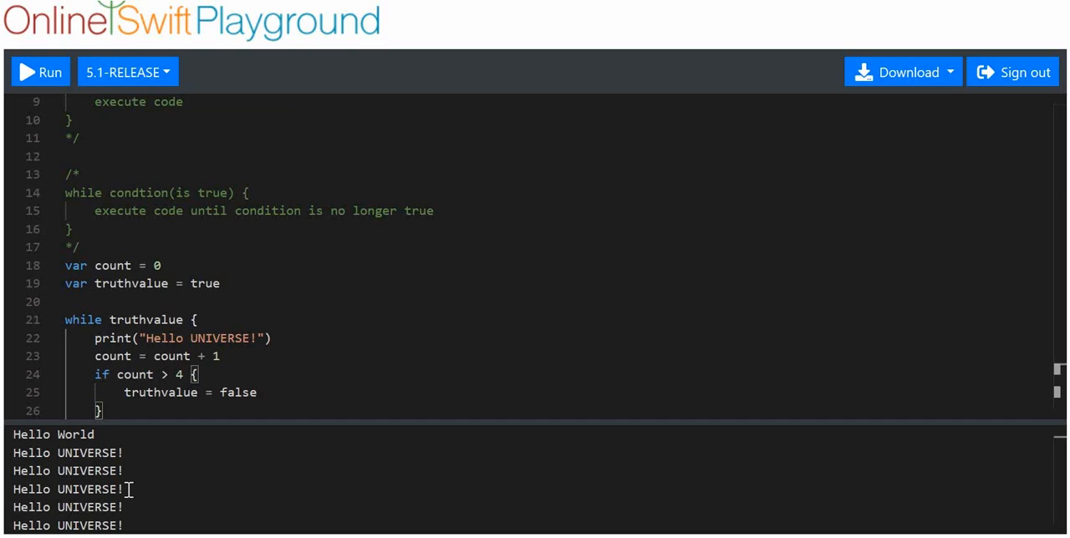
mouse_move(126, 507)
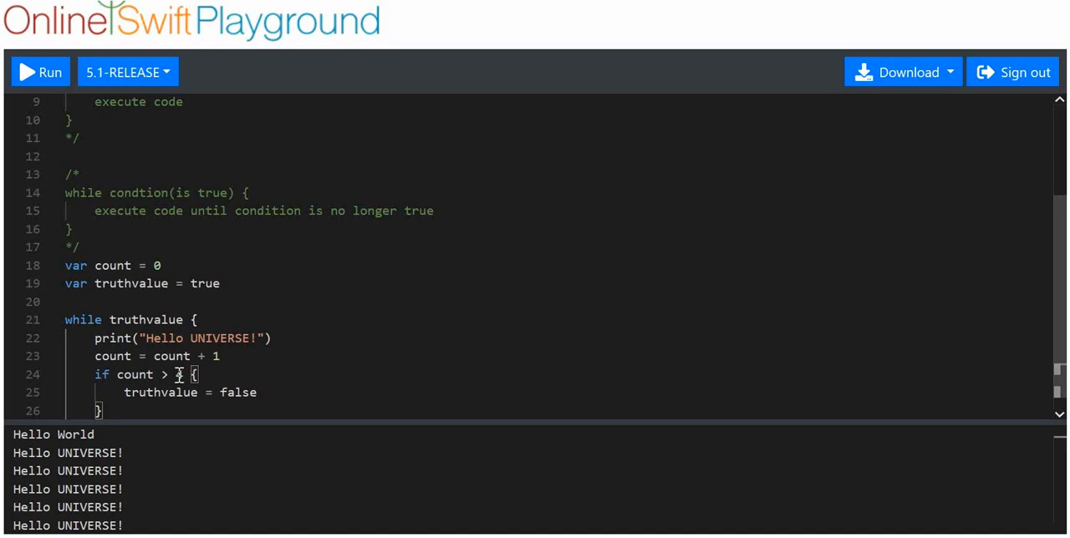
type("4")
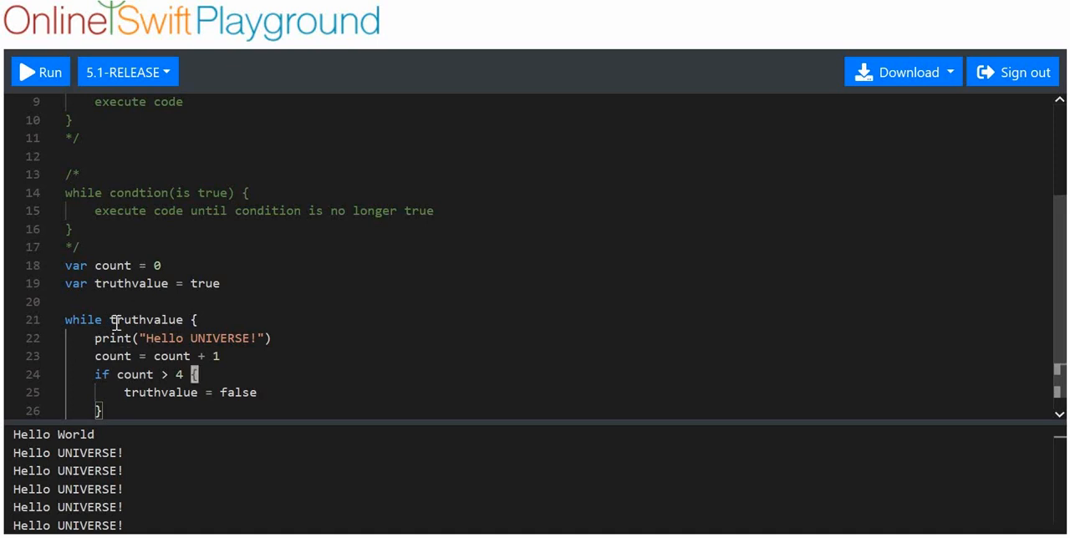
double_click(146, 320)
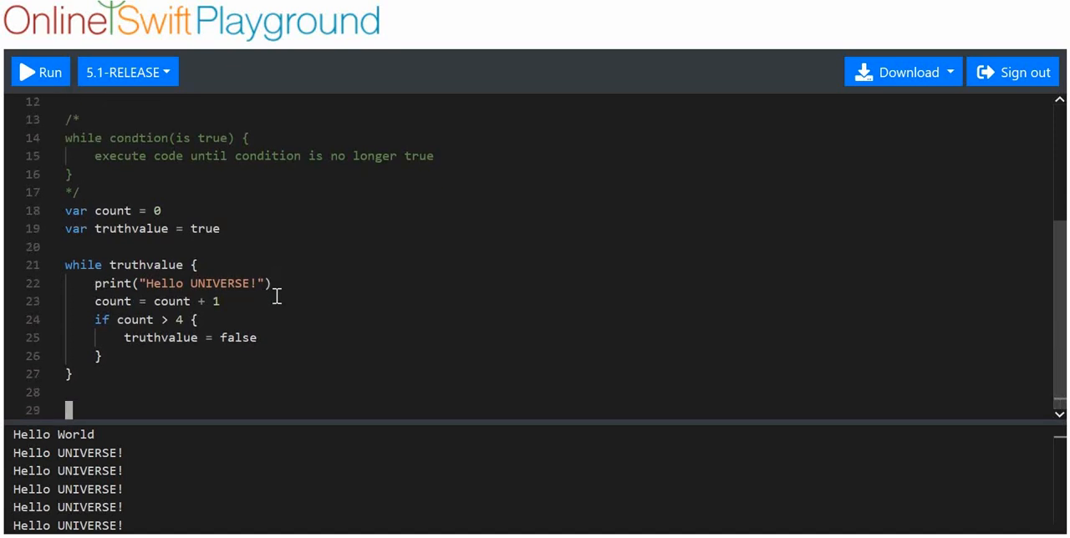
Declare var truthvalue2 = true and a while truthvalue2 loop printing "Hello UUUUEUUEHDJEUFUEHFUE"
type("while")
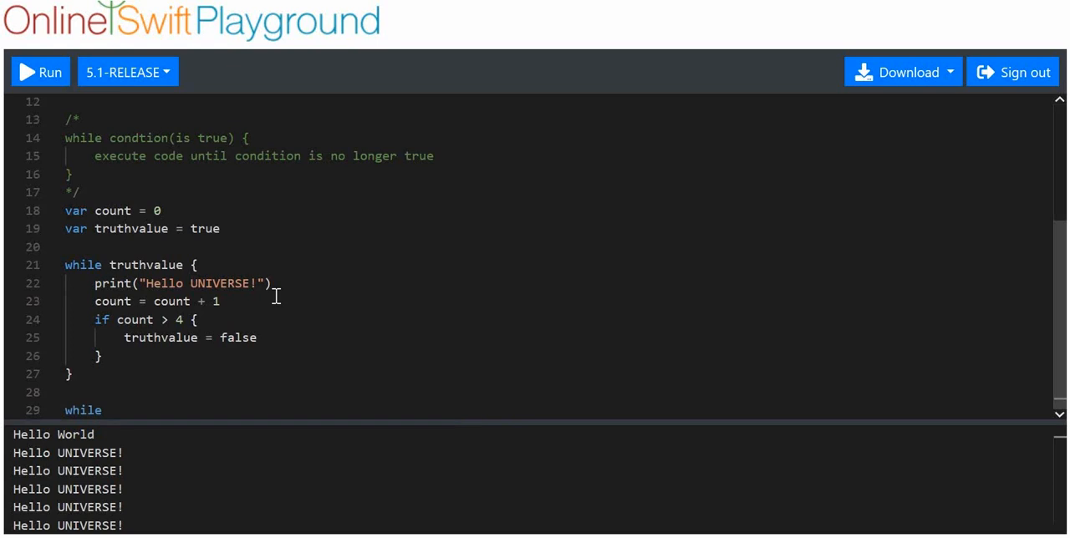
mouse_move(153, 315)
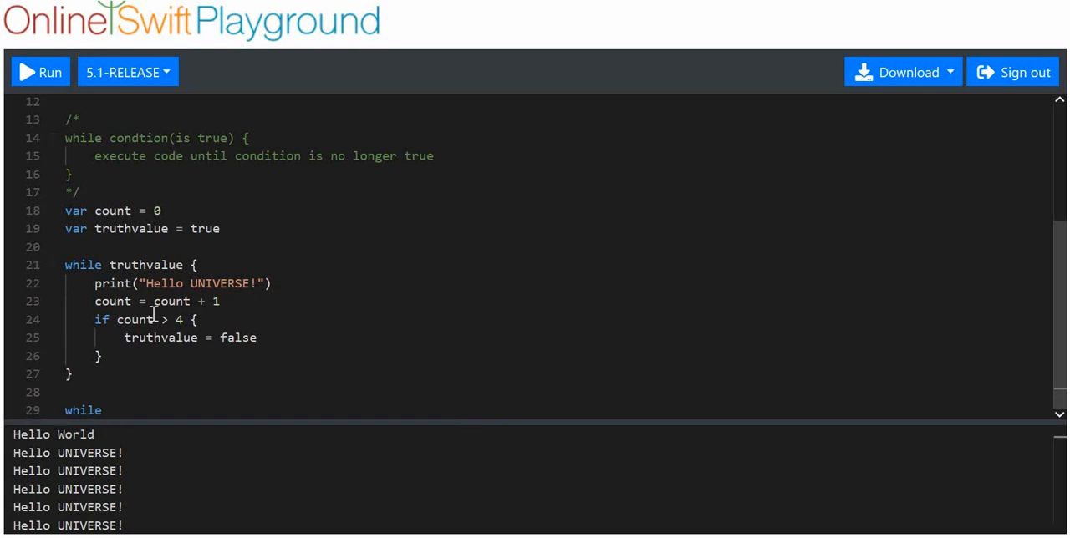
type("var tru")
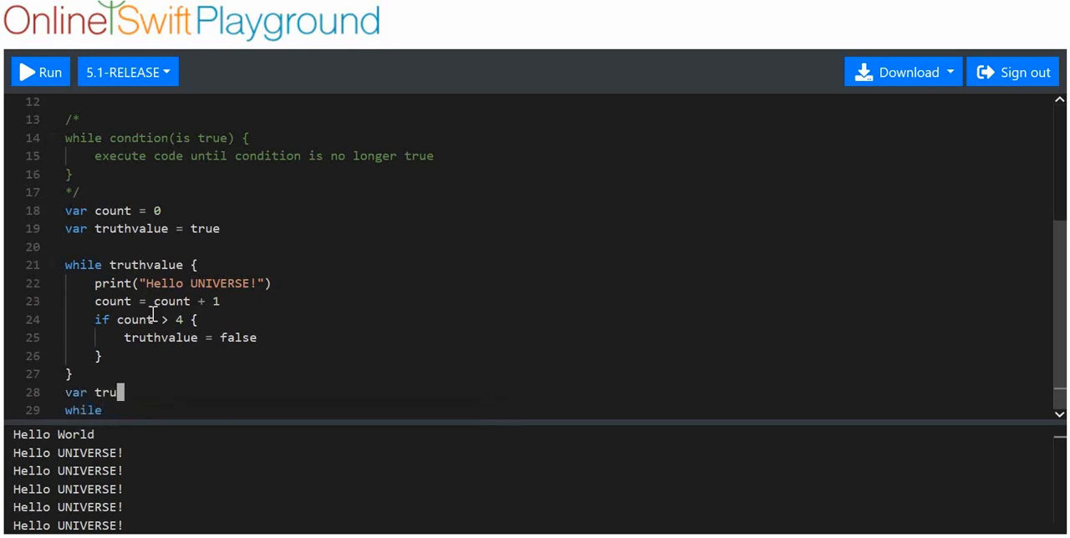
type("thvalue2")
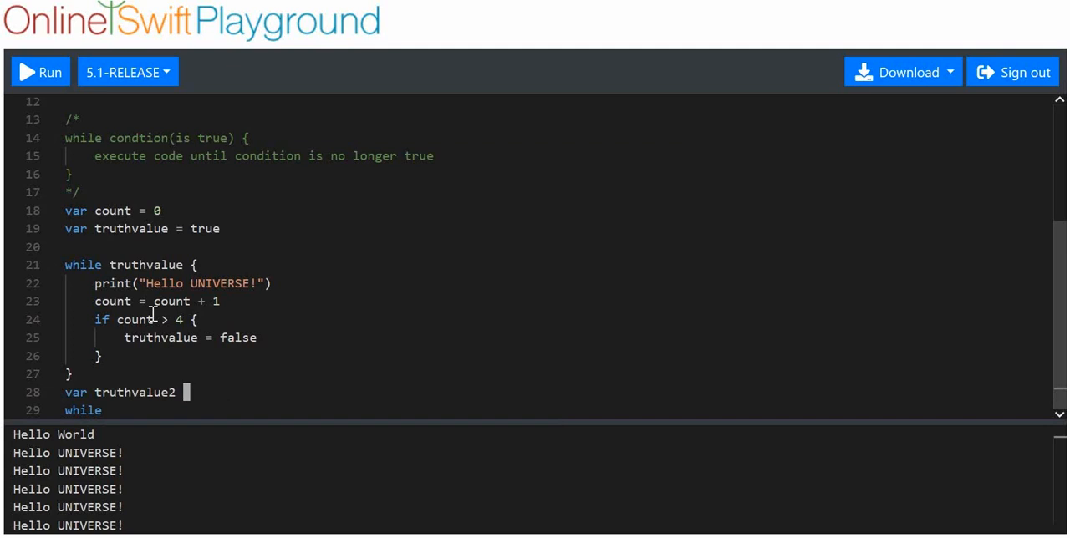
type("= true")
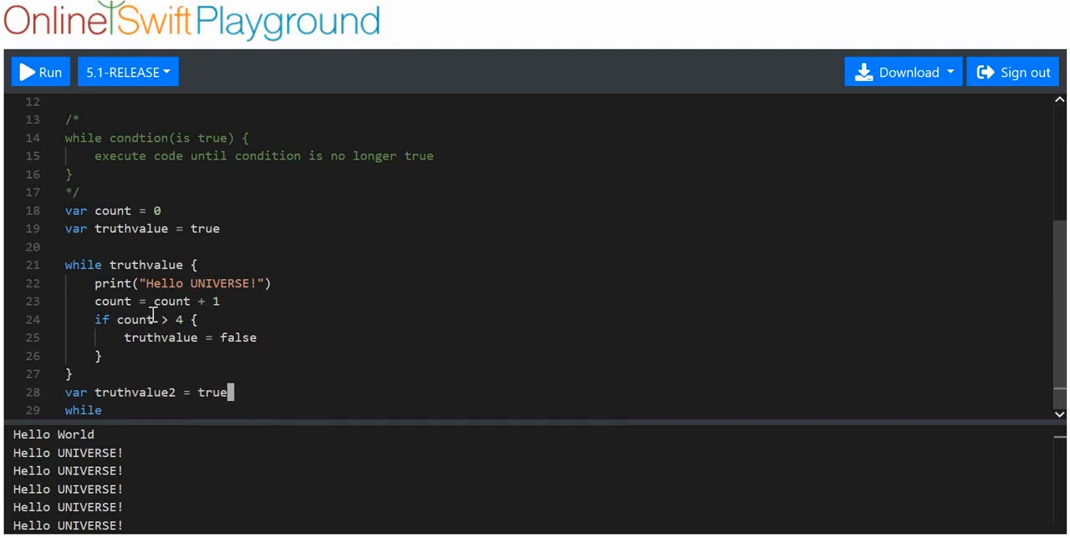
type("tr")
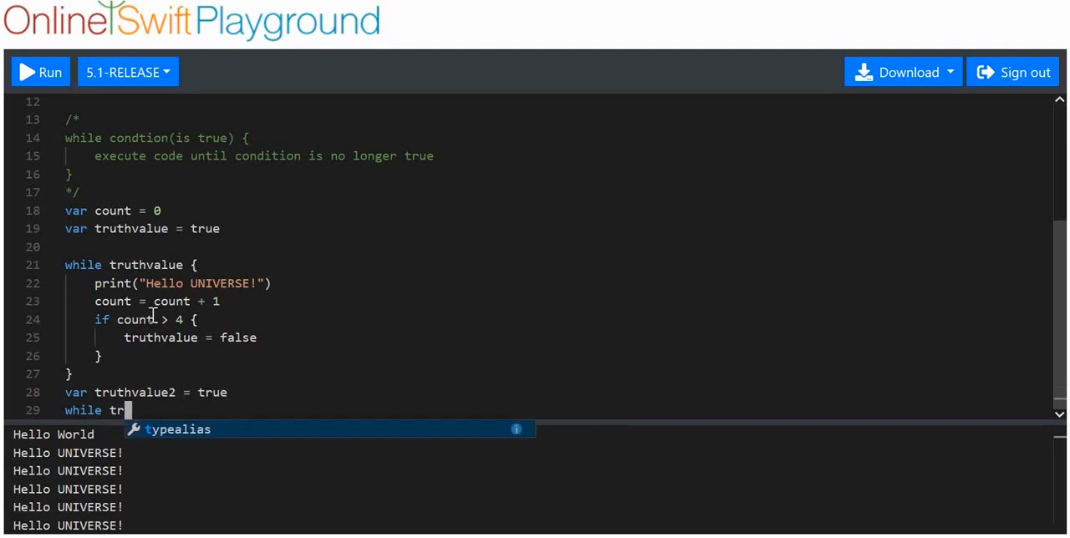
type("uthvalue2 {")
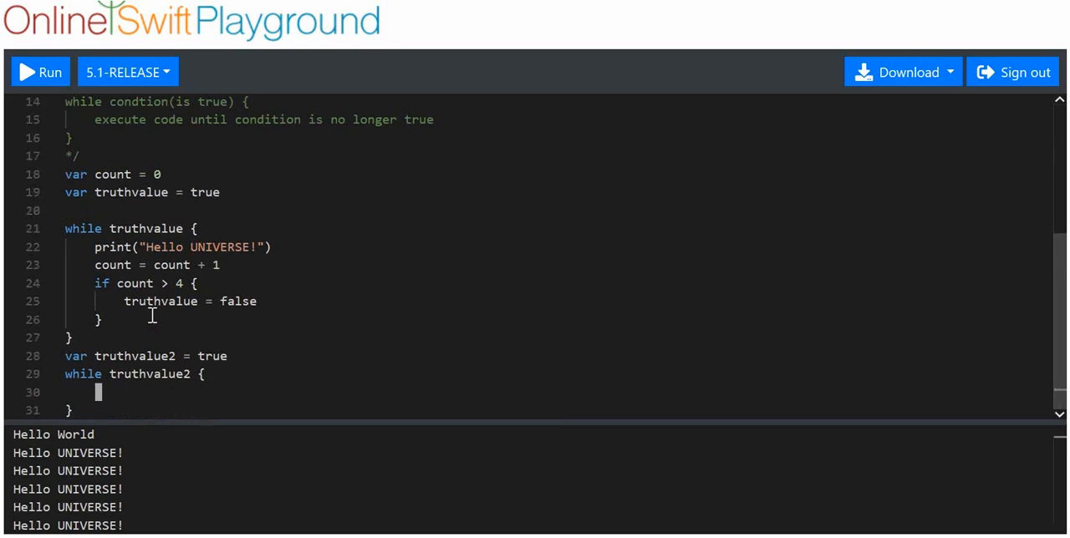
type("print")
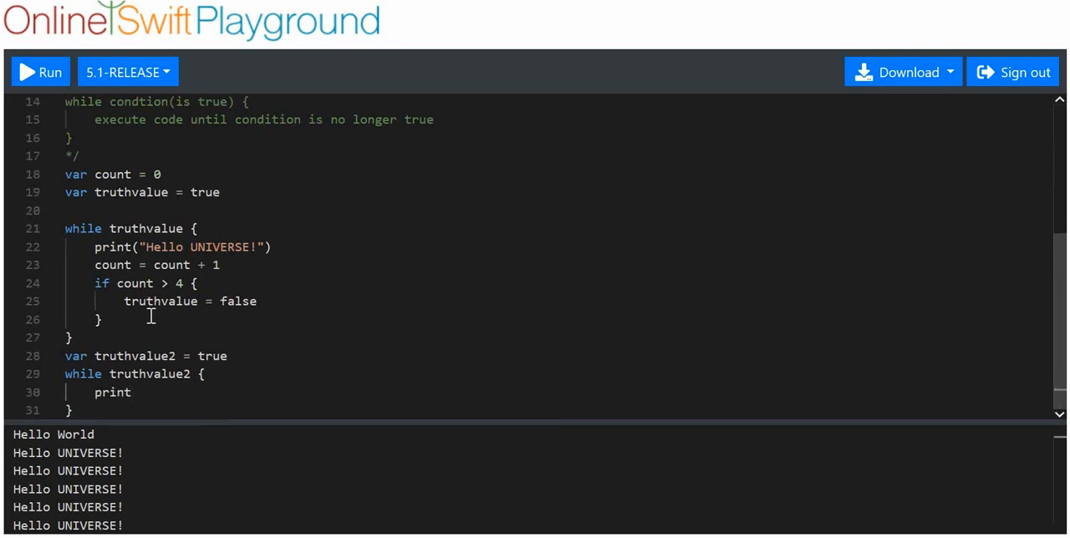
type("(\"Hel")
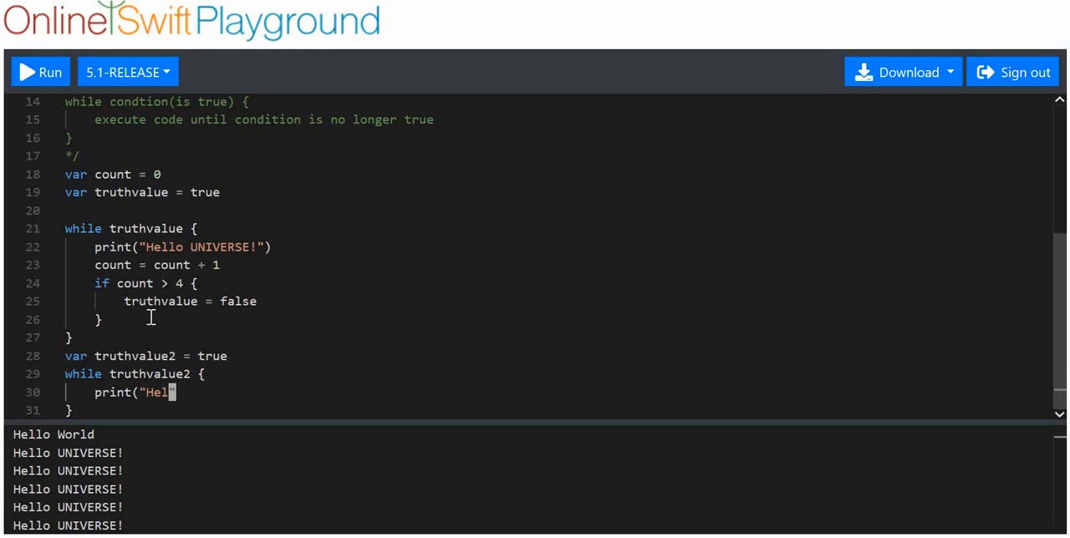
type("lo UU")
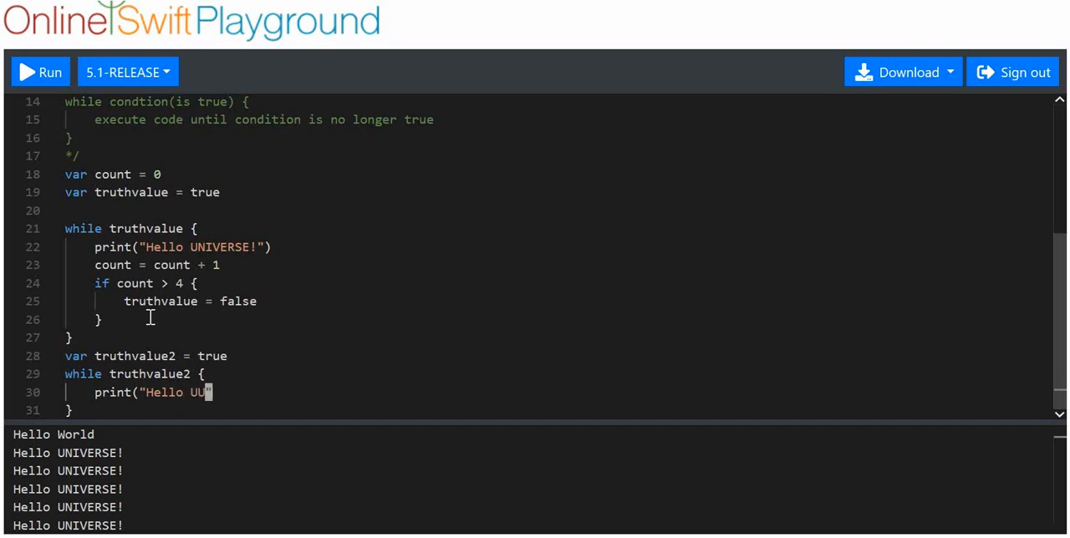
type("UUUEUUEHDJEUFUEHFUE")
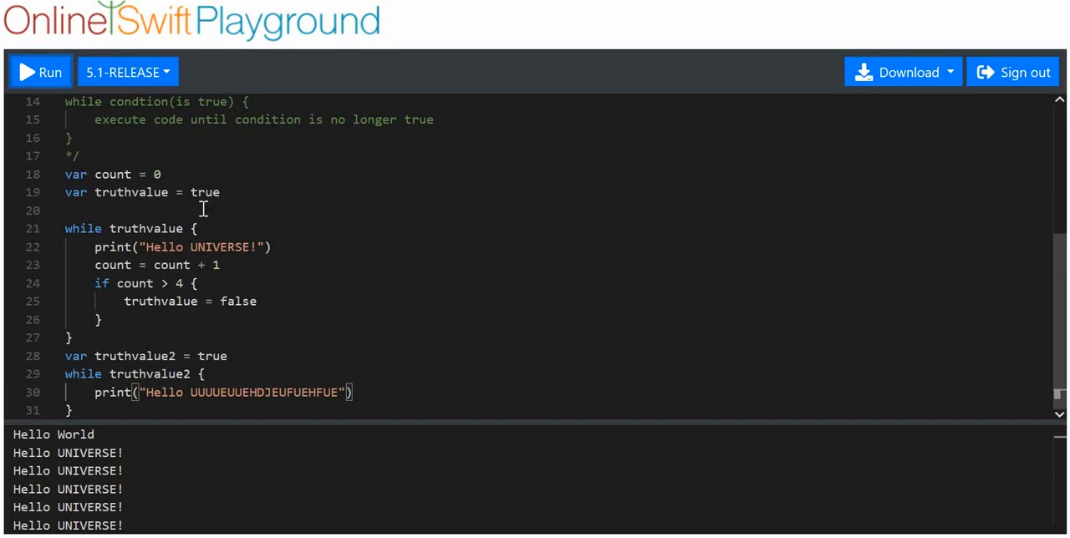
mouse_move(92, 134)
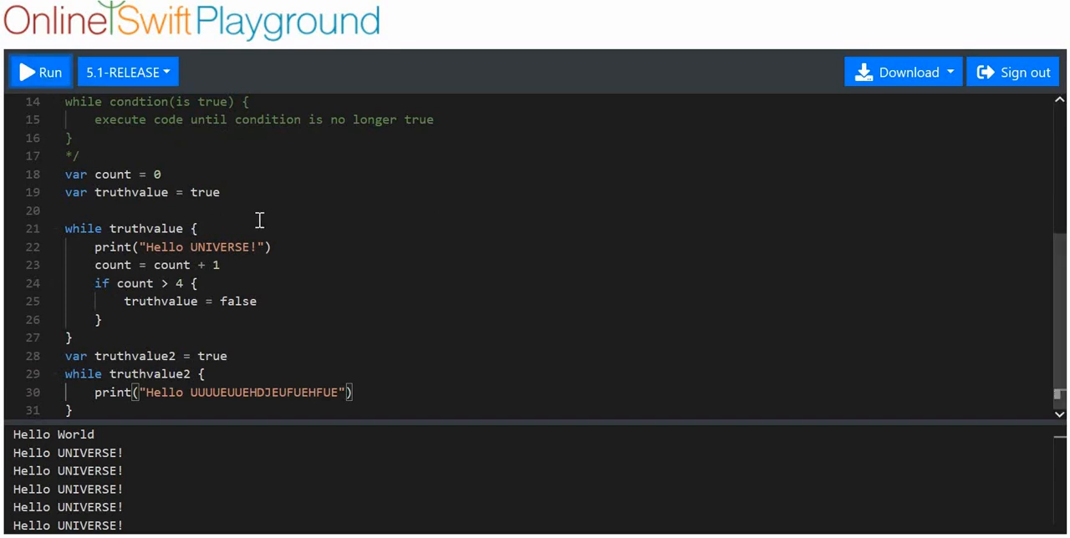
Run the endless truthvalue2 loop until the output shows 'Terminated by signal 24'
left_click(40, 72)
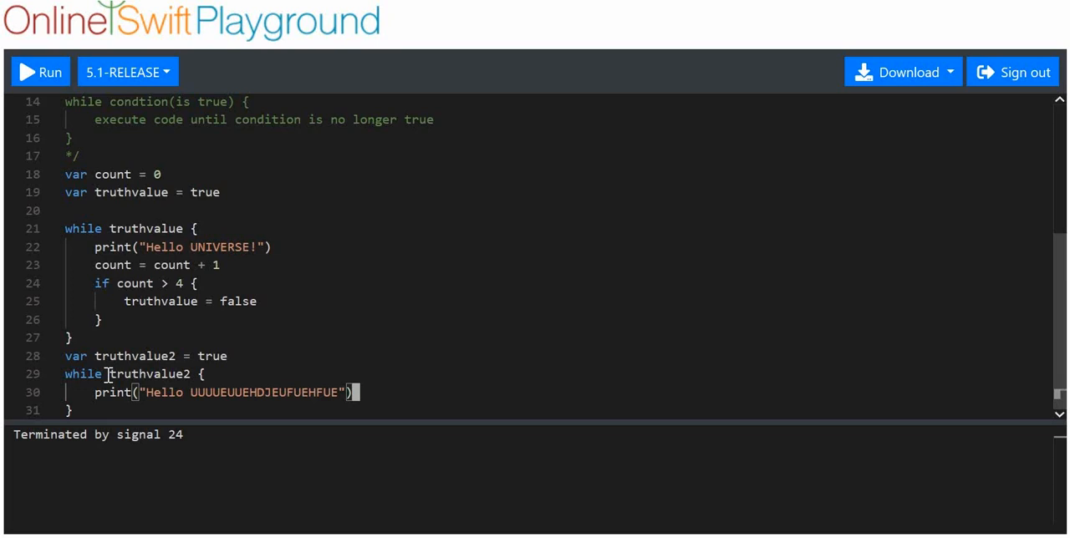
double_click(148, 374)
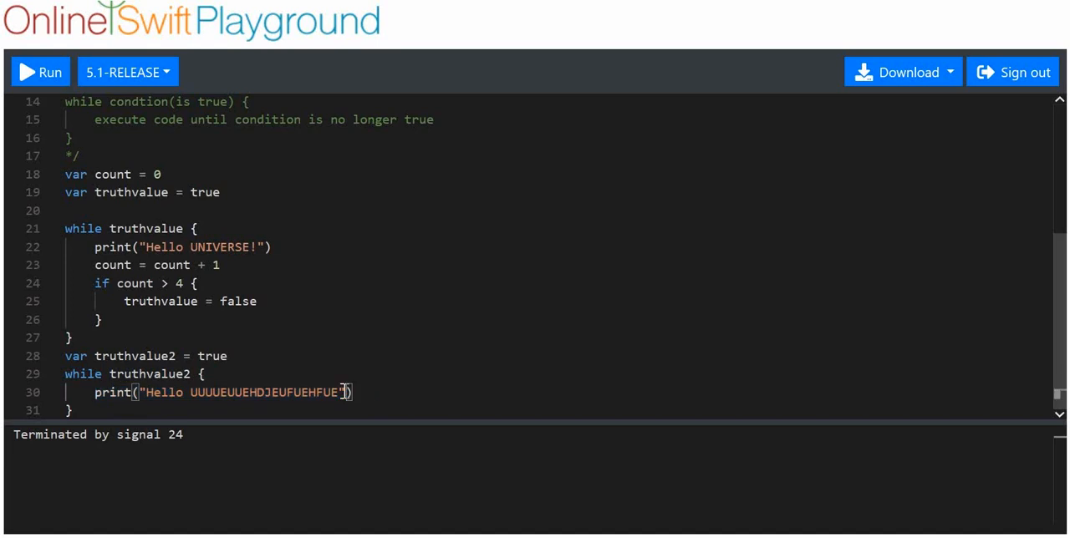
mouse_move(362, 393)
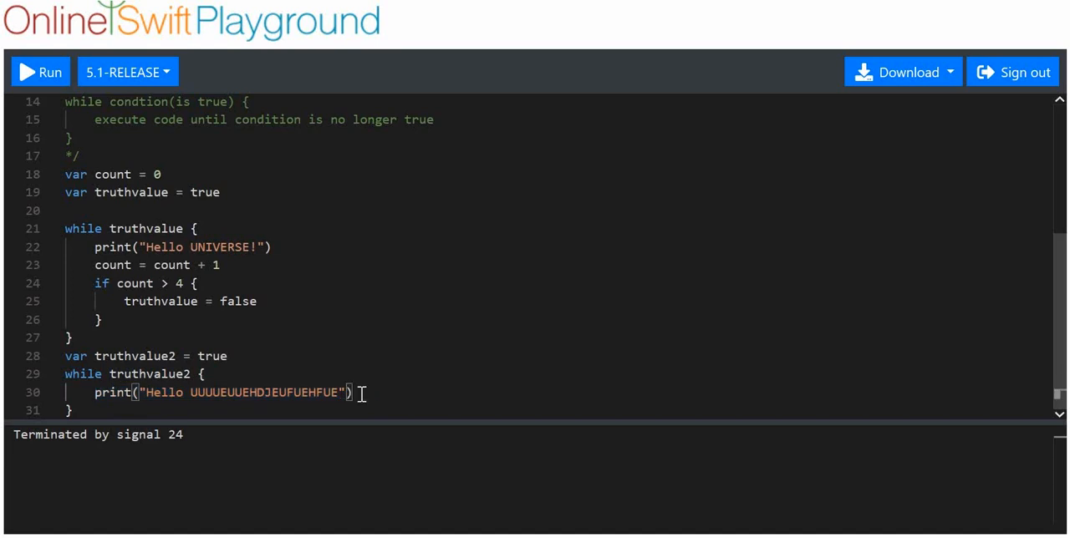
double_click(153, 374)
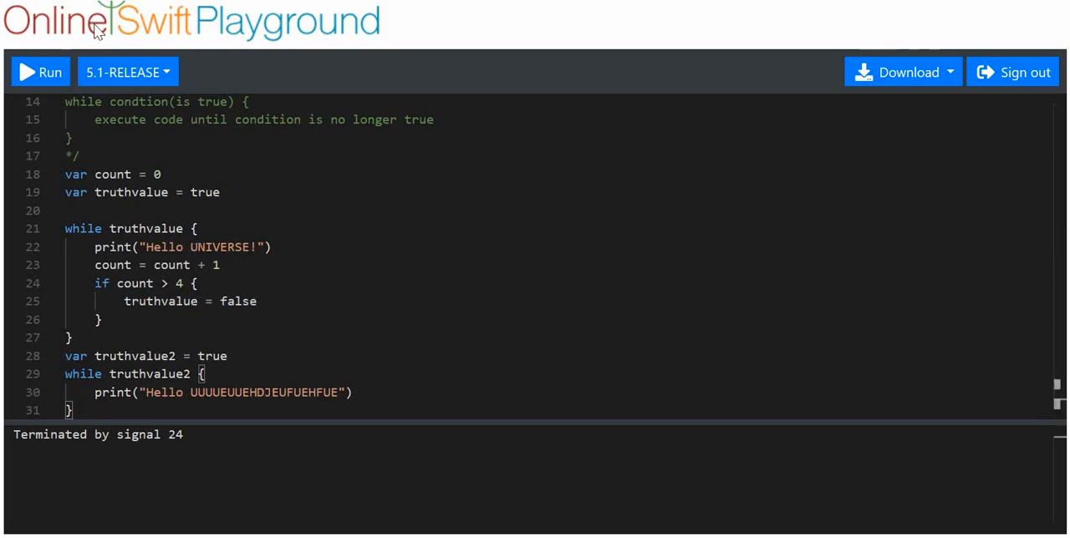
mouse_move(117, 71)
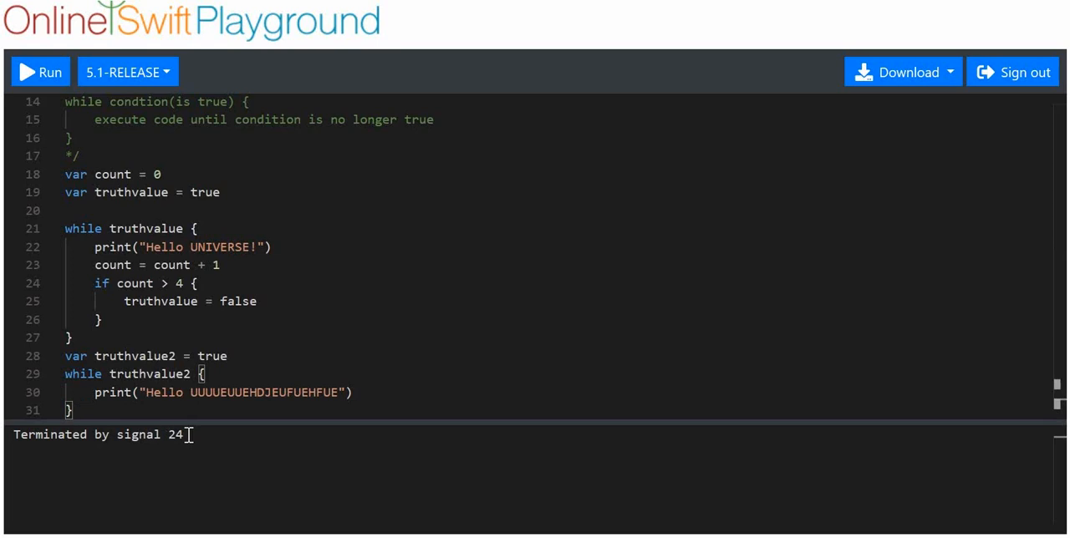
mouse_move(122, 459)
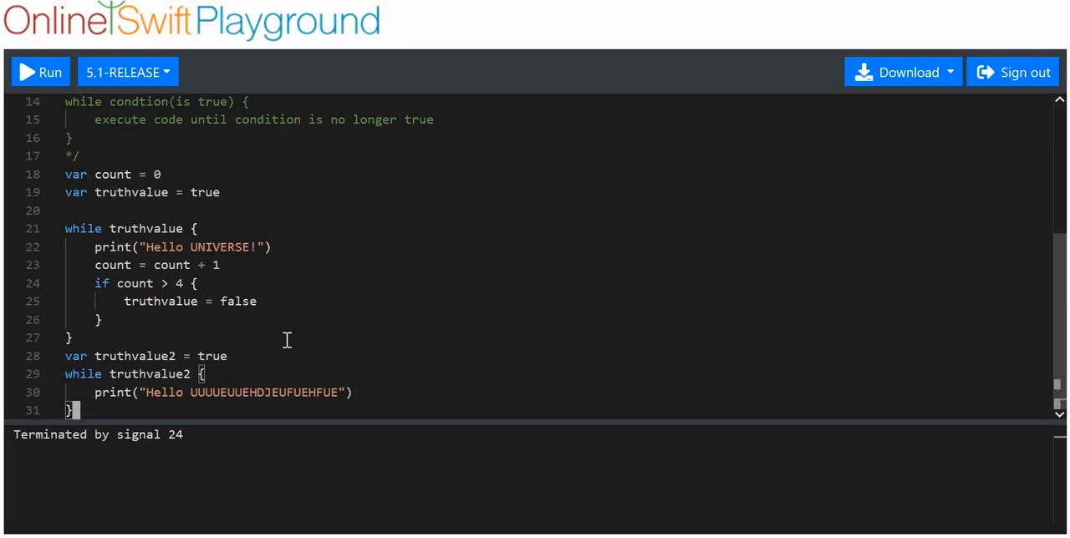
mouse_move(171, 409)
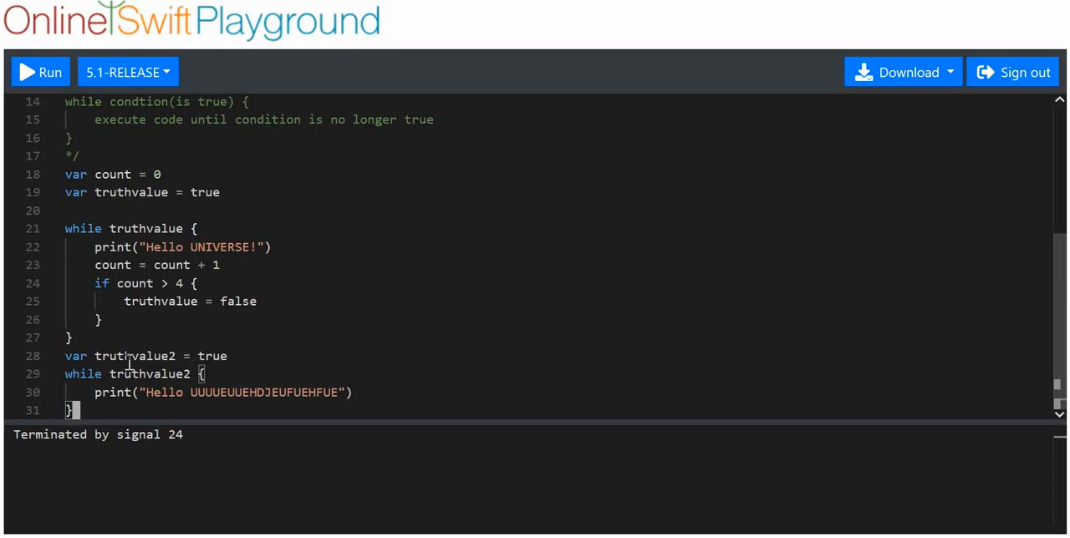
mouse_move(122, 277)
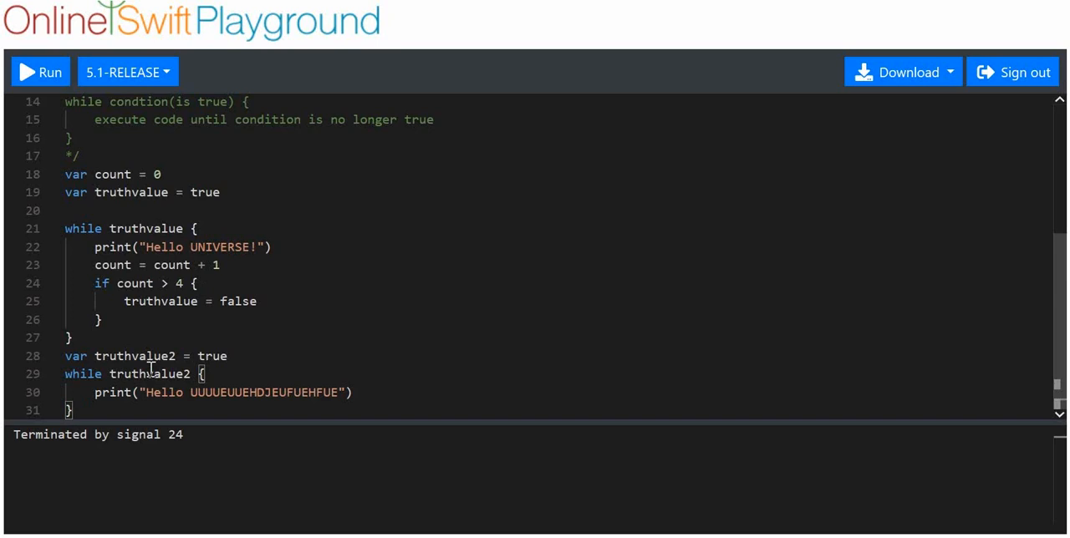
Wrap var truthvalue2 and its while loop in /* */ so they no longer run
left_click_drag(94, 247, 257, 301)
type("/*")
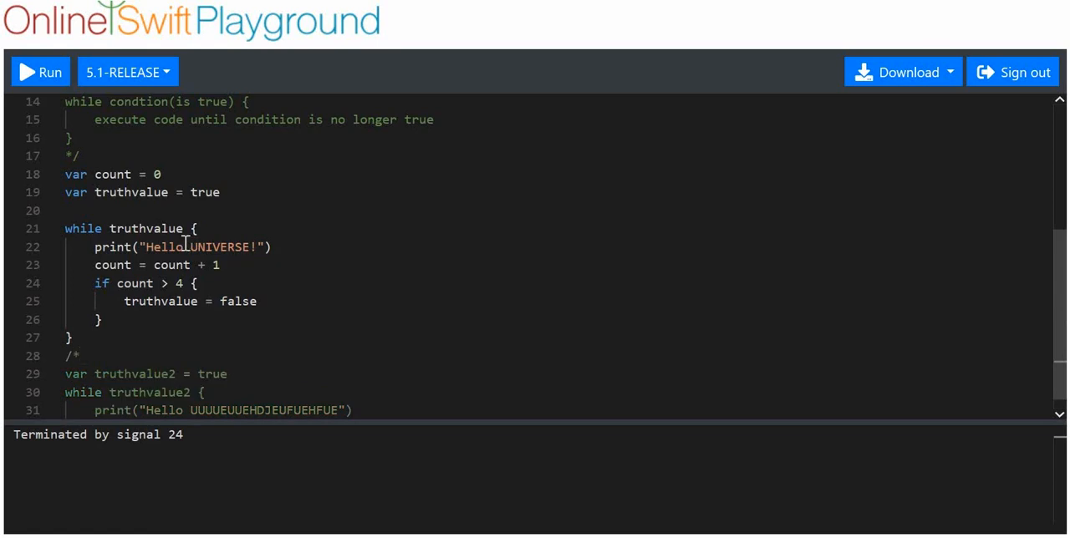
scroll("down", 3)
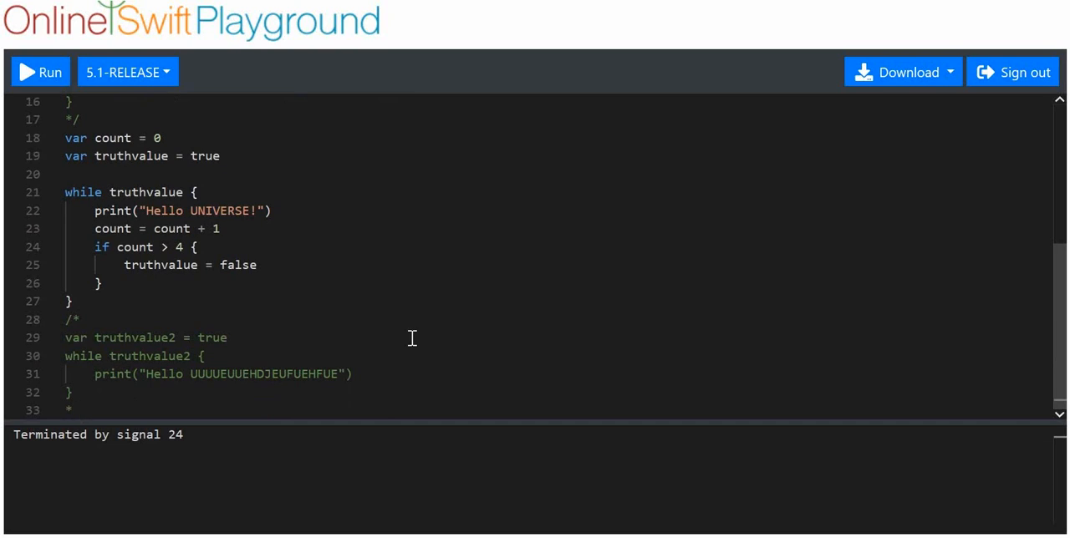
scroll("down", 3)
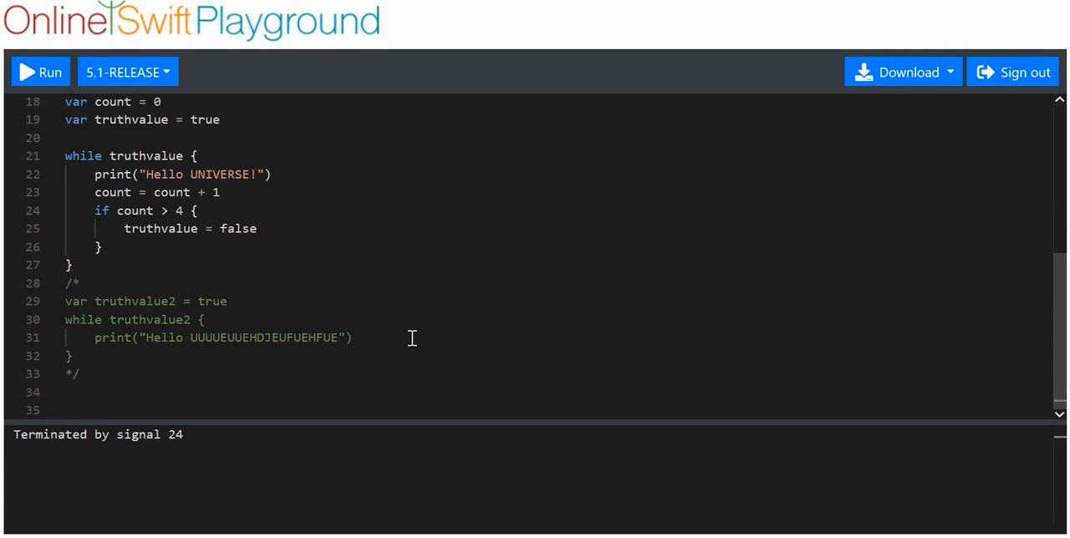
type("r")
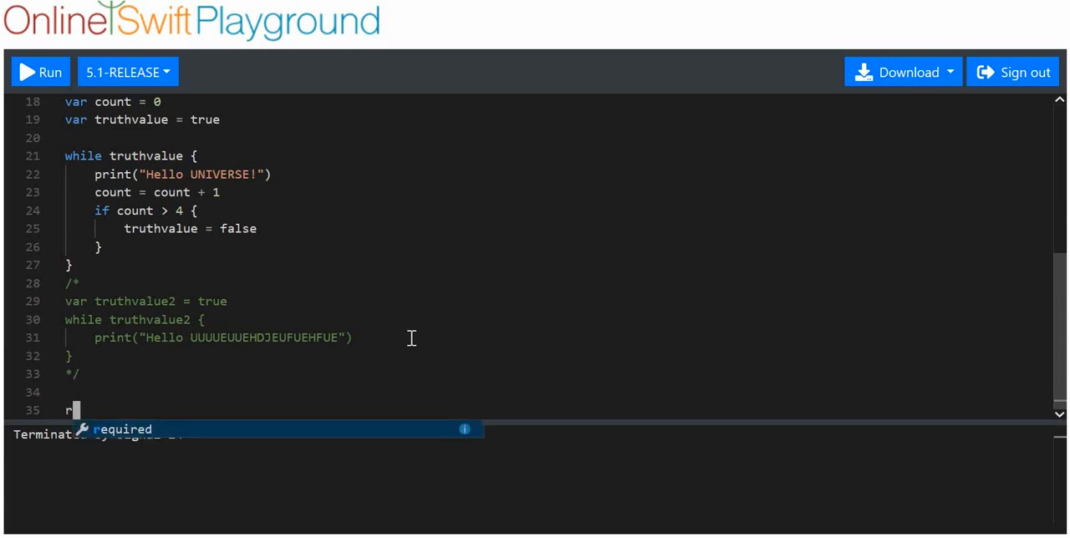
Start a repeat block, setting truthvalue2 = true and count2 = 0
type("epeat")
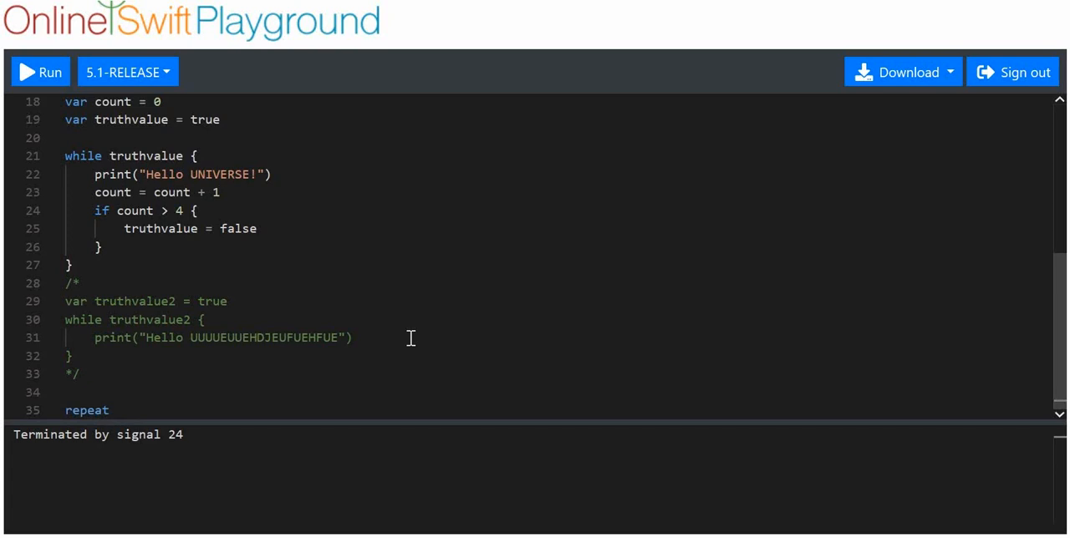
type("{")
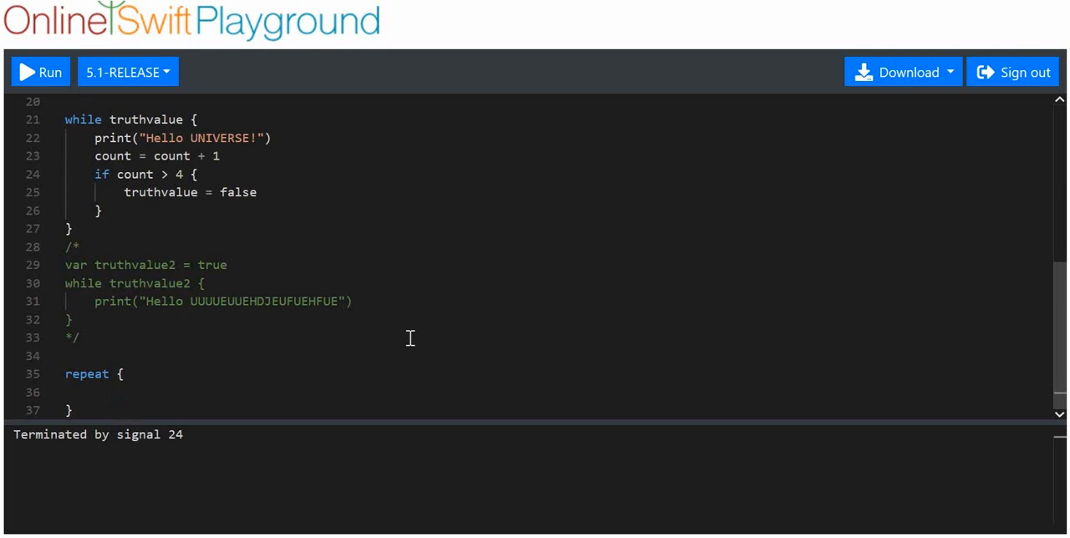
type("truthvalue")
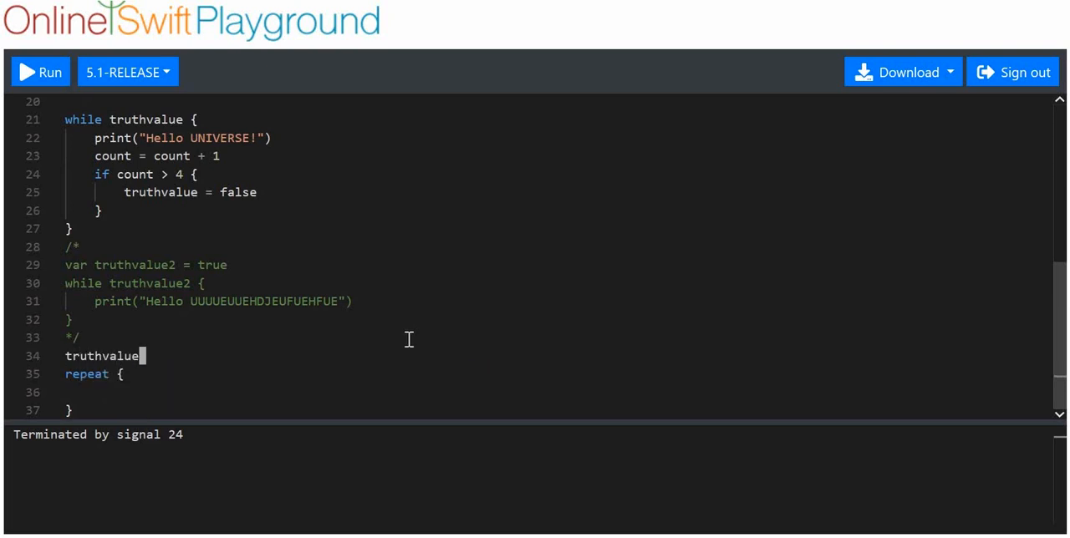
type("2 = tru")
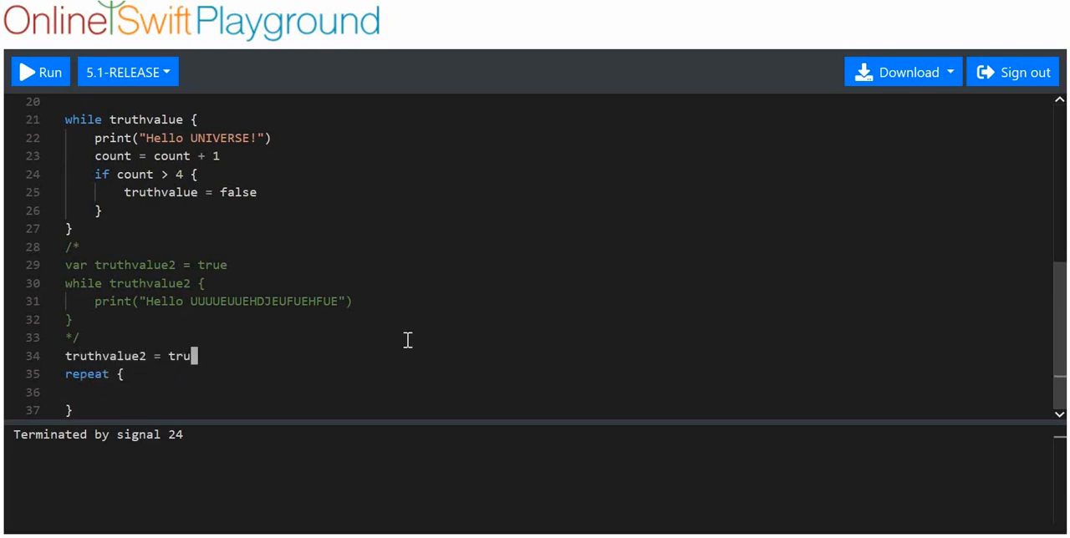
type("count2 =")
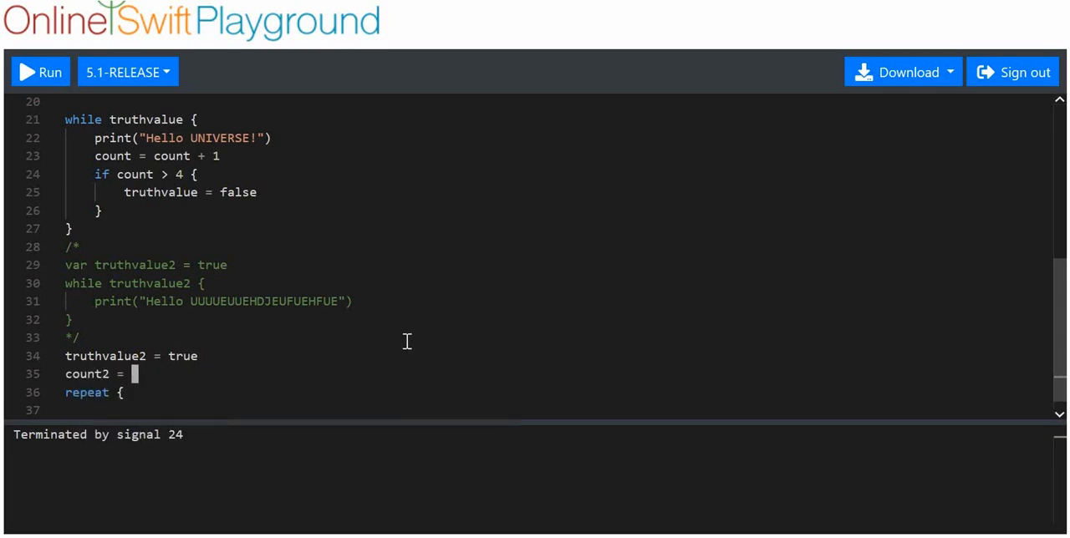
type("0")
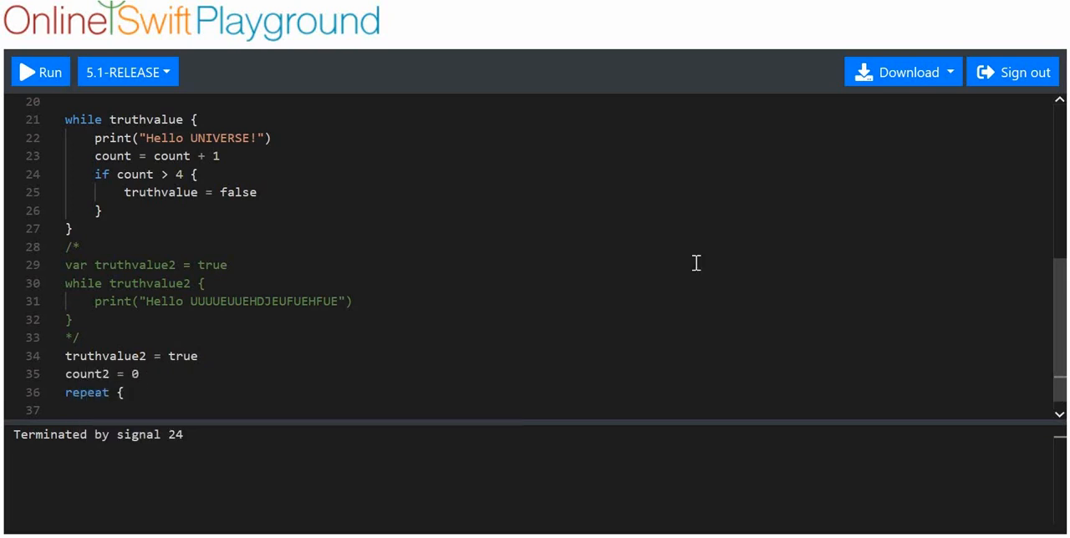
scroll("up", 3)
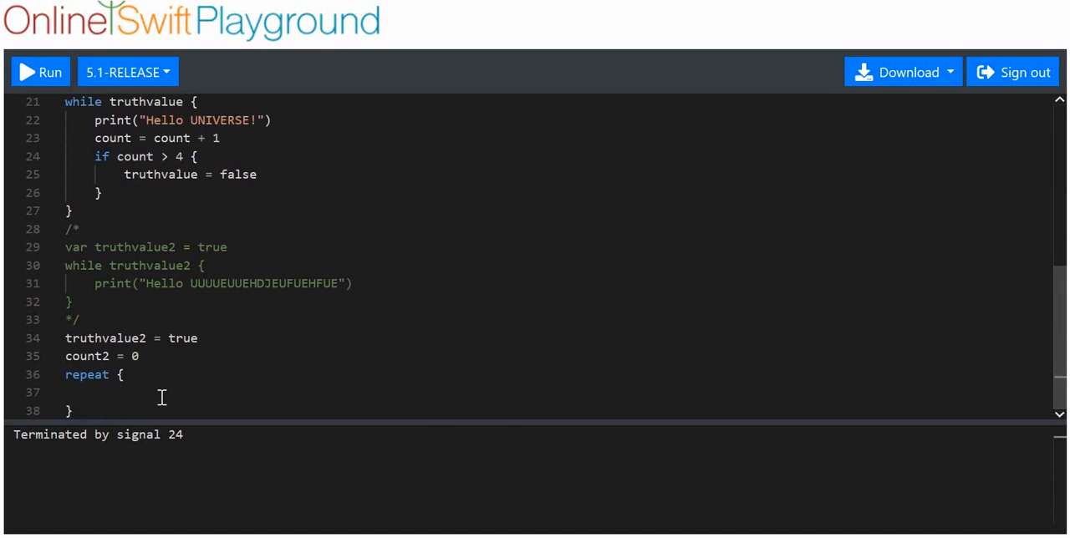
mouse_move(492, 228)
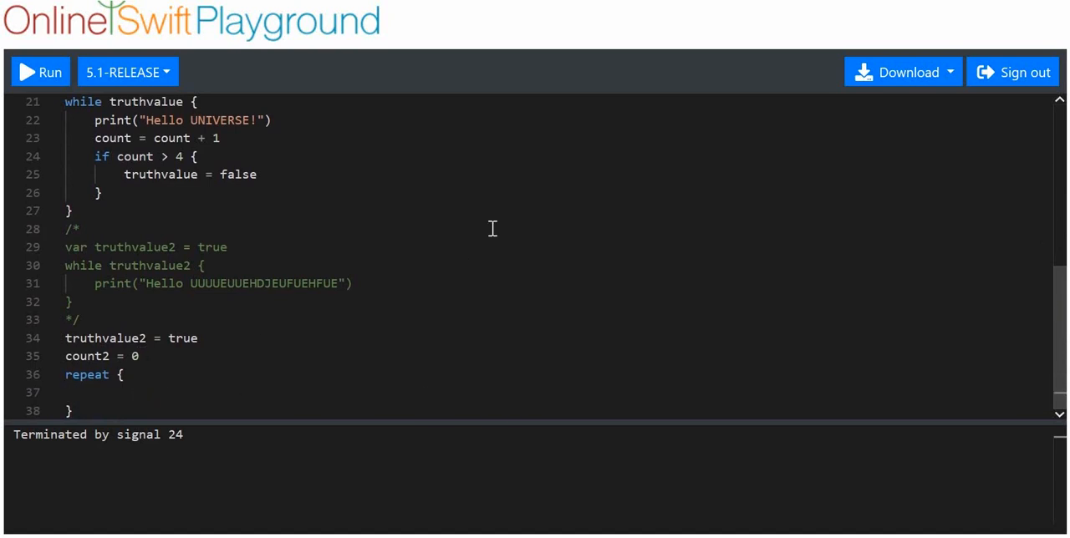
Make the repeat body print "Hello HDHRFGGRFGRGF" and increment count2 with += 1
type("print")
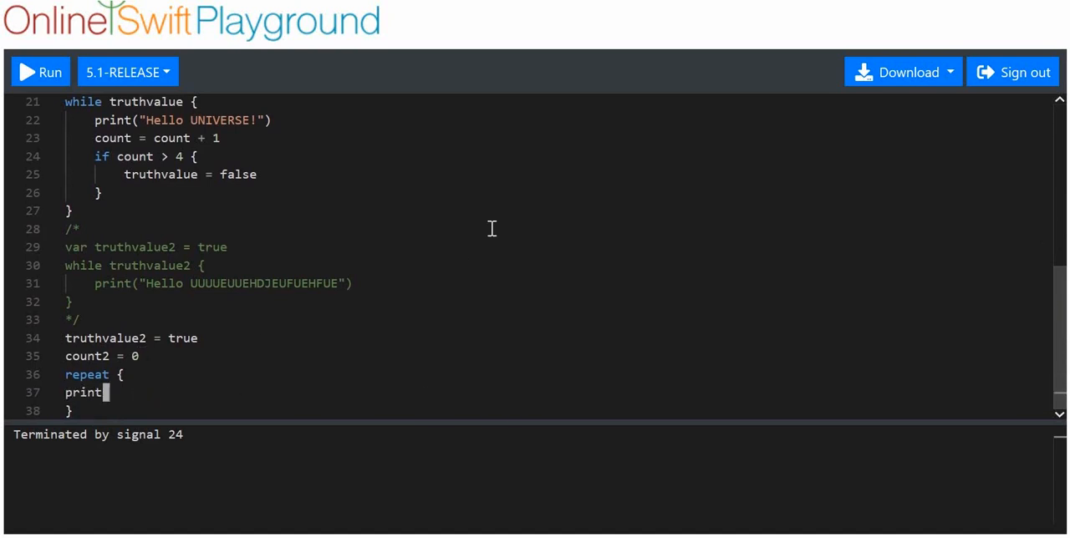
type("(\"")
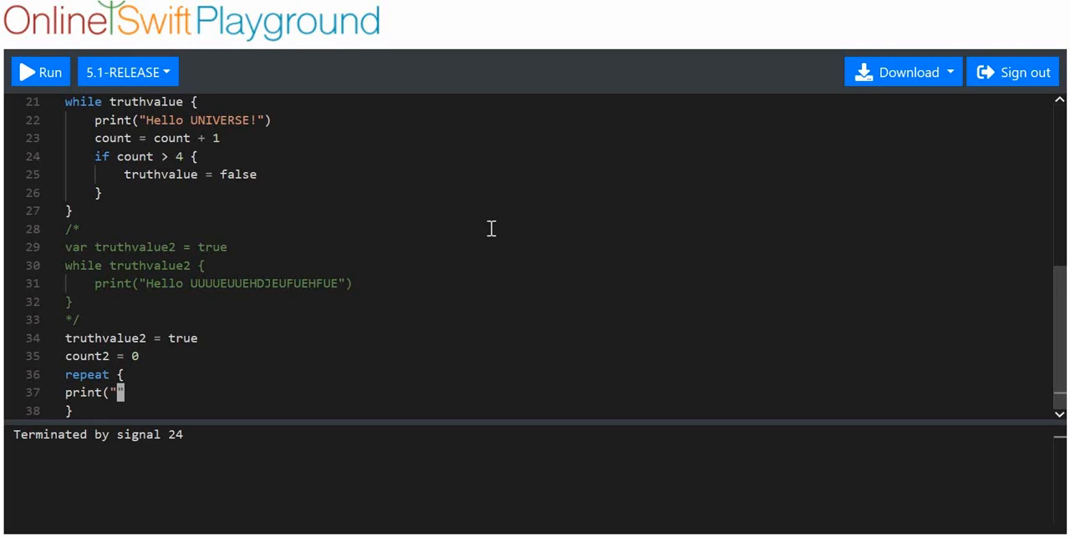
type("Hello")
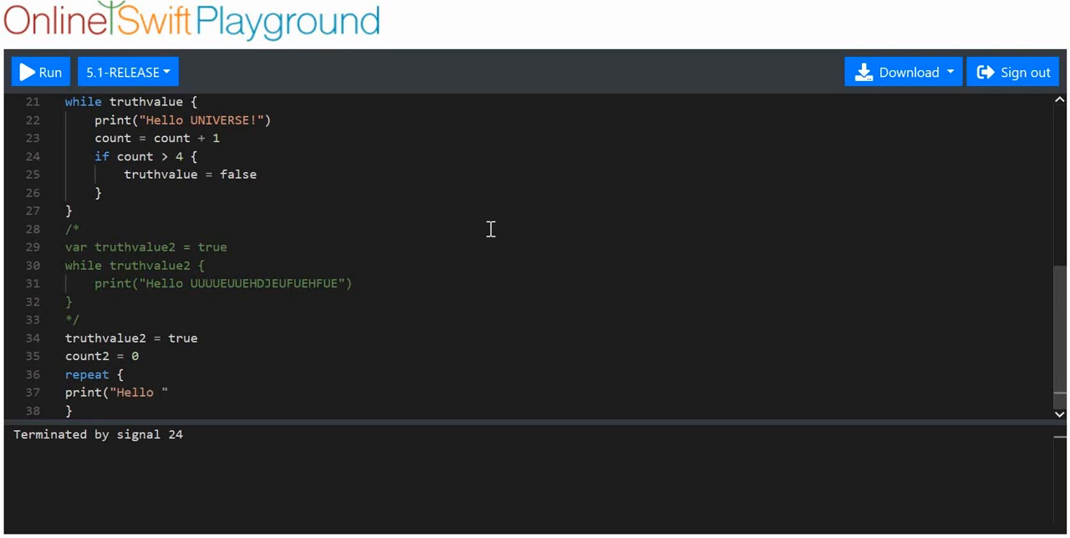
type("HDHRFGGRFGRGF")
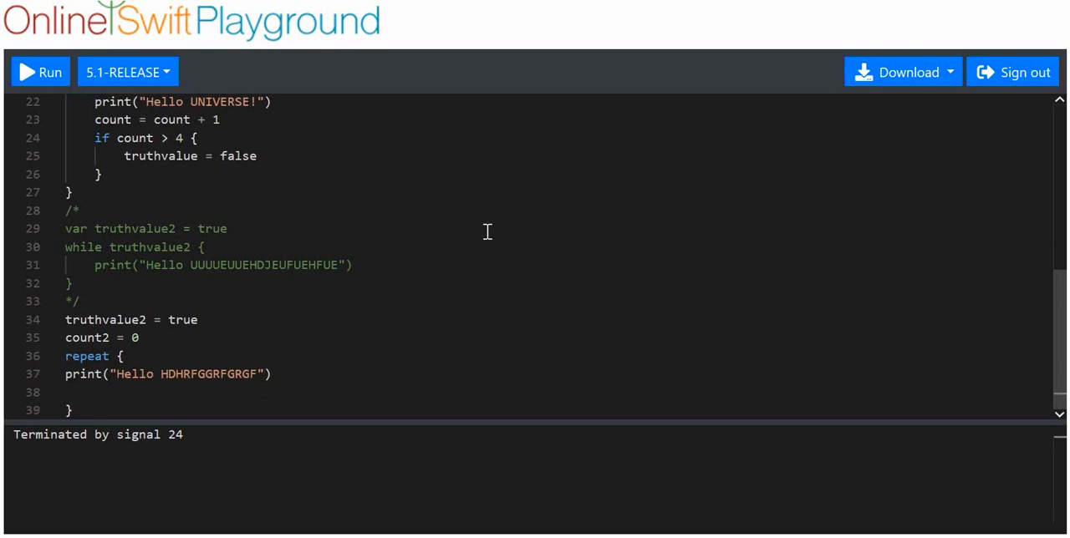
type("count")
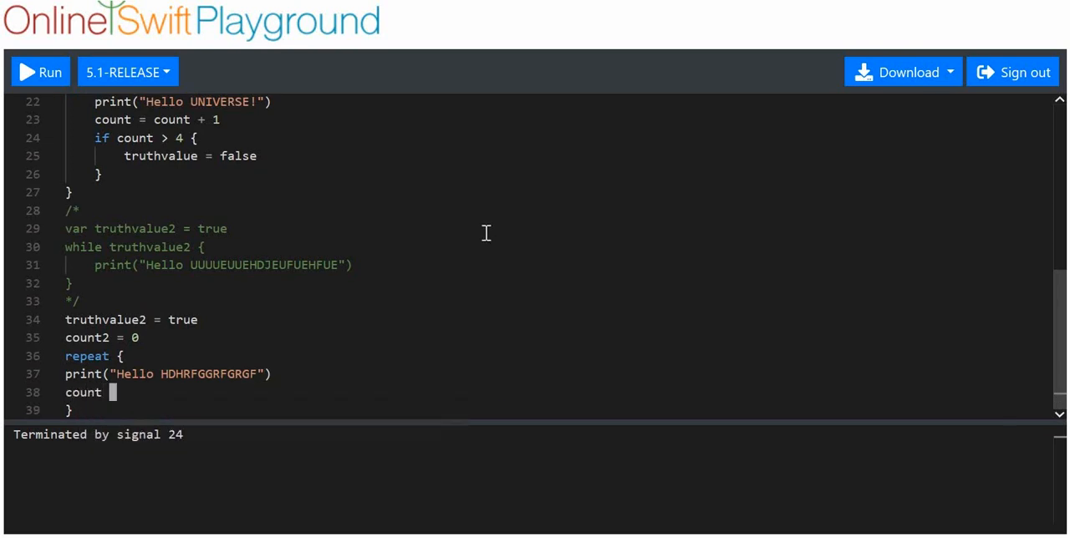
type("+=")
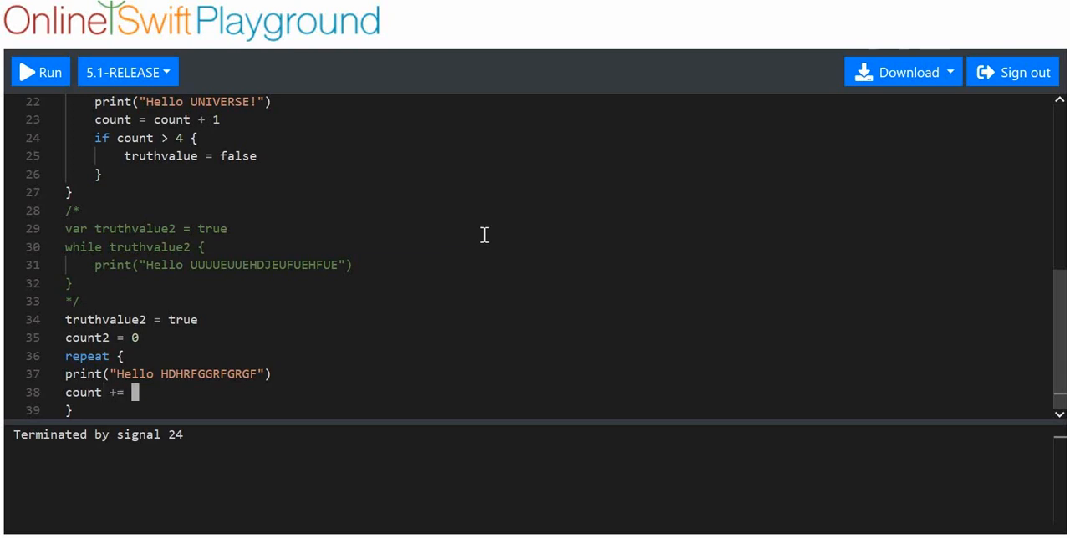
type("1")
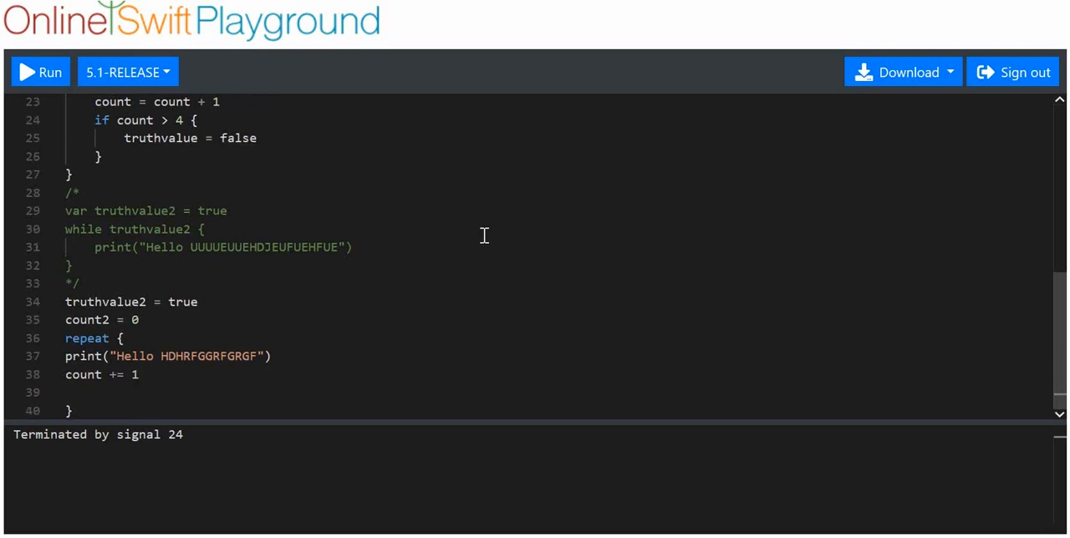
Set truthvalue2 false once count2 > 4, end with while truthvalue2, and run the code
type("i")
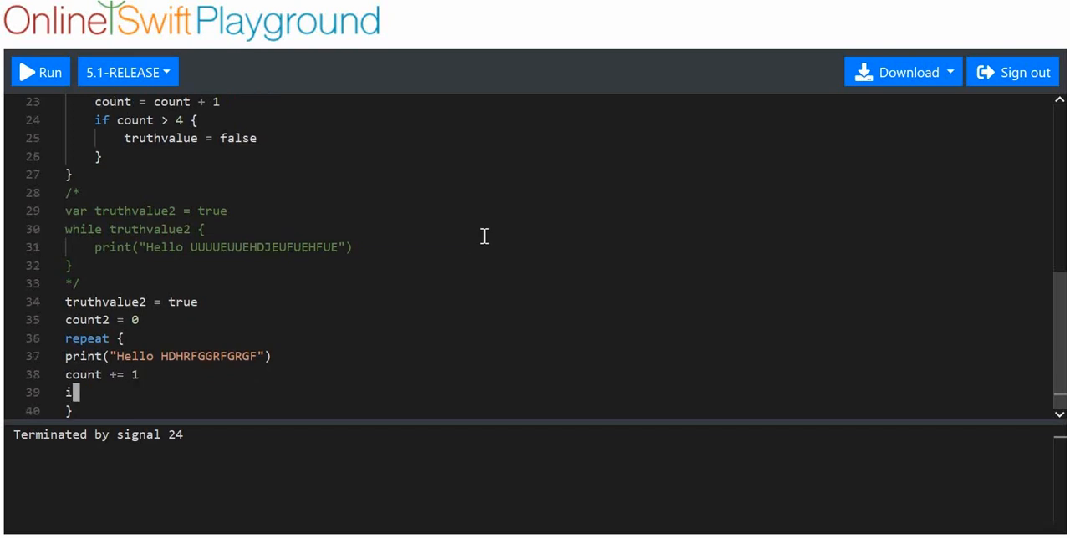
type("f")
left_click(104, 375)
type("2")
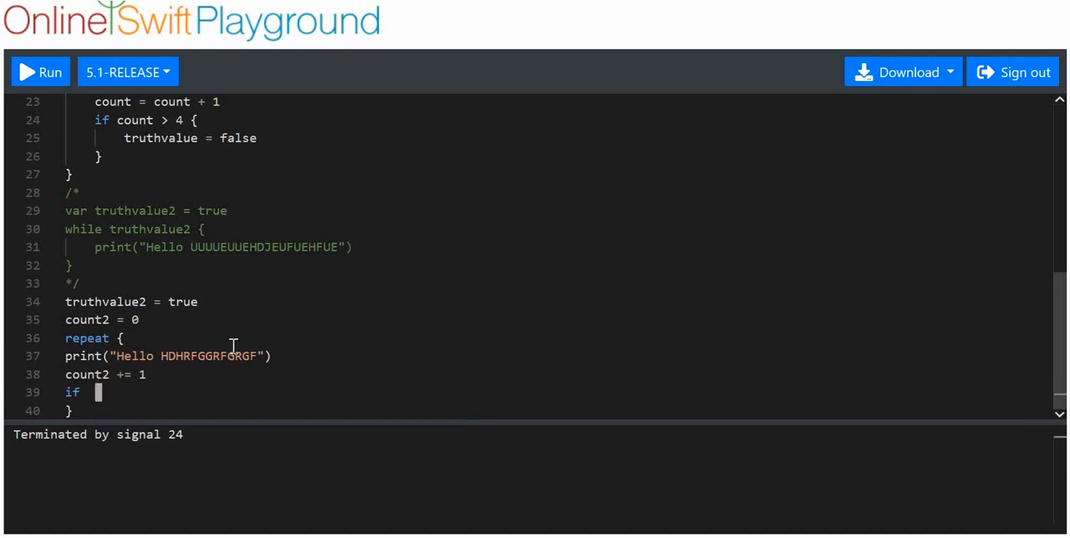
type("count2")
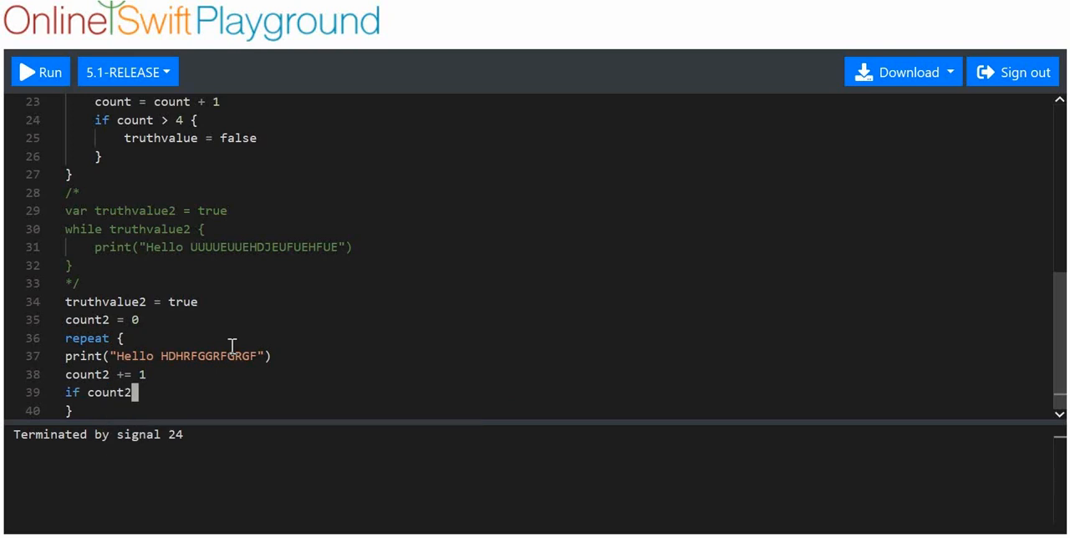
type("> 4 {")
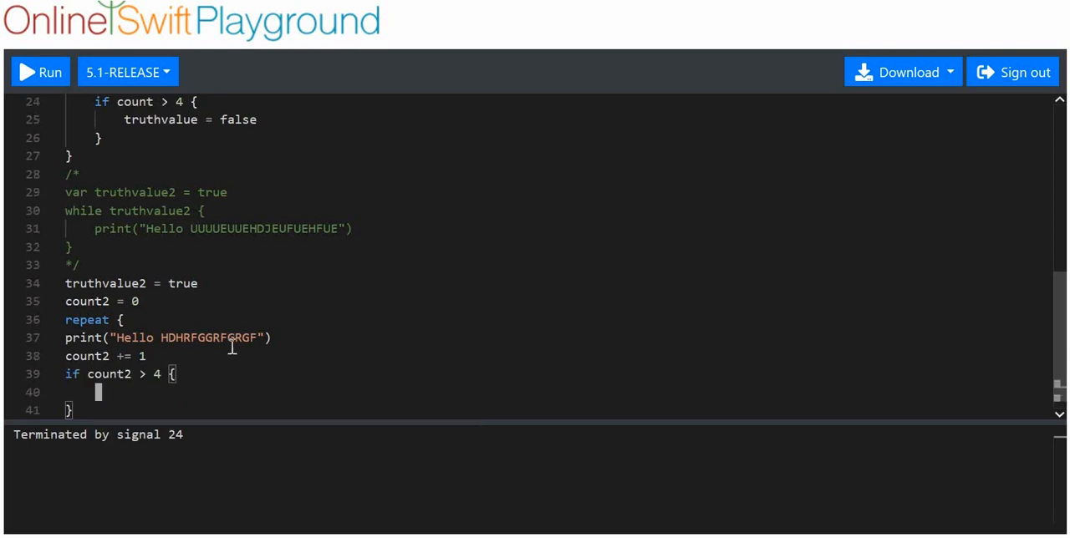
type("truth")
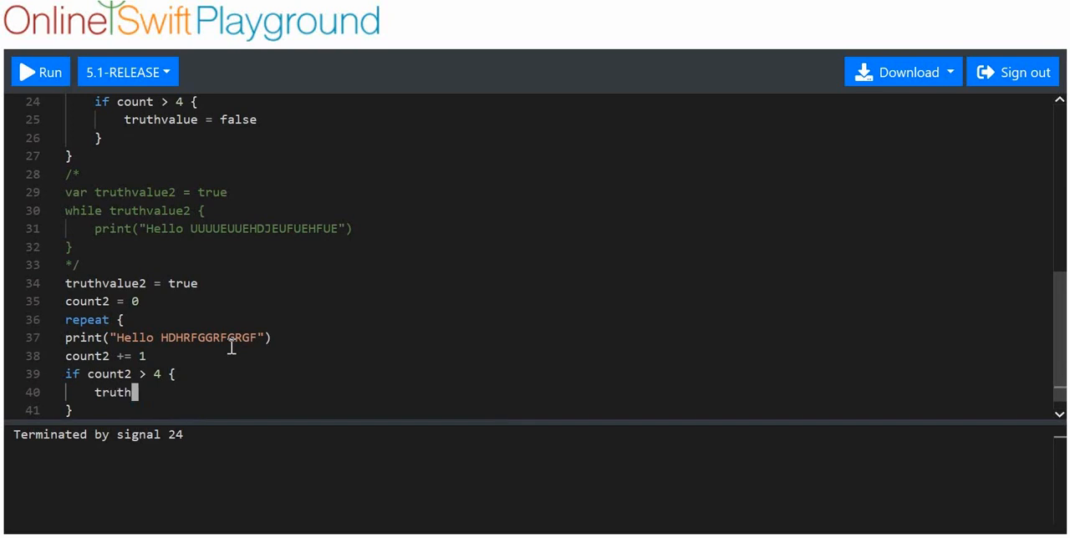
type("value2 = false")
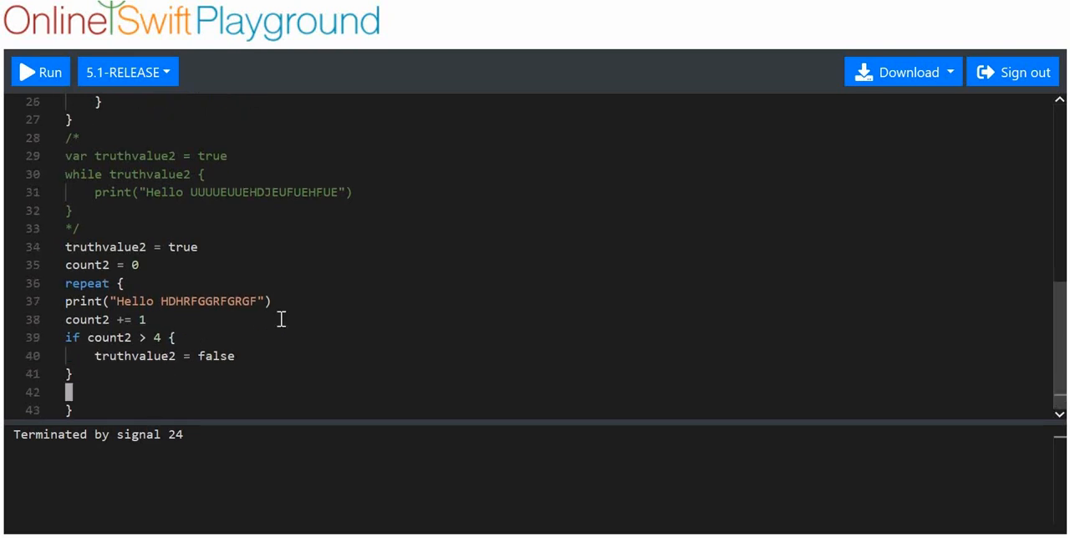
type("while")
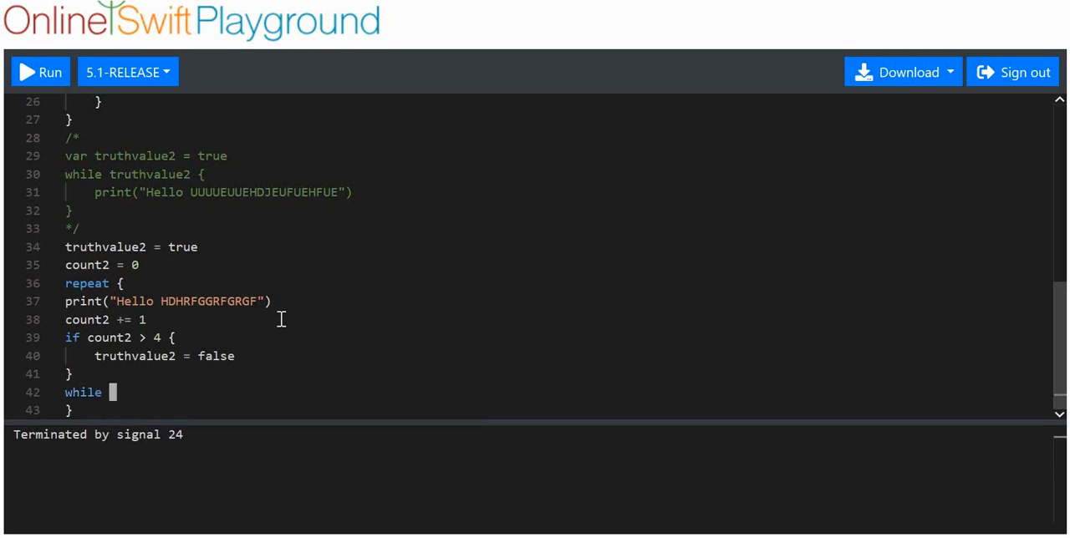
type("truthvalu")
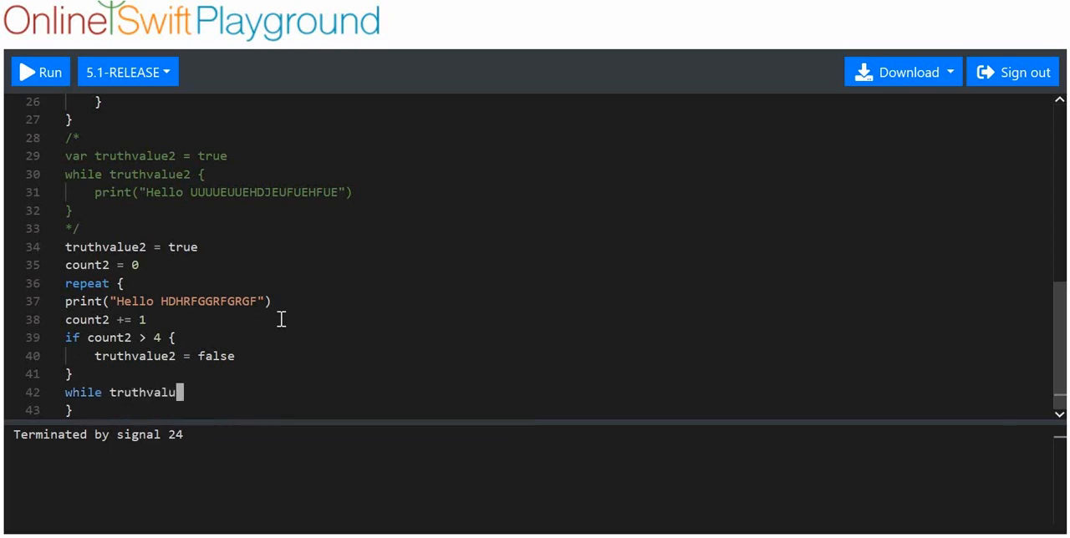
type("e2")
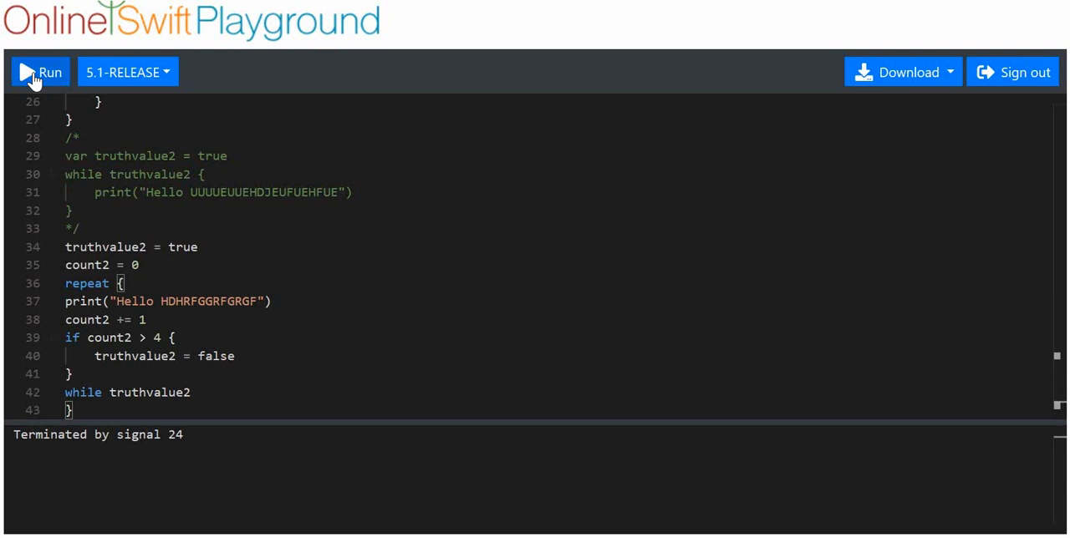
left_click(39, 71)
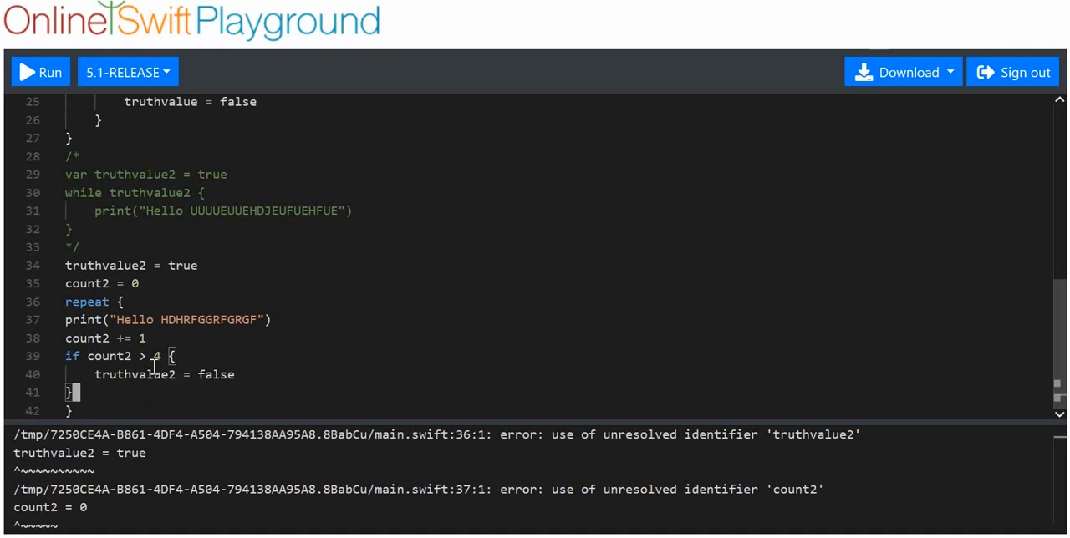
Move the closing brace above while truthvalue2 and add var before truthvalue2 and count2
type("while truthvalue2")
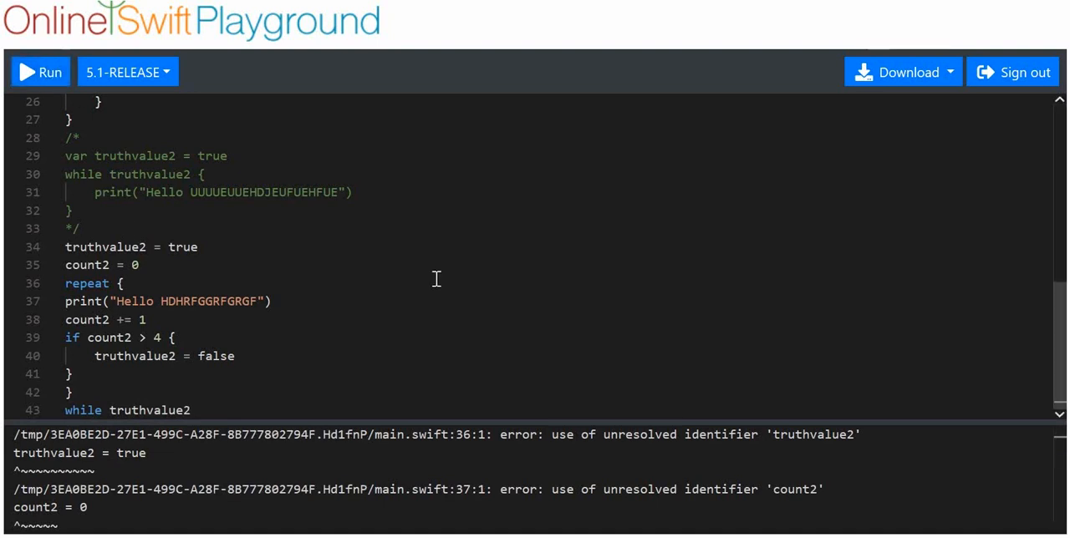
mouse_move(213, 379)
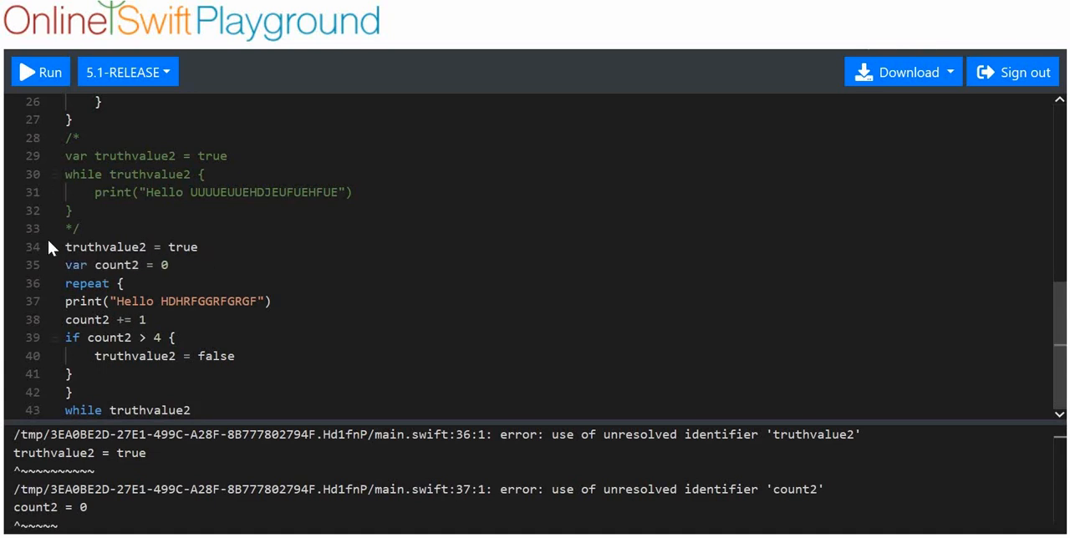
type("var")
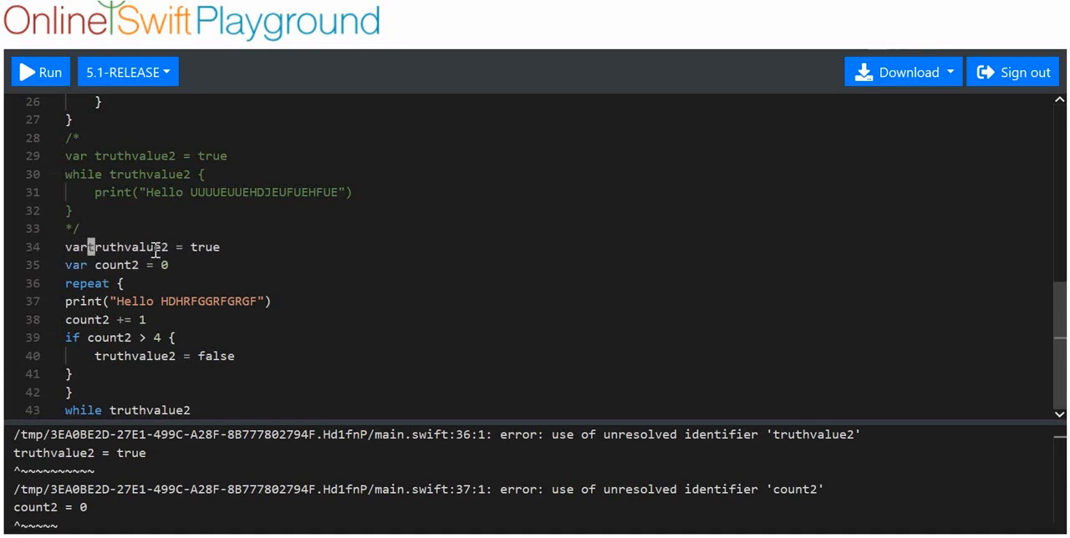
left_click(40, 72)
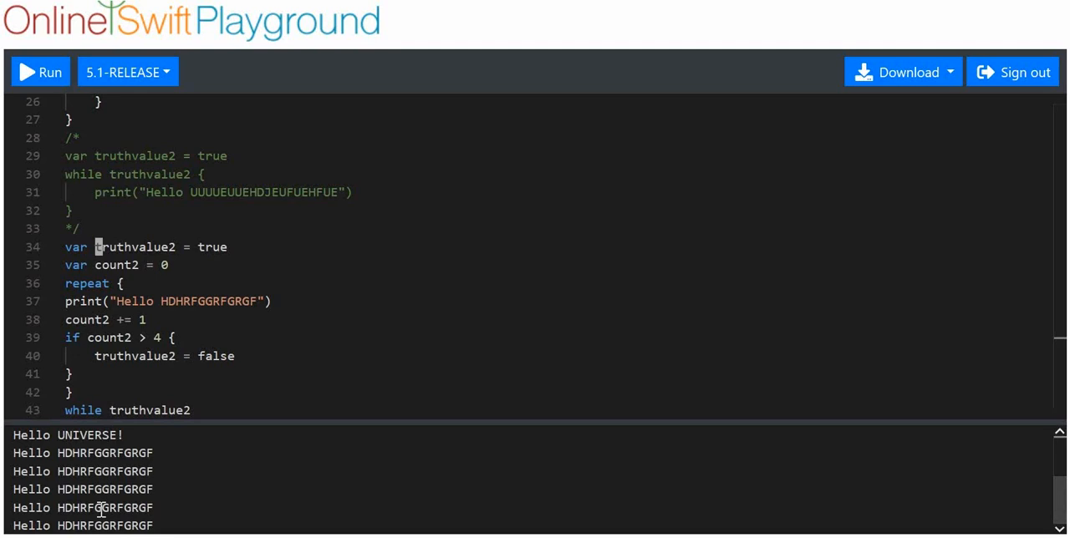
mouse_move(165, 238)
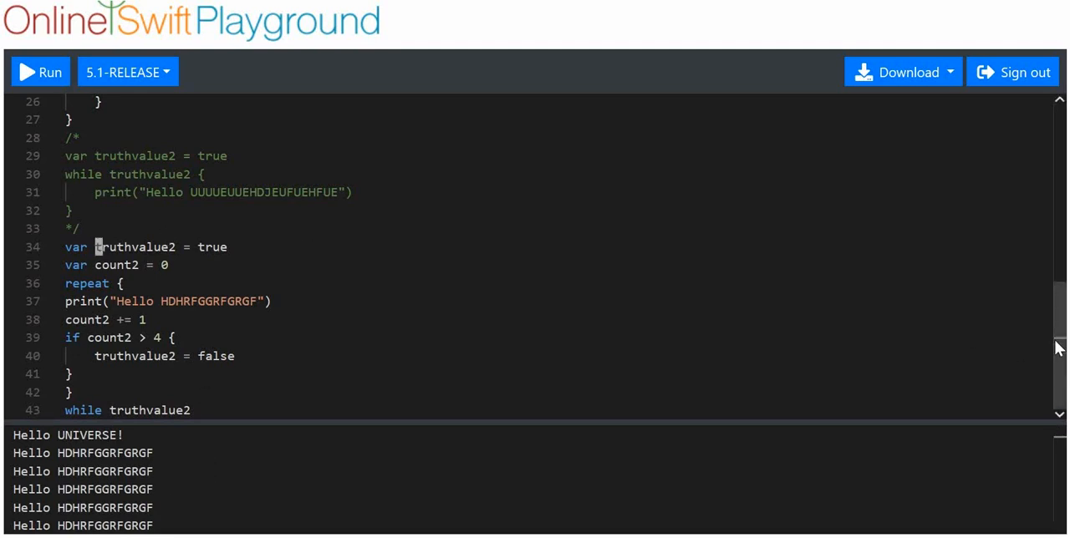
Scroll through the repeat-while code and its Hello HDHRFGGRFGRGF output lines
scroll("up", 3)
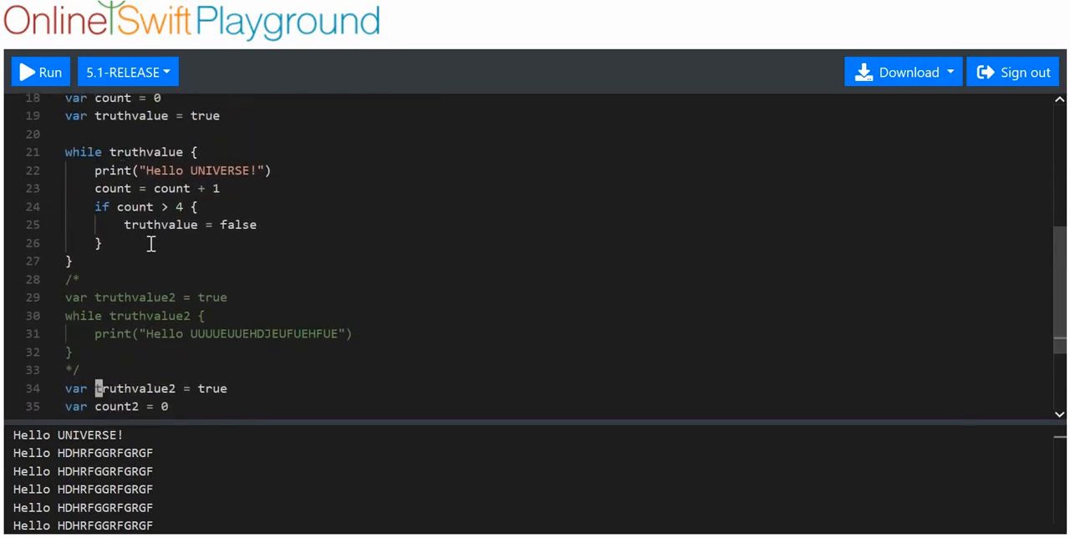
mouse_move(58, 234)
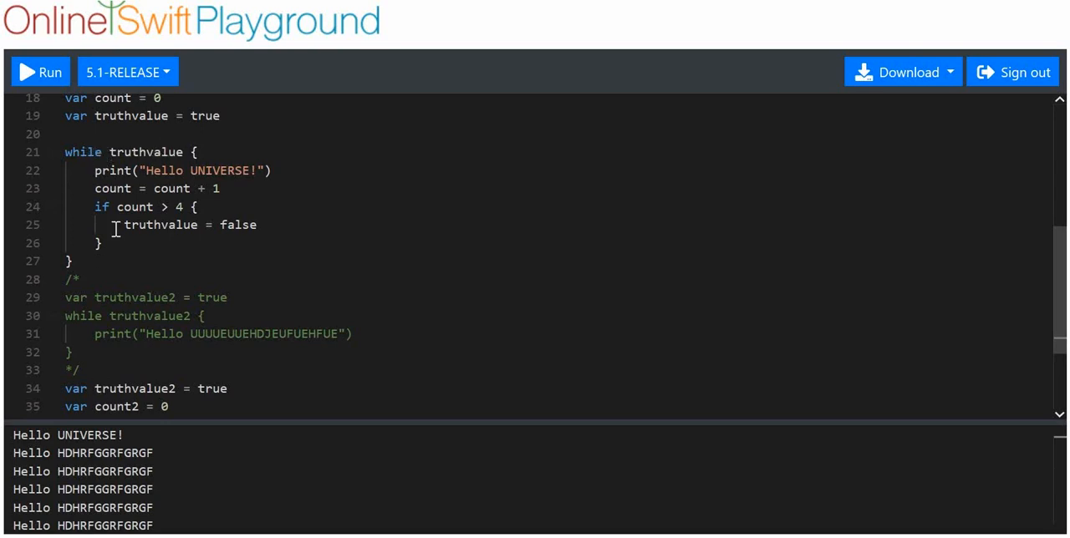
scroll("down", 3)
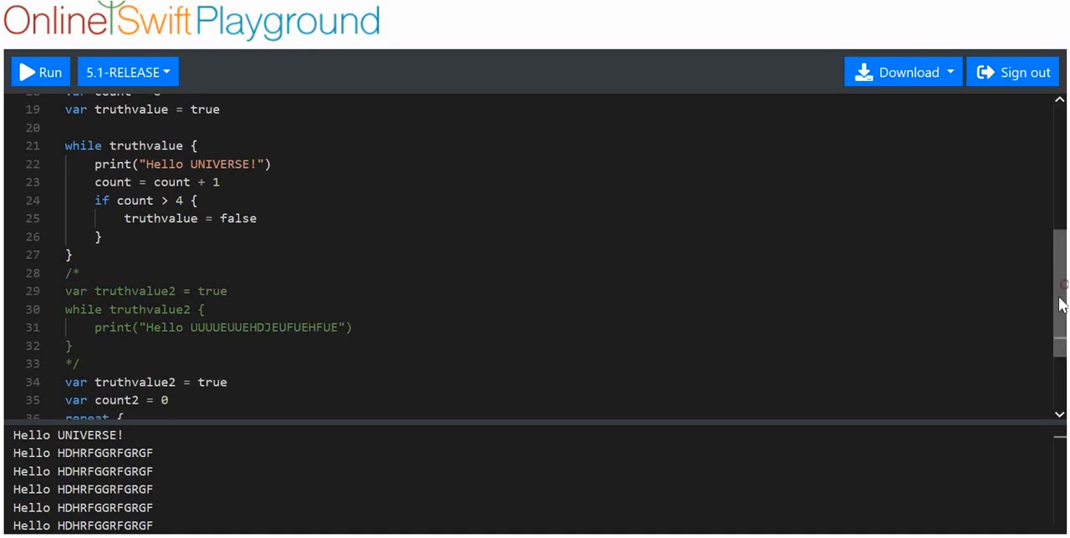
scroll("down", 3)
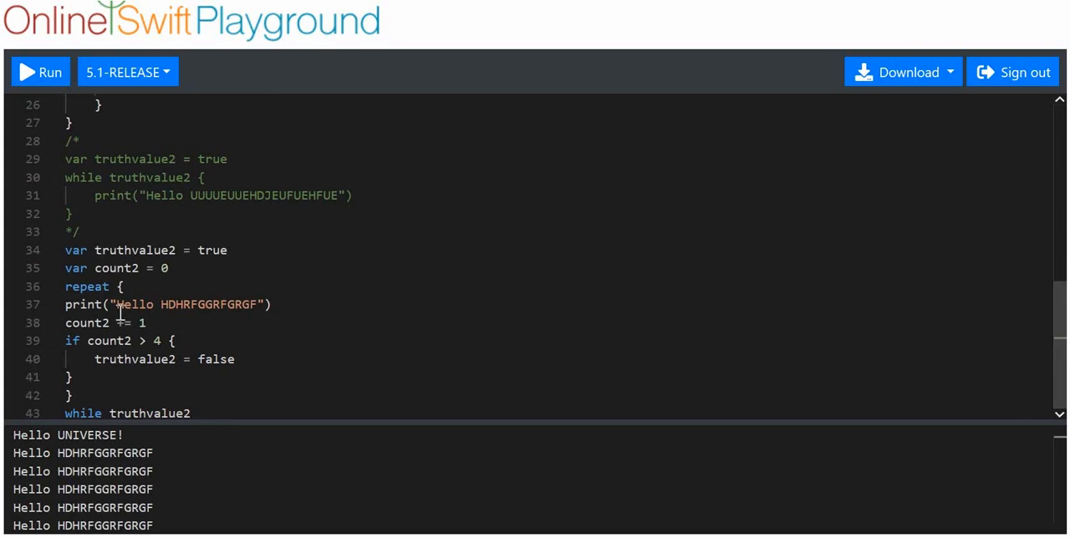
mouse_move(163, 322)
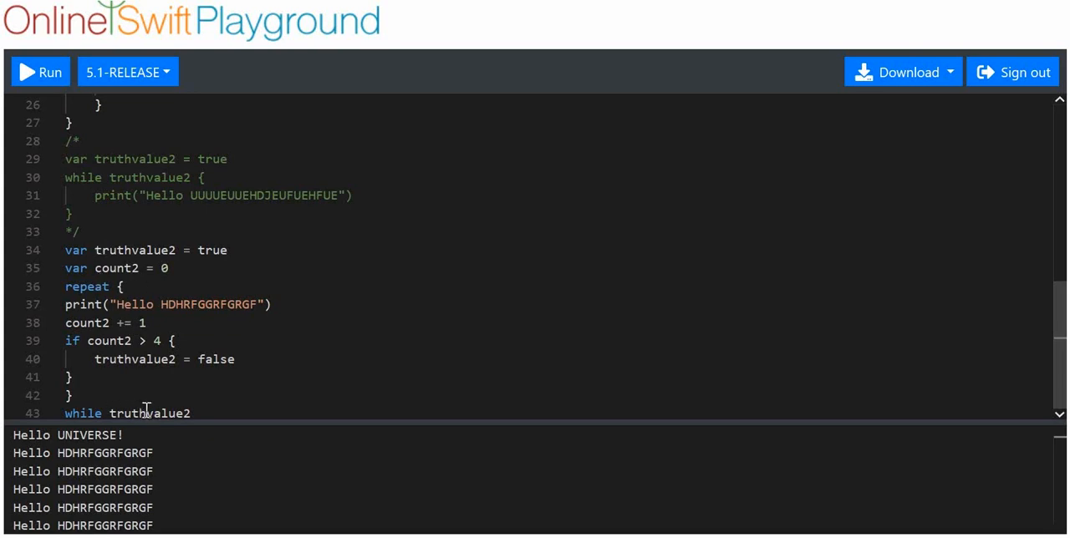
mouse_move(215, 411)
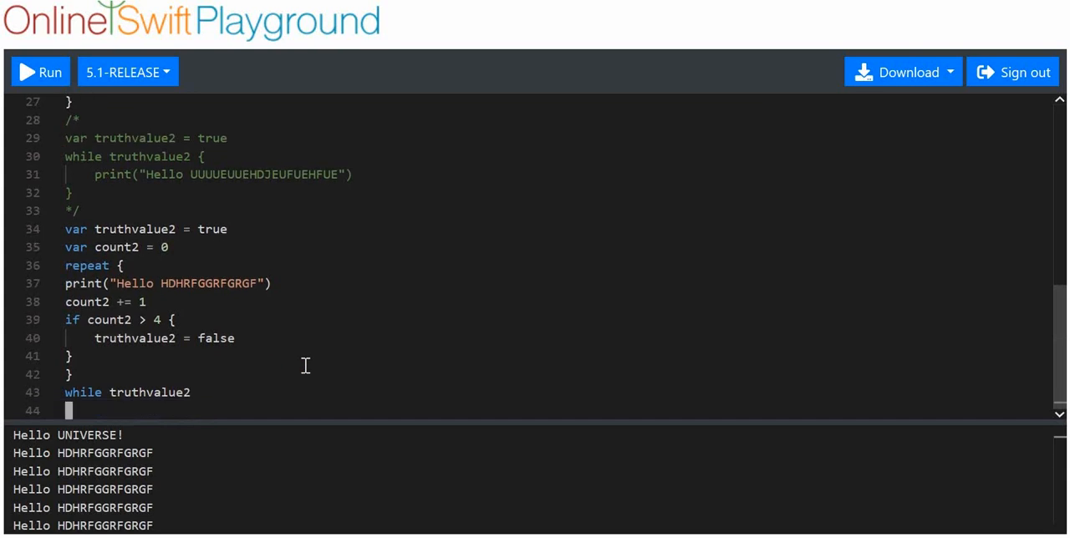
Declare var truthvalue3 = false and start a new repeat block
type("r")
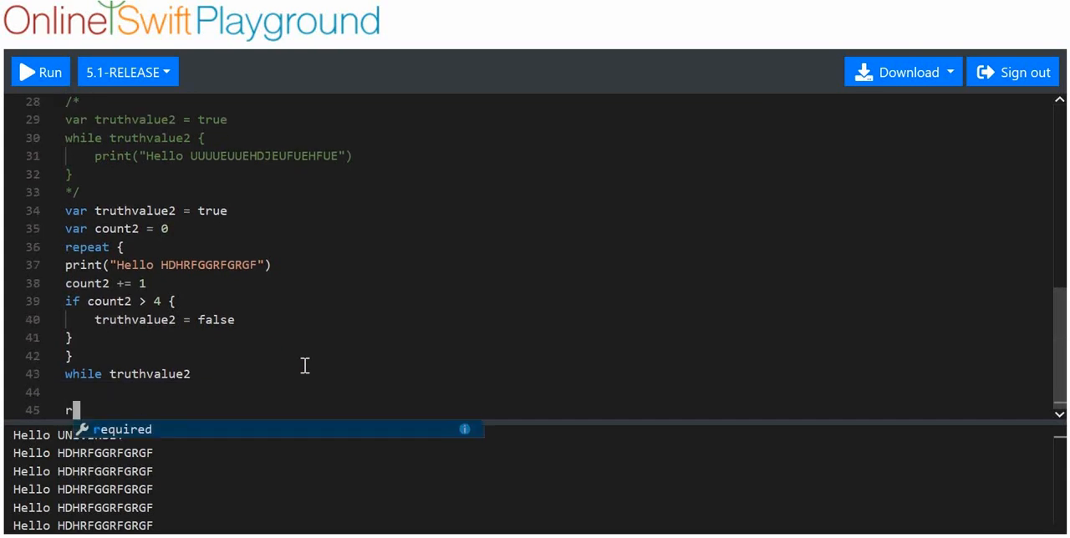
type("epeat")
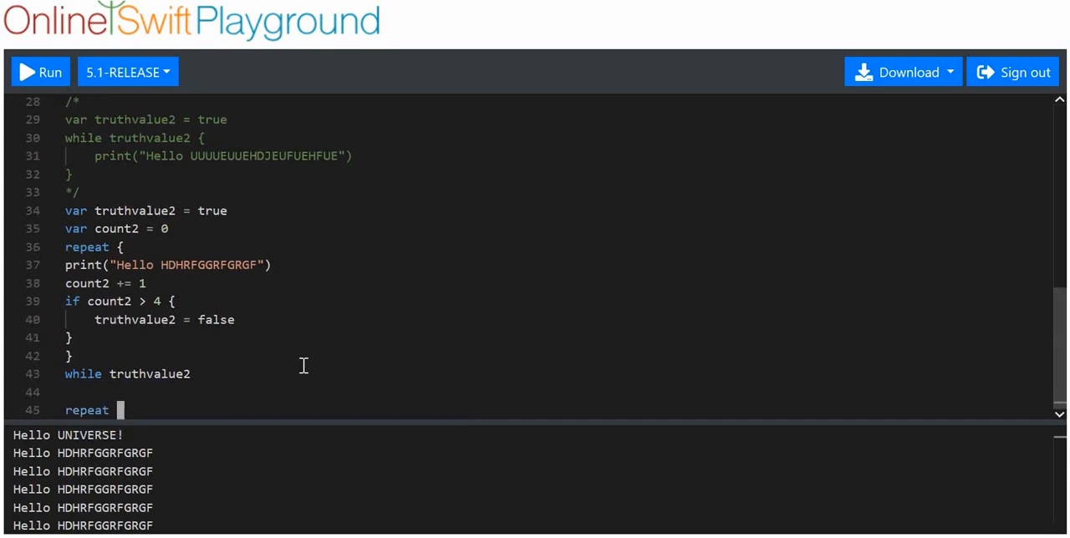
type("{")
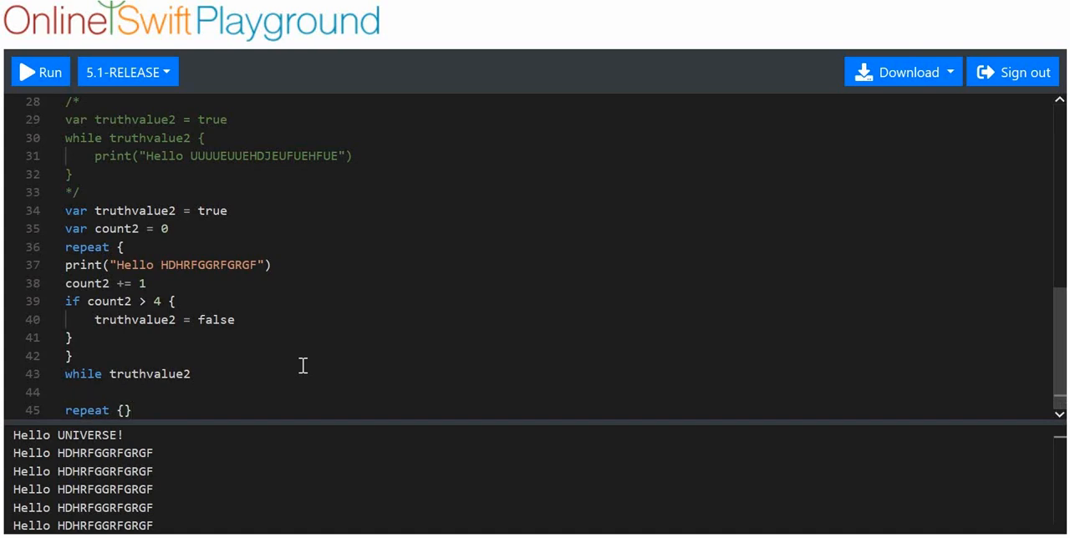
type("va")
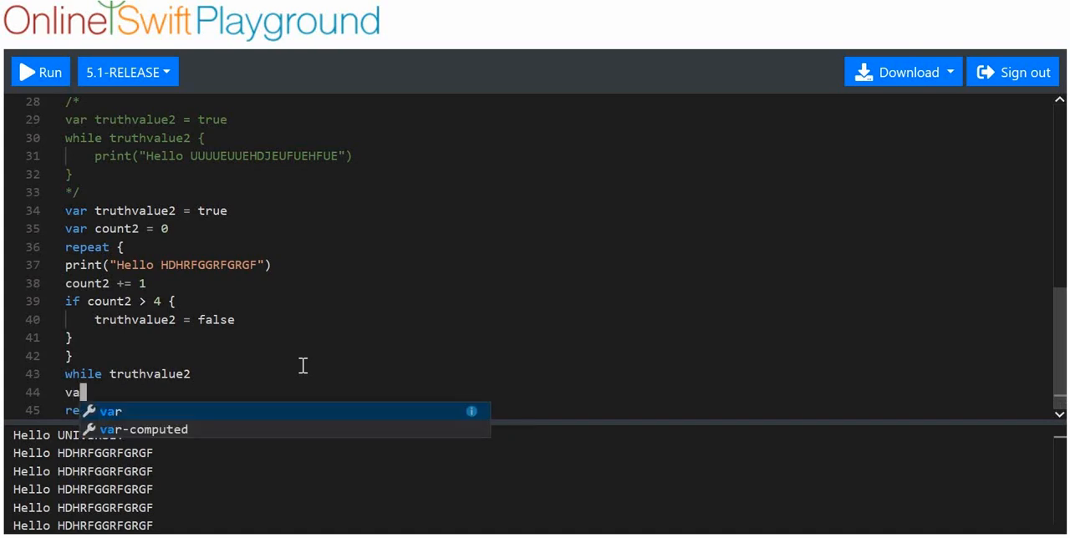
type("truthvalue")
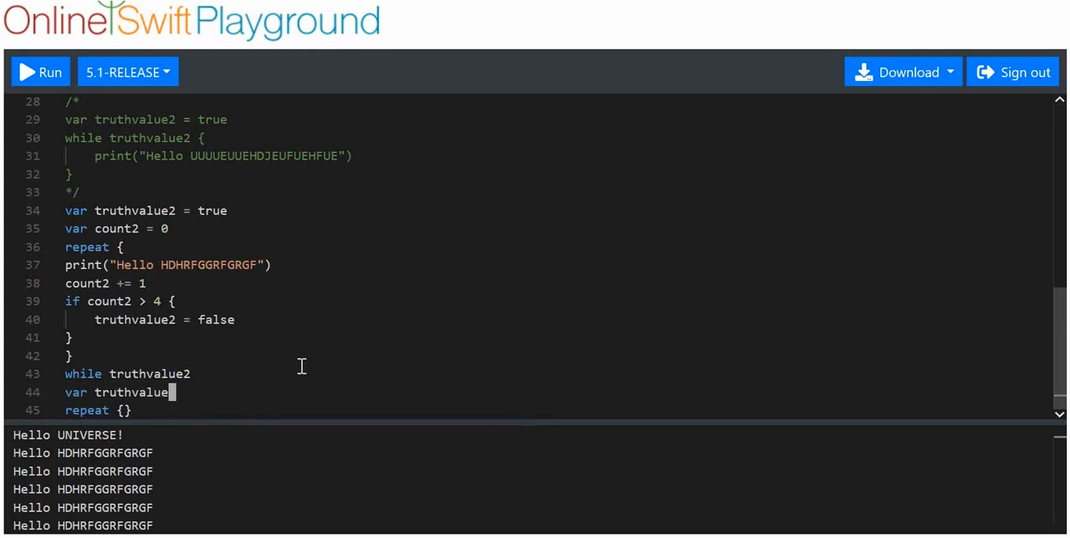
type("3")
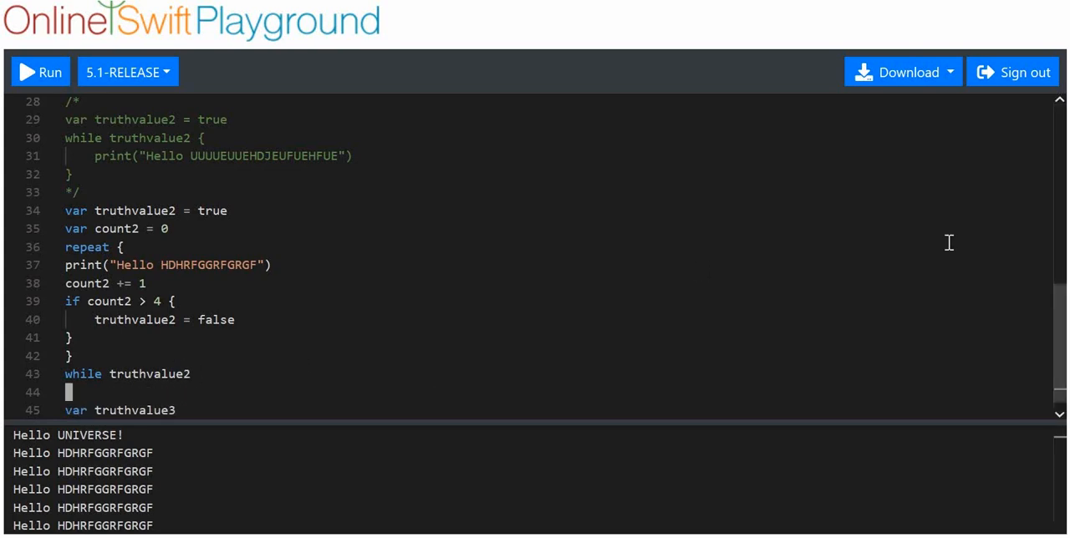
type("repeat {}")
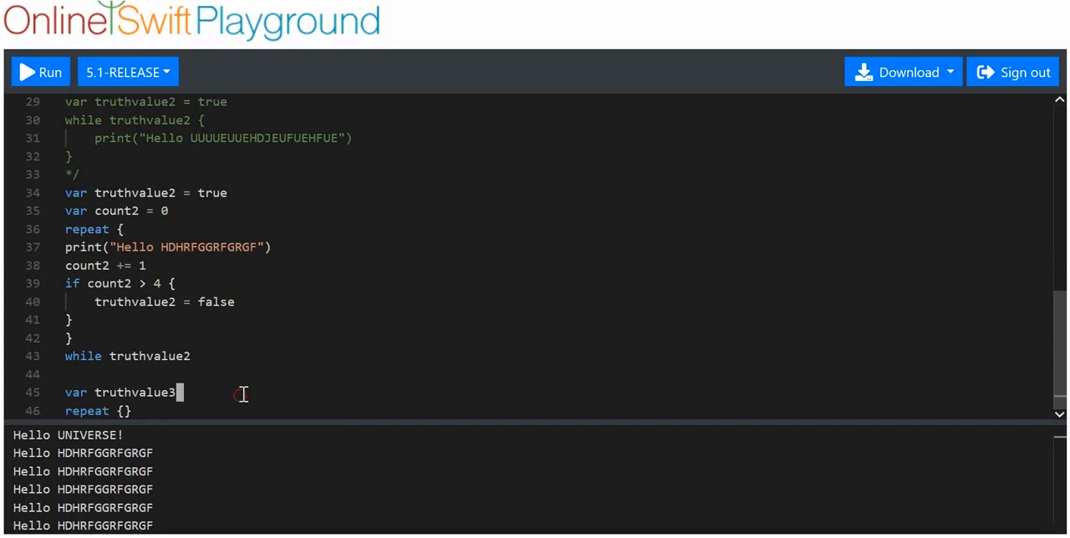
type("= false")
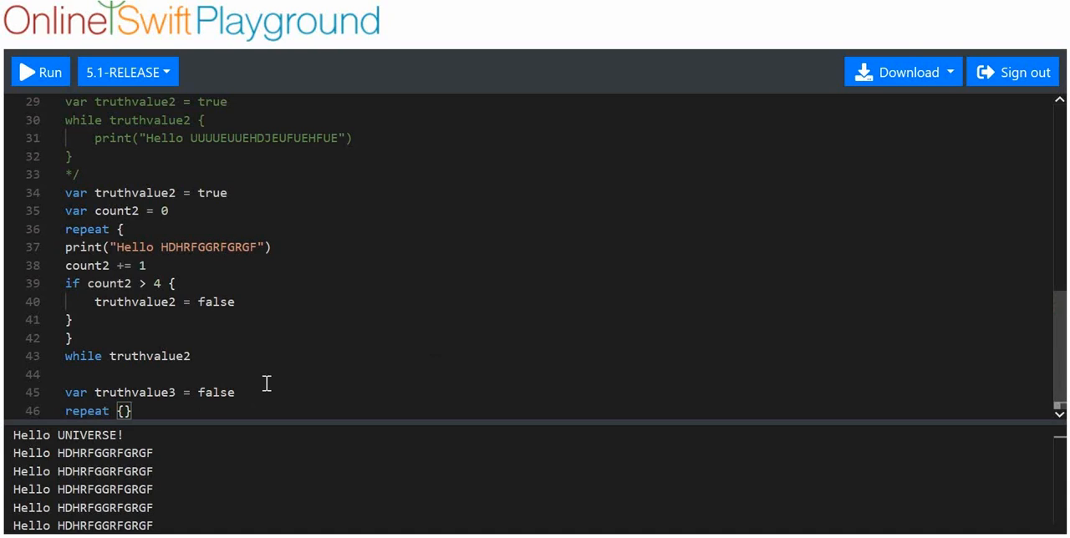
Make the repeat block print 3893743 and close it with while truthvalue3
type("print")
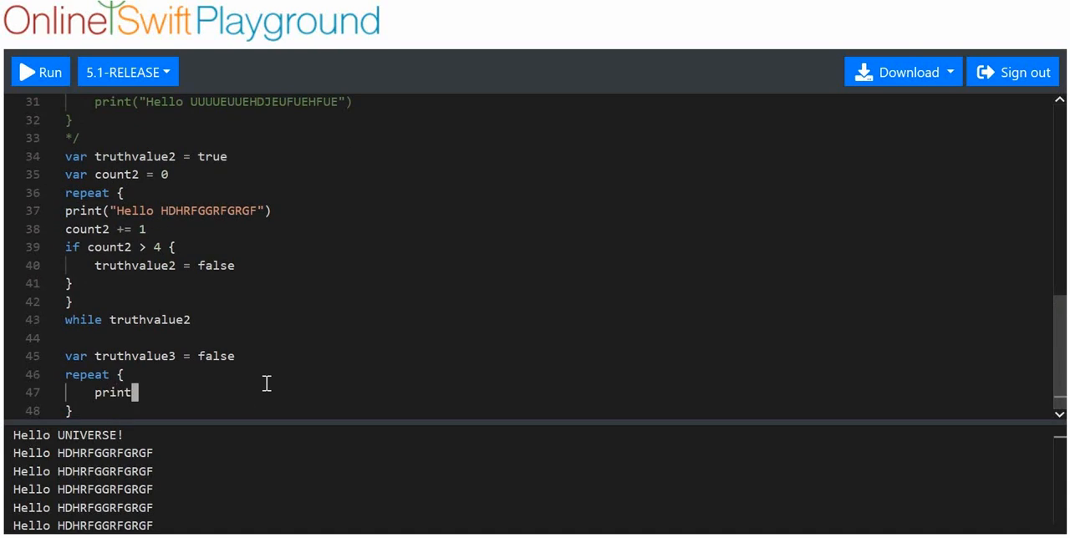
type("(389374")
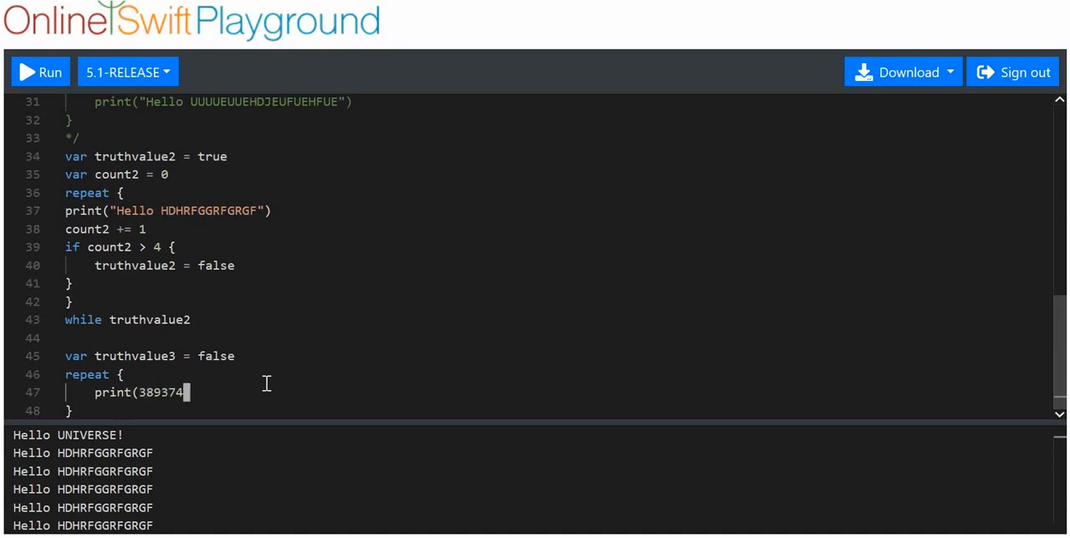
type("3)")
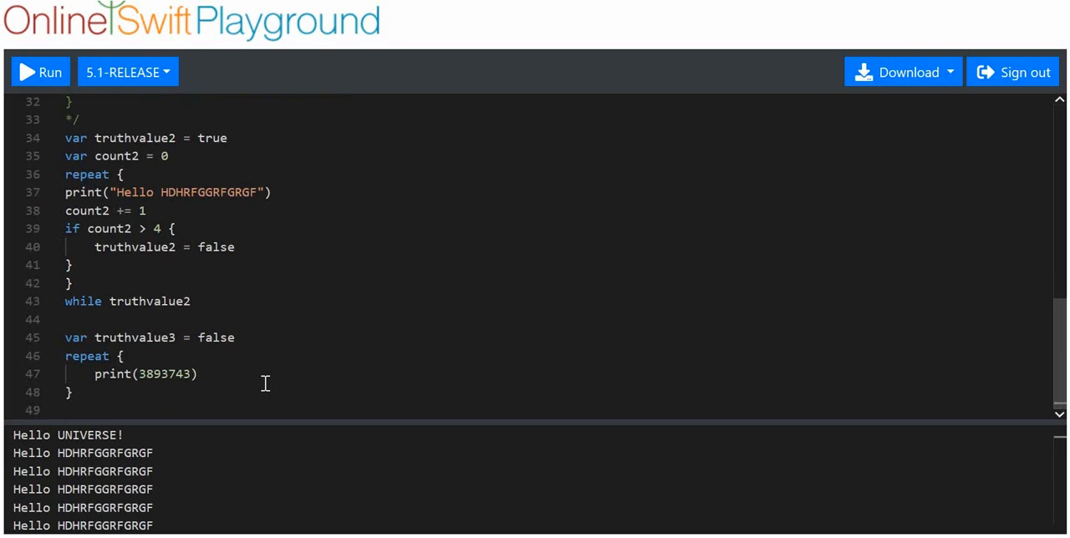
type("while trut")
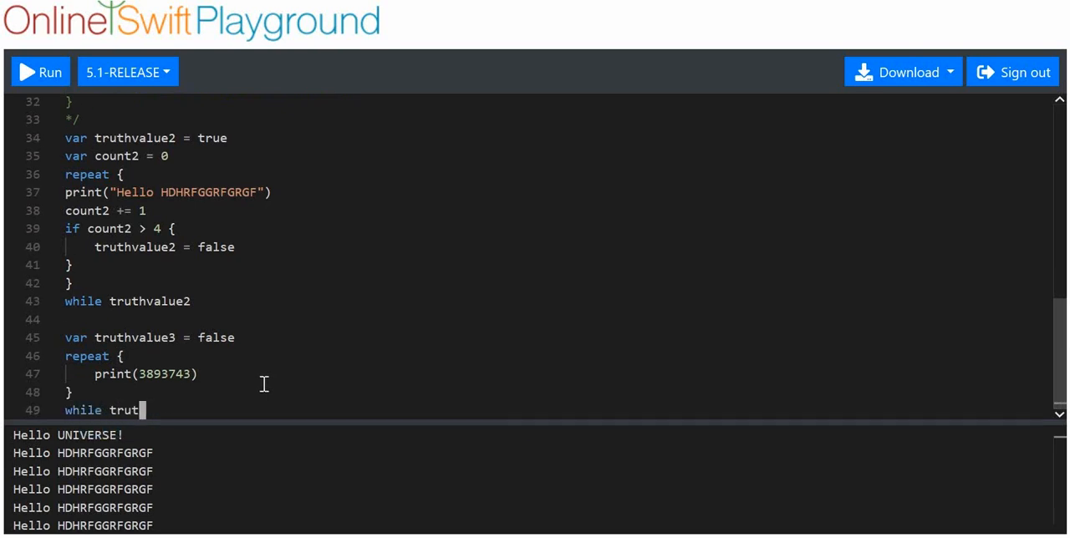
type("hvalue3")
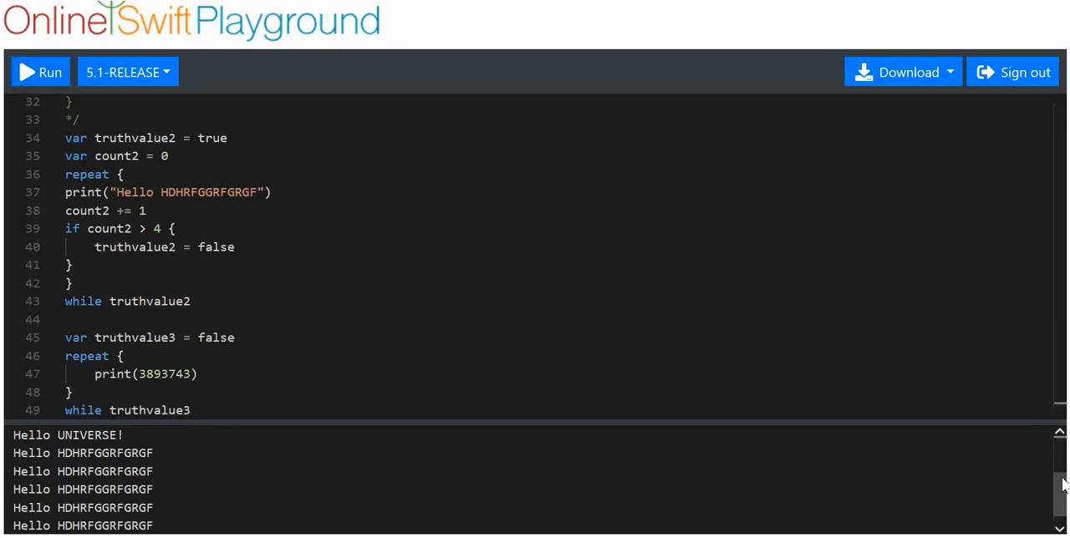
Scroll the output to find 3893743 printed once after the Hello lines
scroll("down", 3)
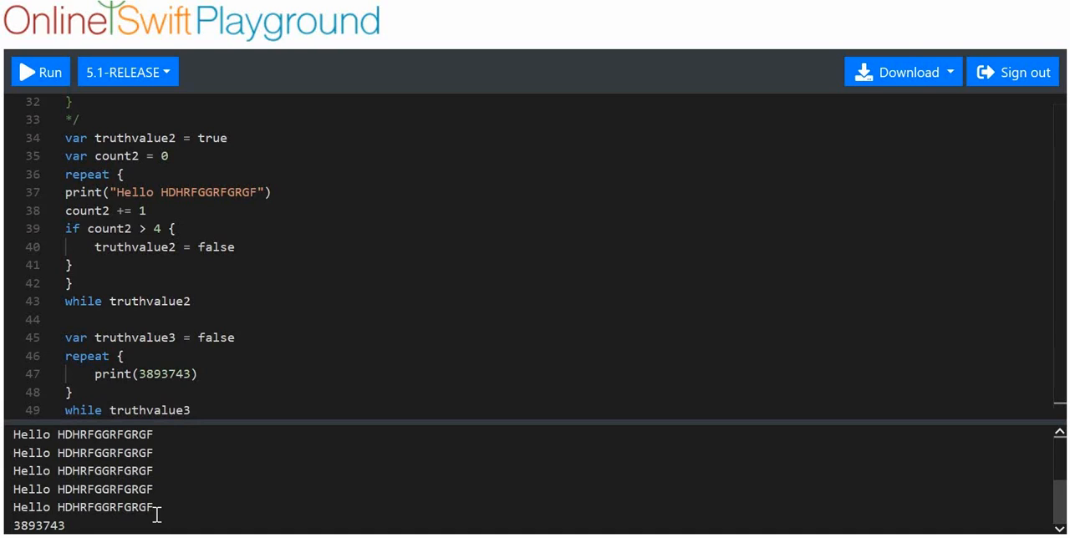
mouse_move(204, 462)
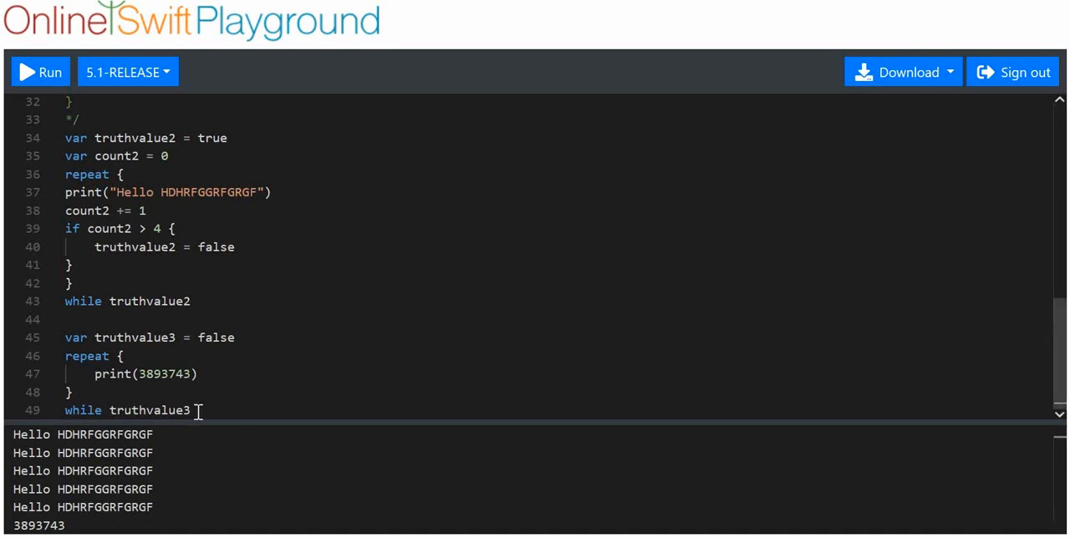
mouse_move(81, 375)
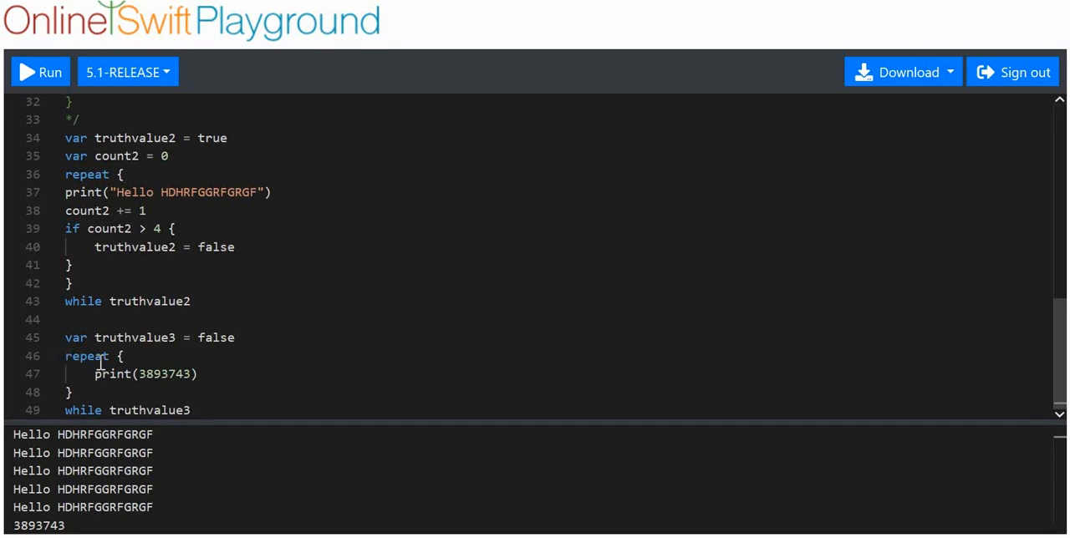
mouse_move(121, 409)
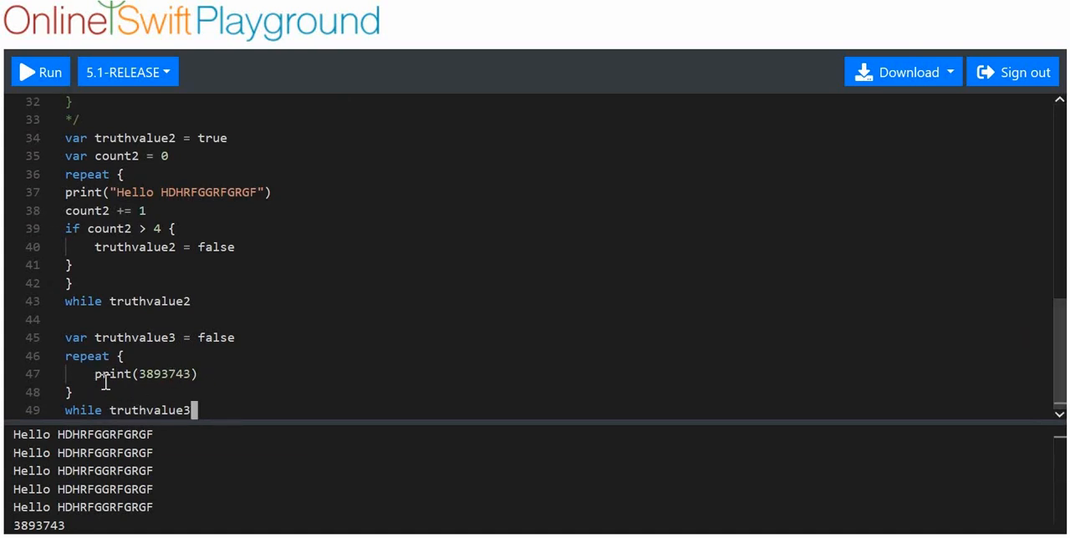
mouse_move(142, 410)
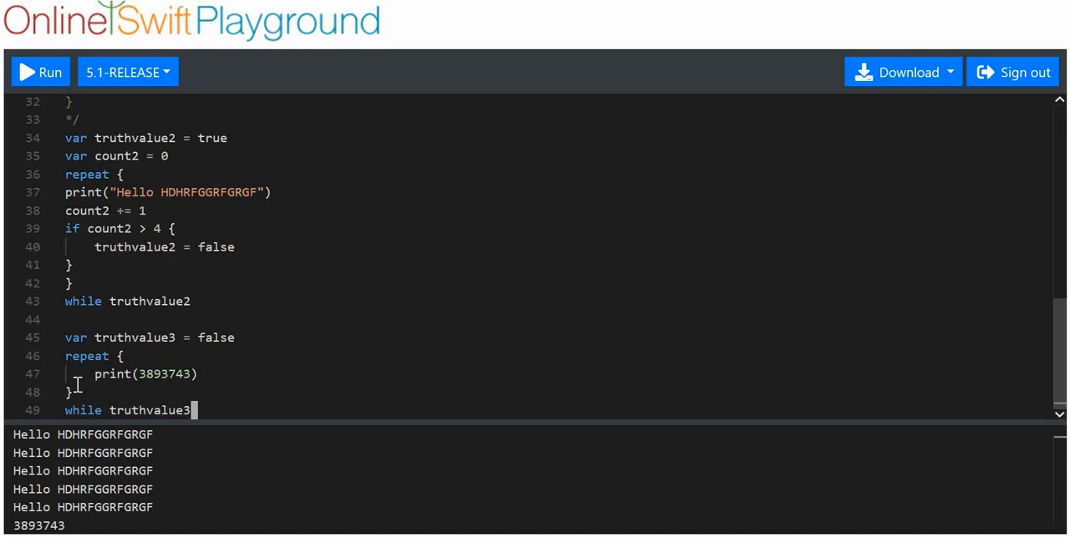
mouse_move(142, 408)
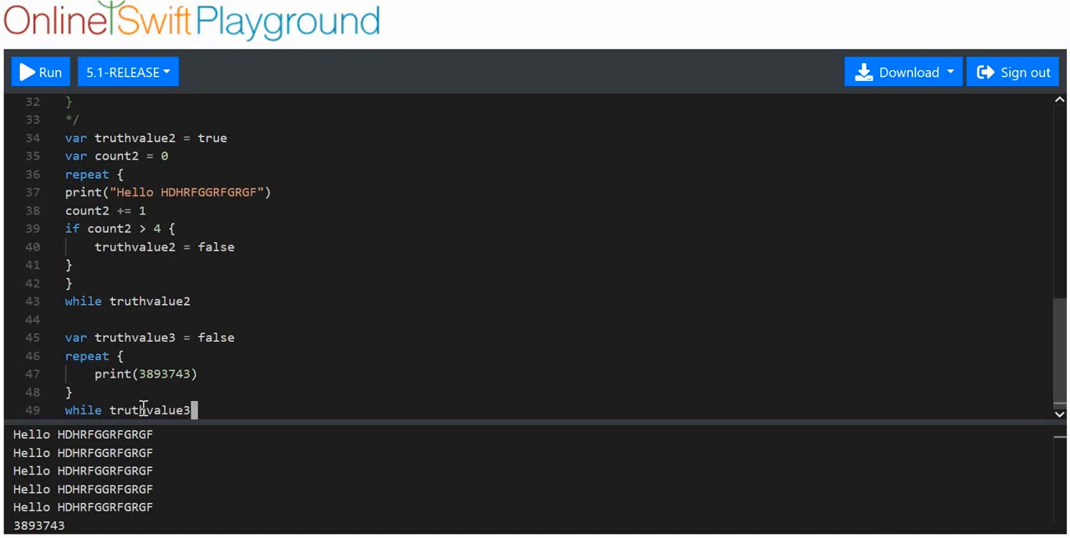
mouse_move(110, 379)
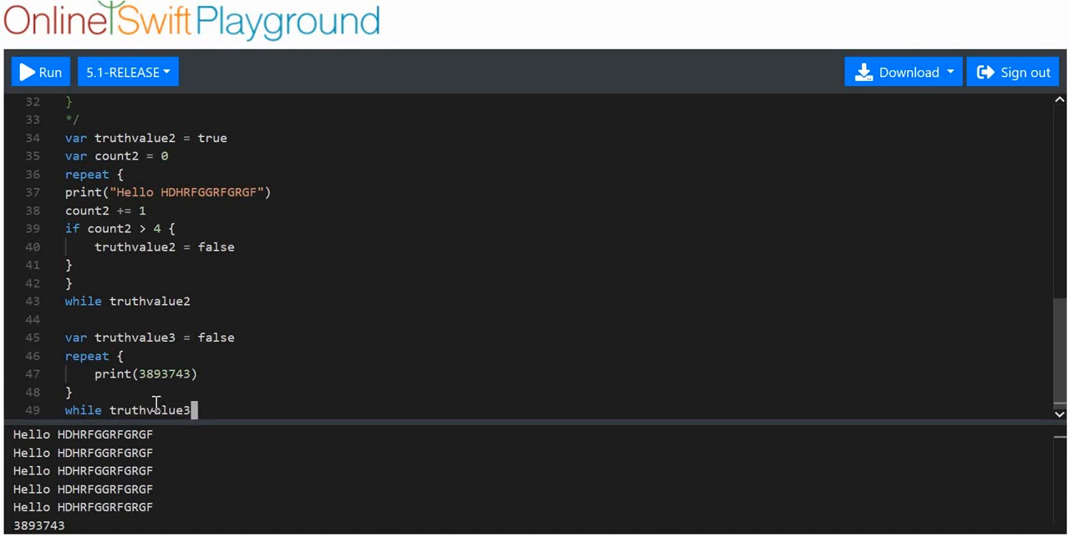
mouse_move(215, 383)
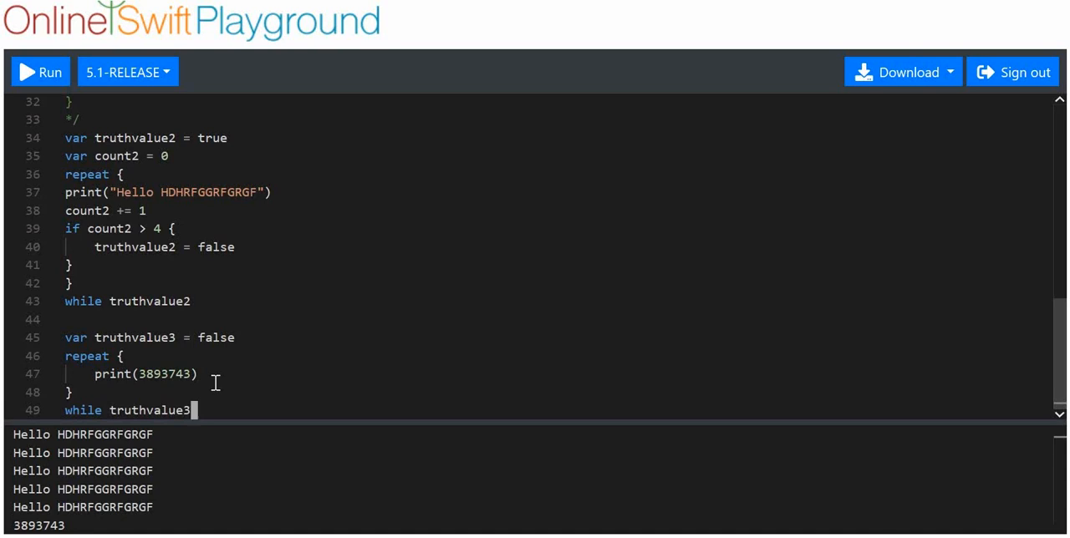
mouse_move(966, 325)
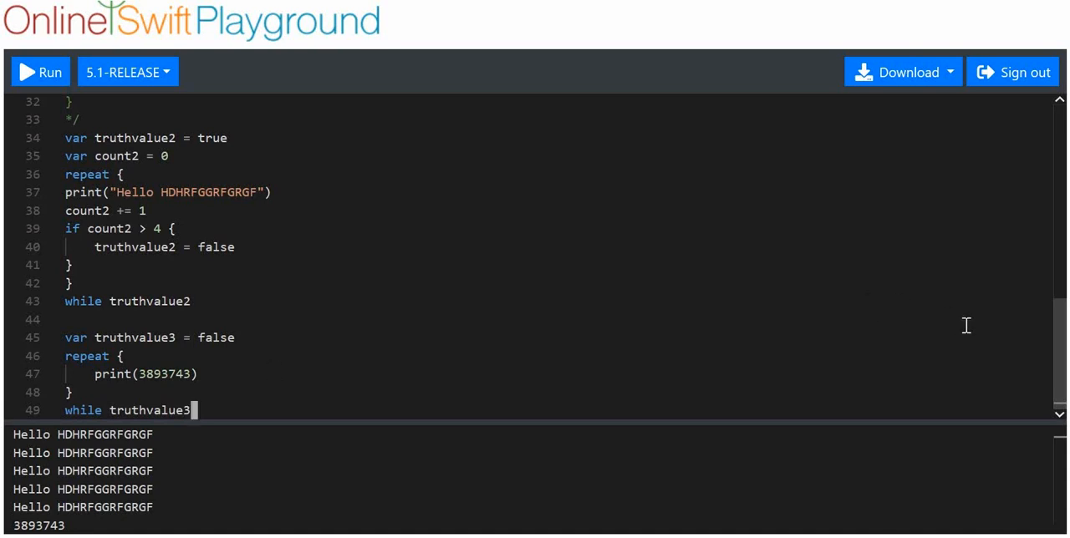